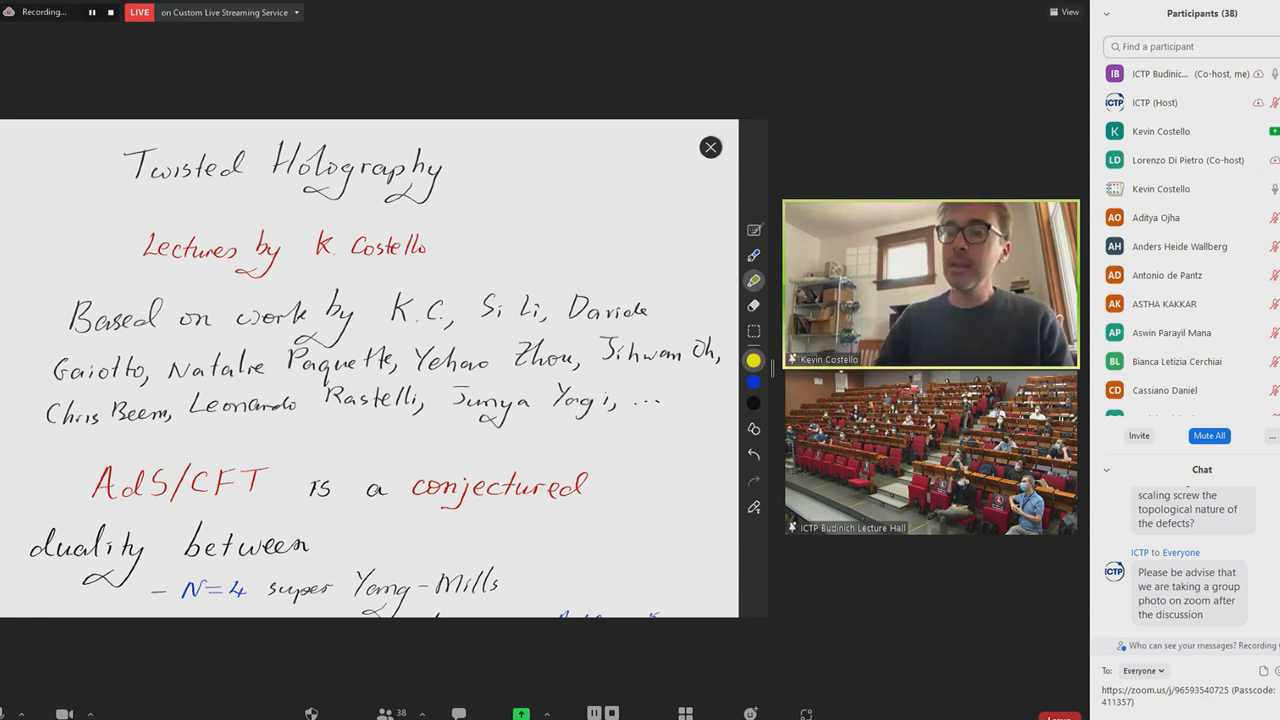
Scroll the shared notes past the title page to the N=4 SYM / Type IIB AdS/CFT duality
{"action": "scroll", "scroll_direction": "down", "scroll_amount": 3}
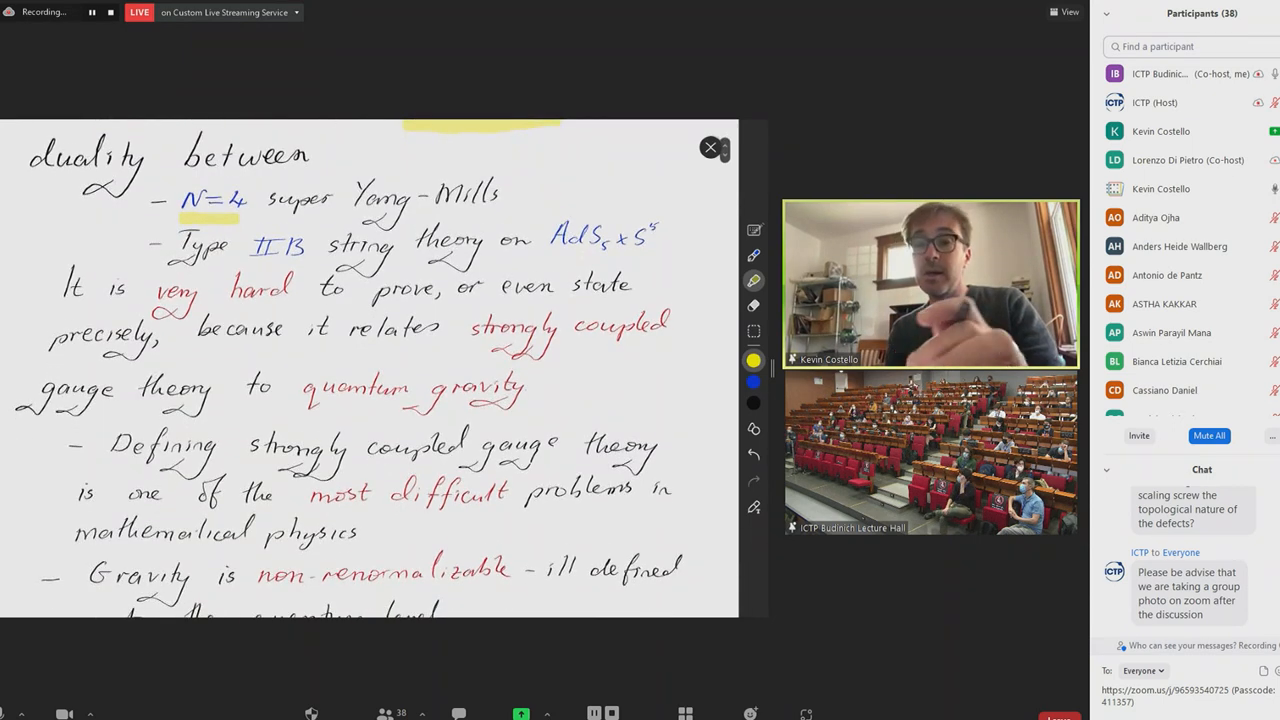
Scroll past the holographic dictionary remark to the paragraph introducing Twisted holography
{"action": "scroll", "scroll_direction": "down", "scroll_amount": 3}
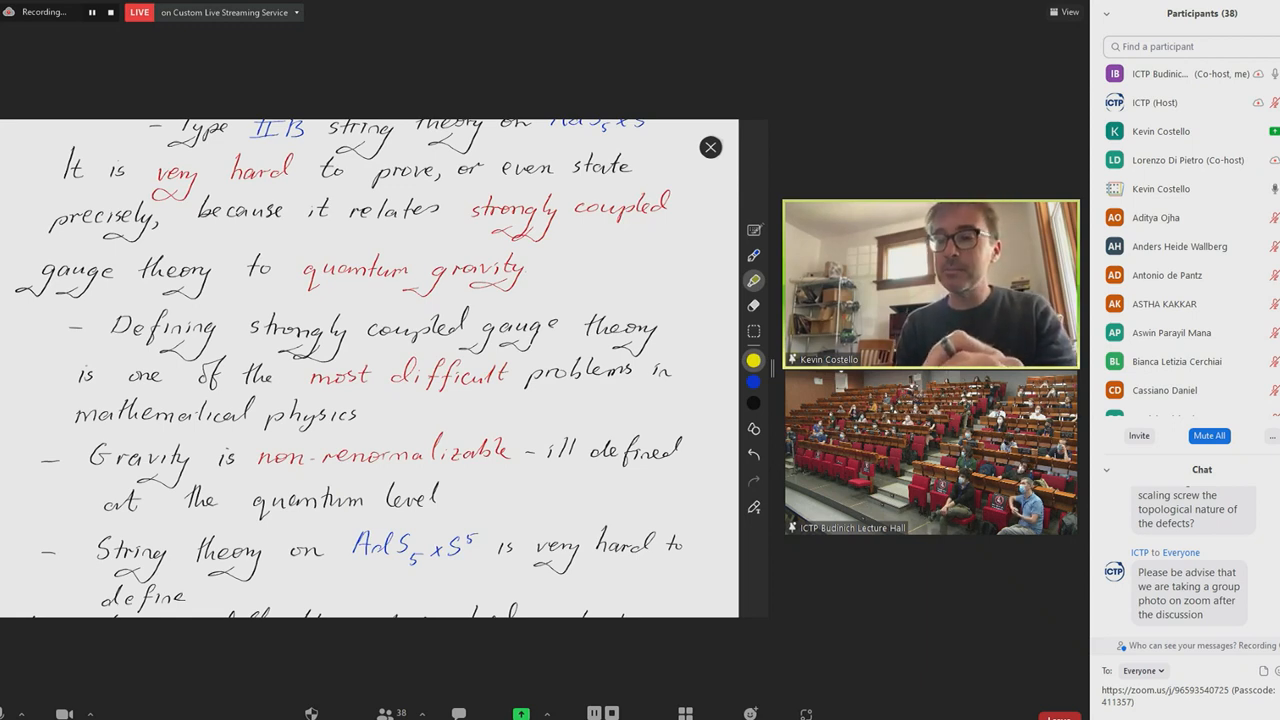
{"action": "scroll", "scroll_direction": "down", "scroll_amount": 3}
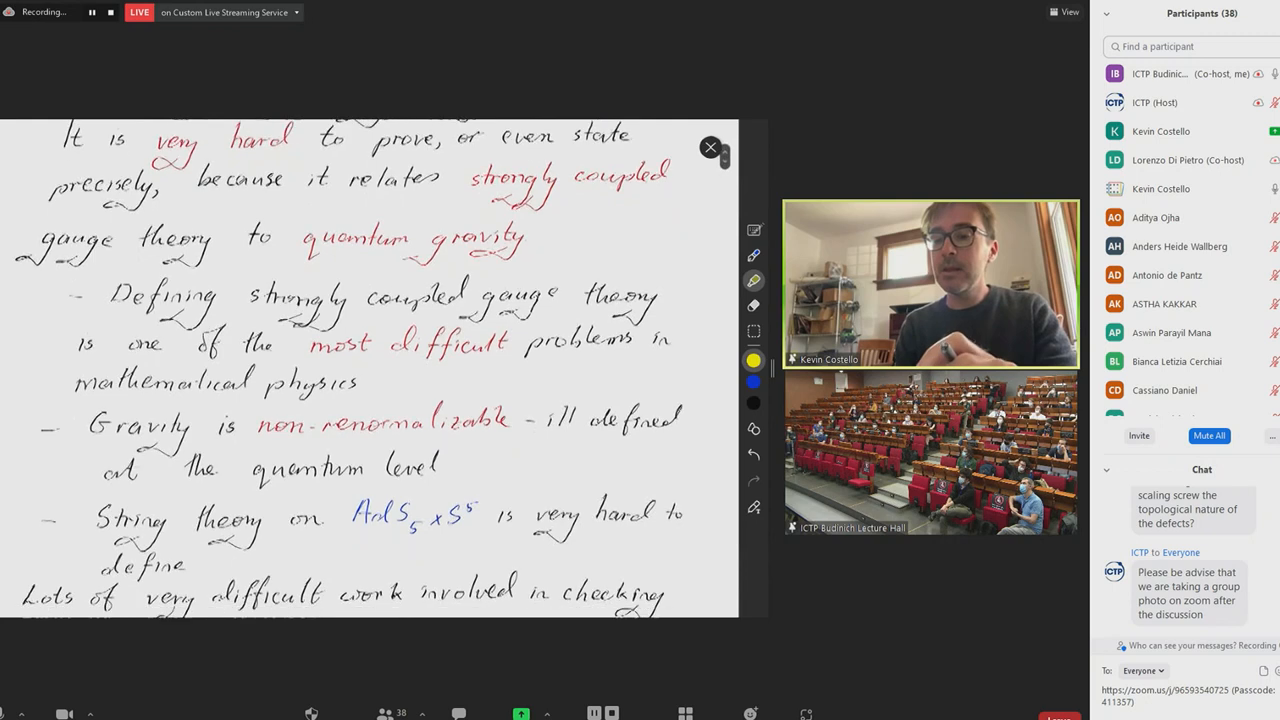
{"action": "scroll", "scroll_direction": "down", "scroll_amount": 3}
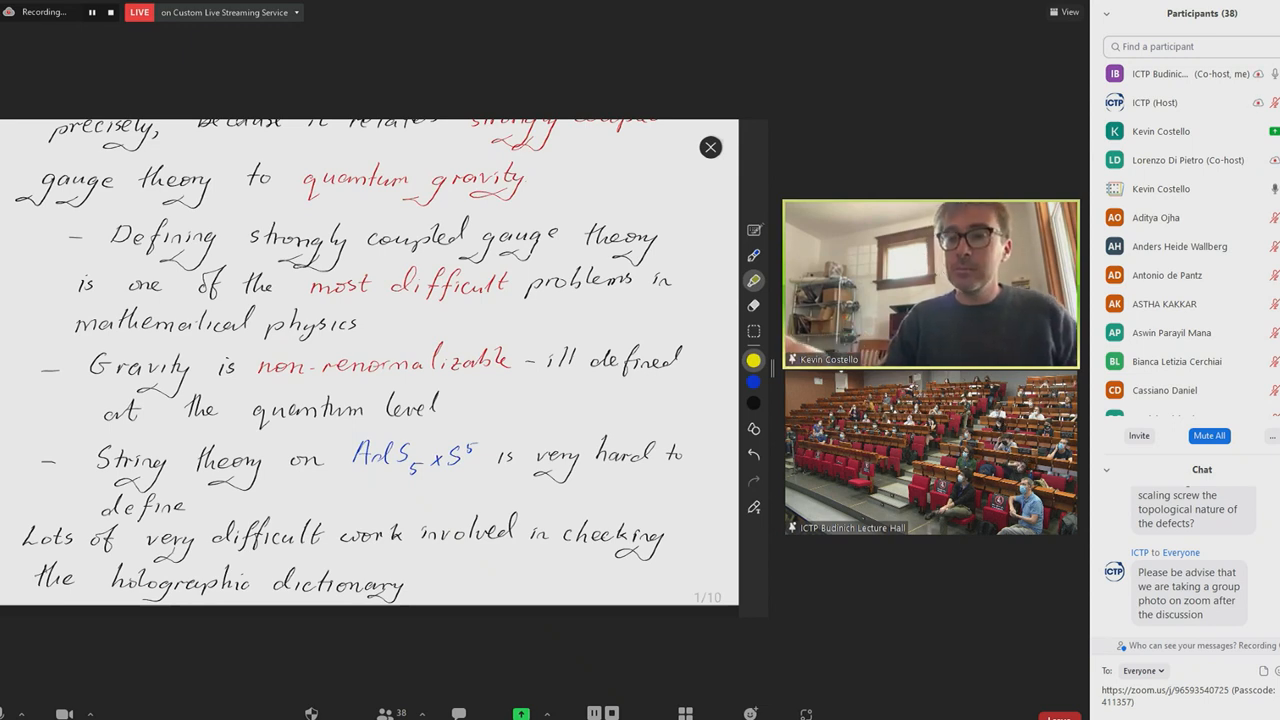
{"action": "scroll", "scroll_direction": "down", "scroll_amount": 3}
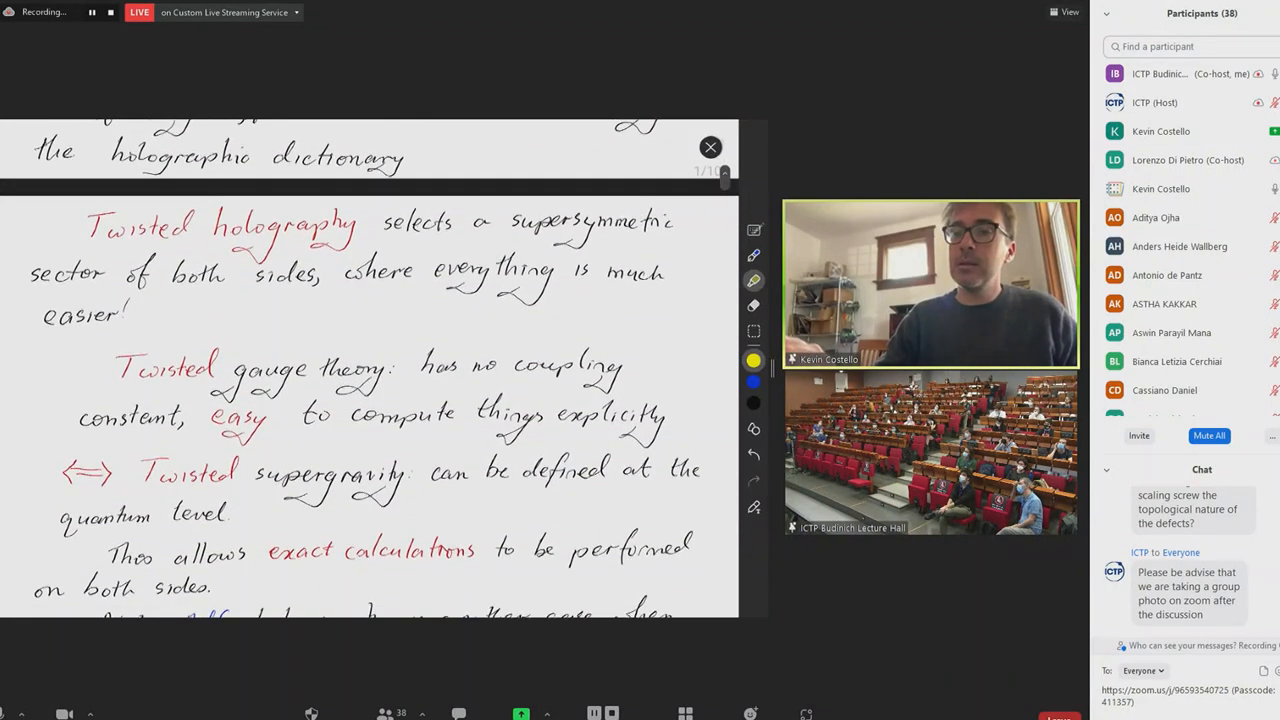
Scroll down so the remark that AdS3 holography allows exact computations is visible
{"action": "scroll", "scroll_direction": "down", "scroll_amount": 3}
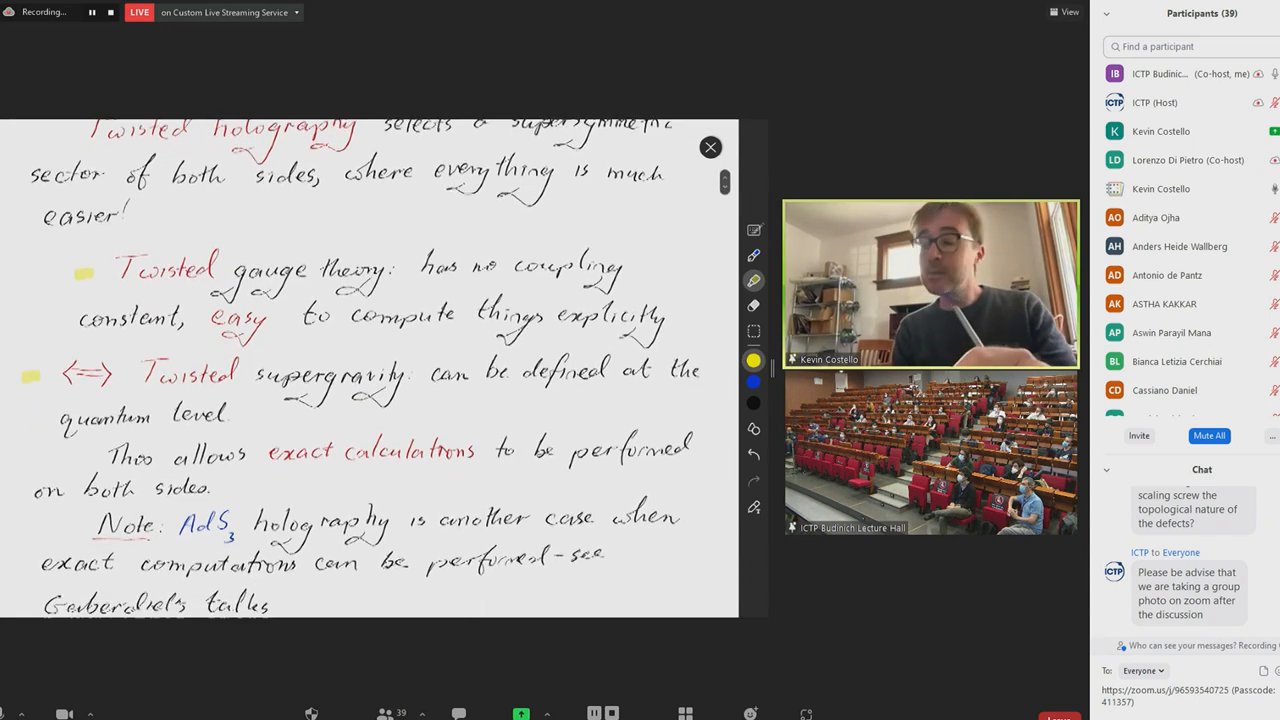
{"action": "scroll", "scroll_direction": "down", "scroll_amount": 3}
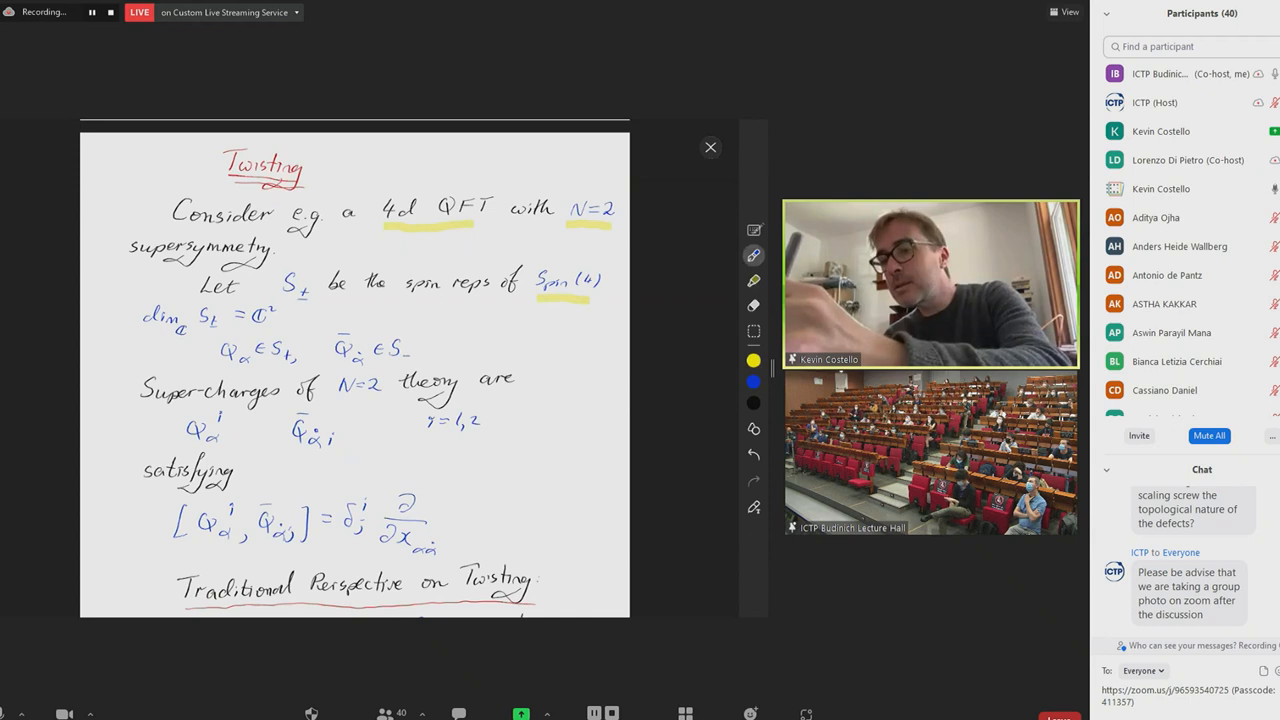
Write SU(2)×SU(2) under Spin(4) on the Twisting page
{"action": "type", "text": "Su(2)xSu(2"}
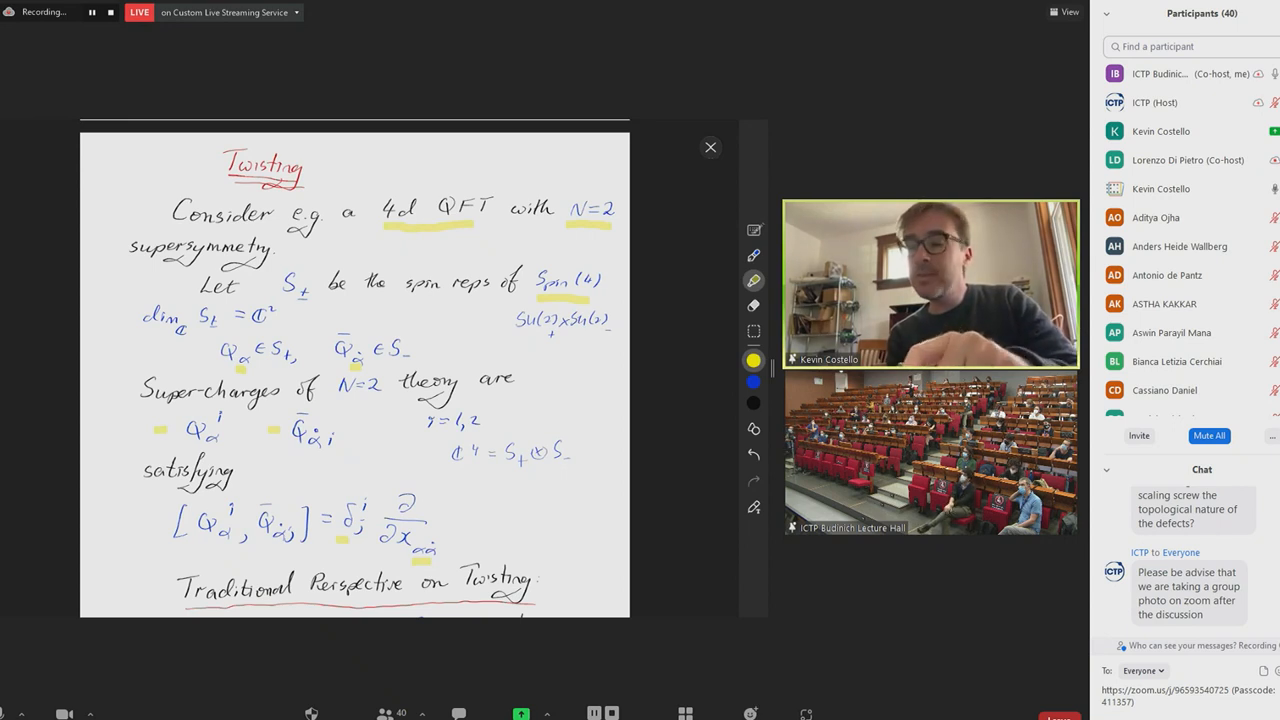
Scroll down to the 'Traditional Perspective on Twisting' heading with the diagonal SU(2) twist
{"action": "scroll", "scroll_direction": "down", "scroll_amount": 3}
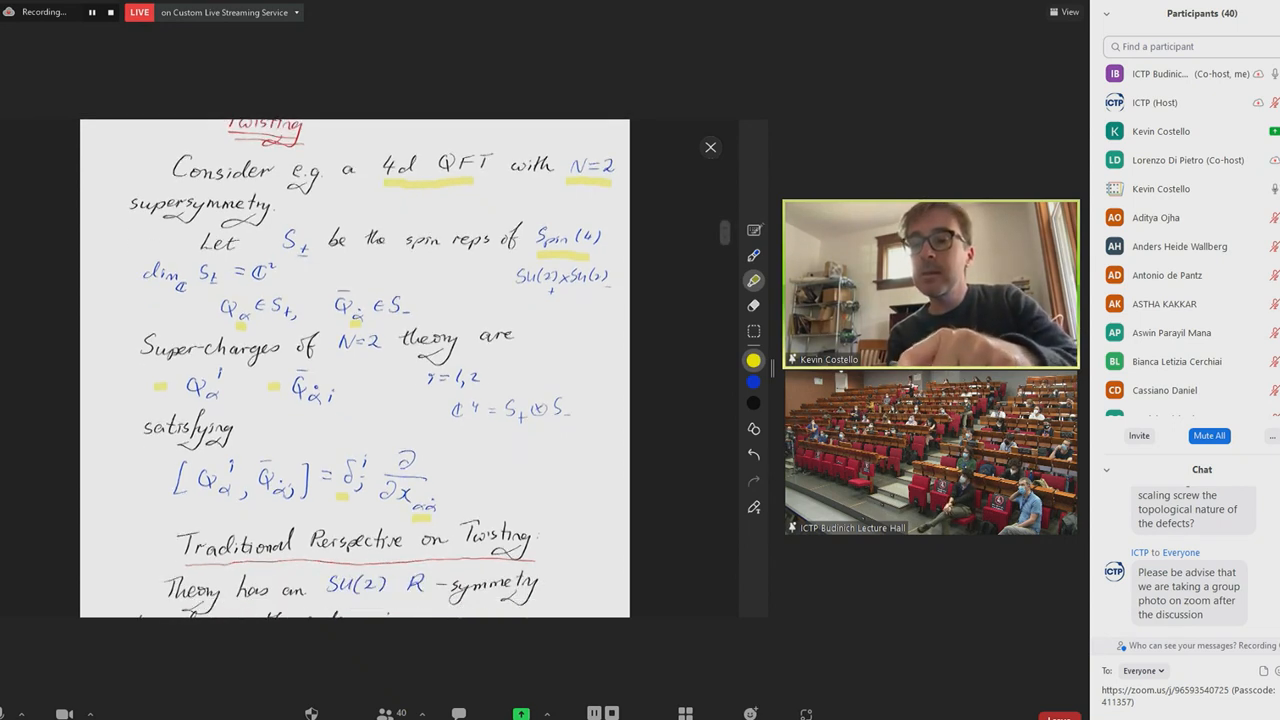
{"action": "scroll", "scroll_direction": "down", "scroll_amount": 3}
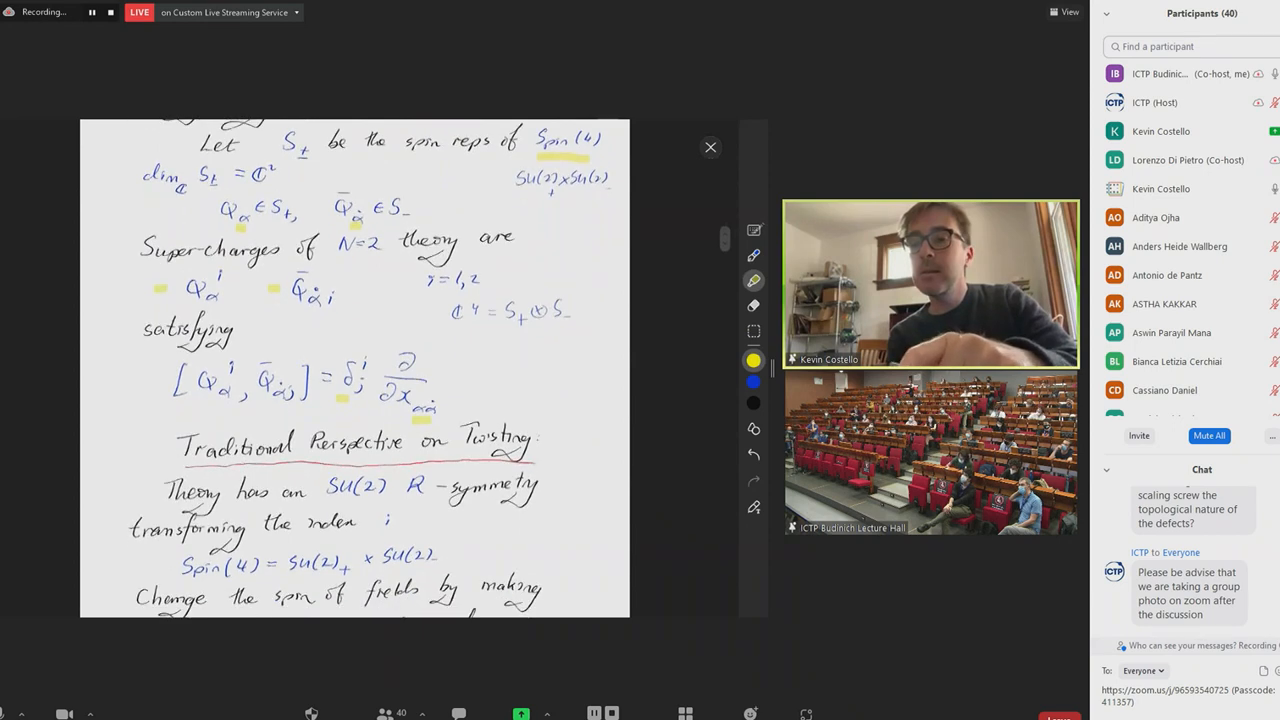
{"action": "scroll", "scroll_direction": "down", "scroll_amount": 3}
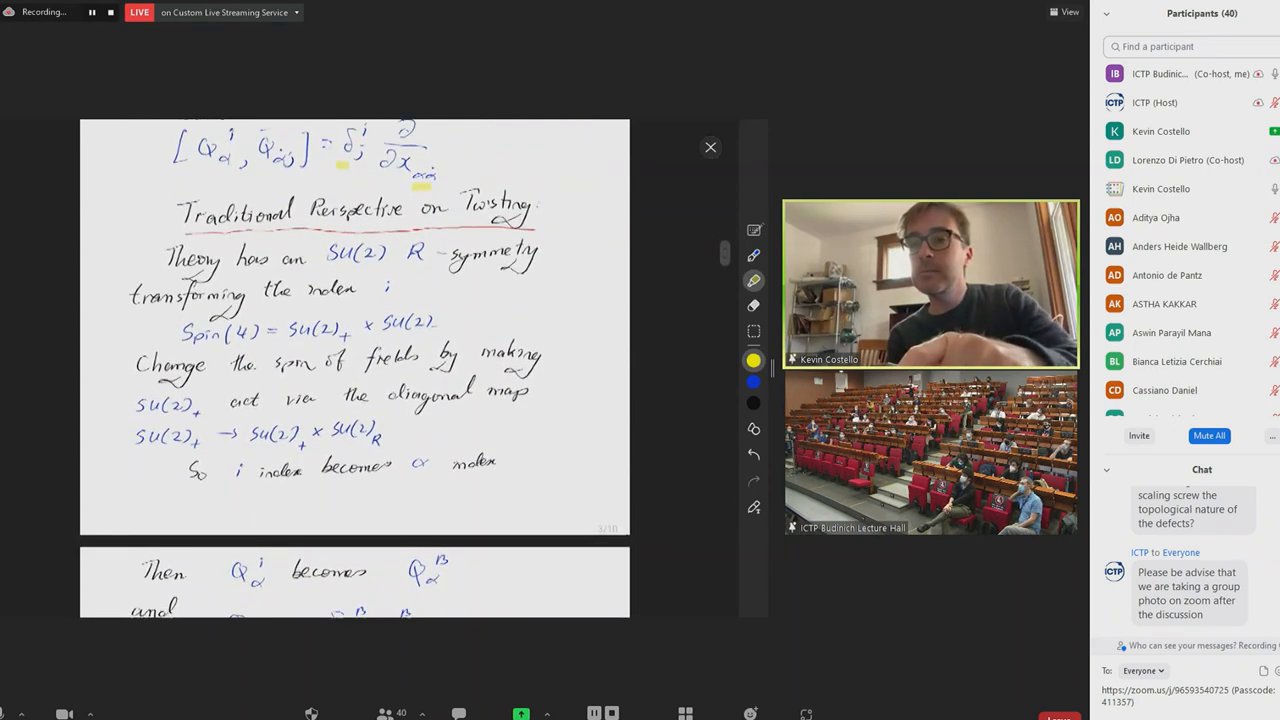
{"action": "scroll", "scroll_direction": "down", "scroll_amount": 3}
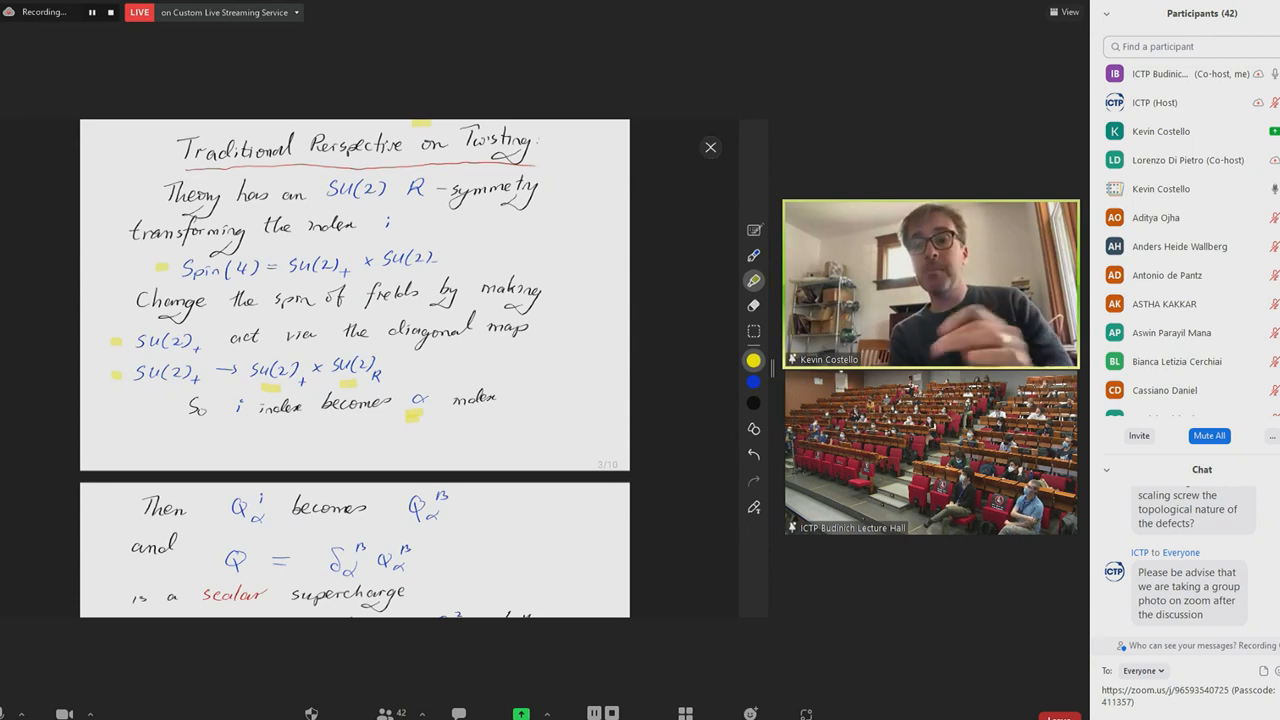
Scroll to the page with Q² = 0 and H_twisted = Ker Q / Im Q
{"action": "scroll", "scroll_direction": "down", "scroll_amount": 3}
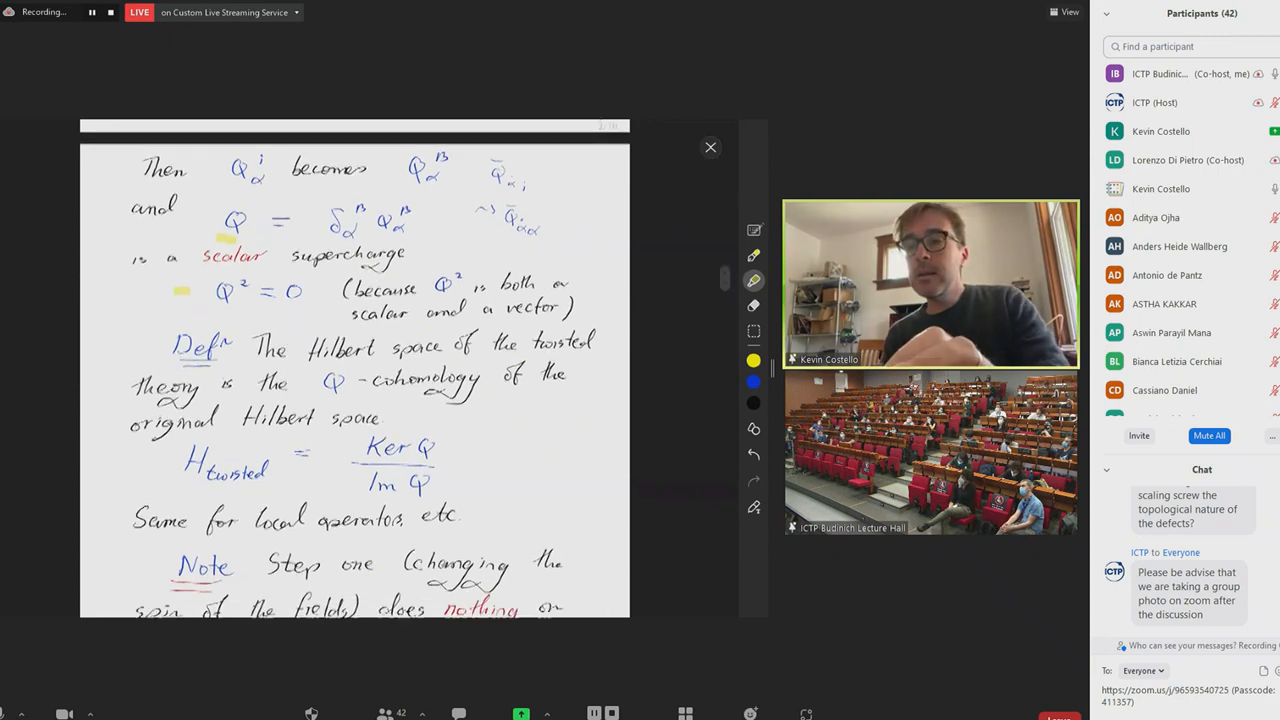
Scroll down to the Note on the two twisting steps and the Donaldson-Witten twist
{"action": "scroll", "scroll_direction": "down", "scroll_amount": 3}
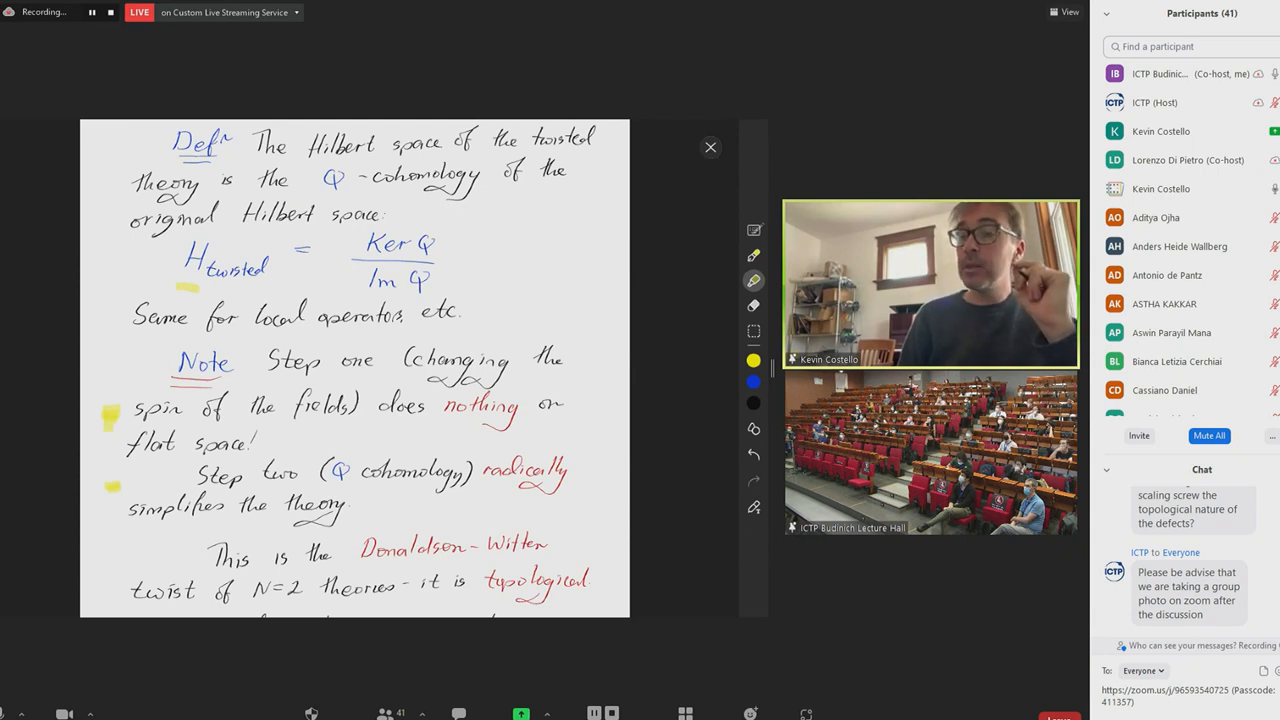
Scroll to the page showing [Q, Q̄] = ∂/∂x acting by zero on Q-cohomology
{"action": "scroll", "scroll_direction": "down", "scroll_amount": 3}
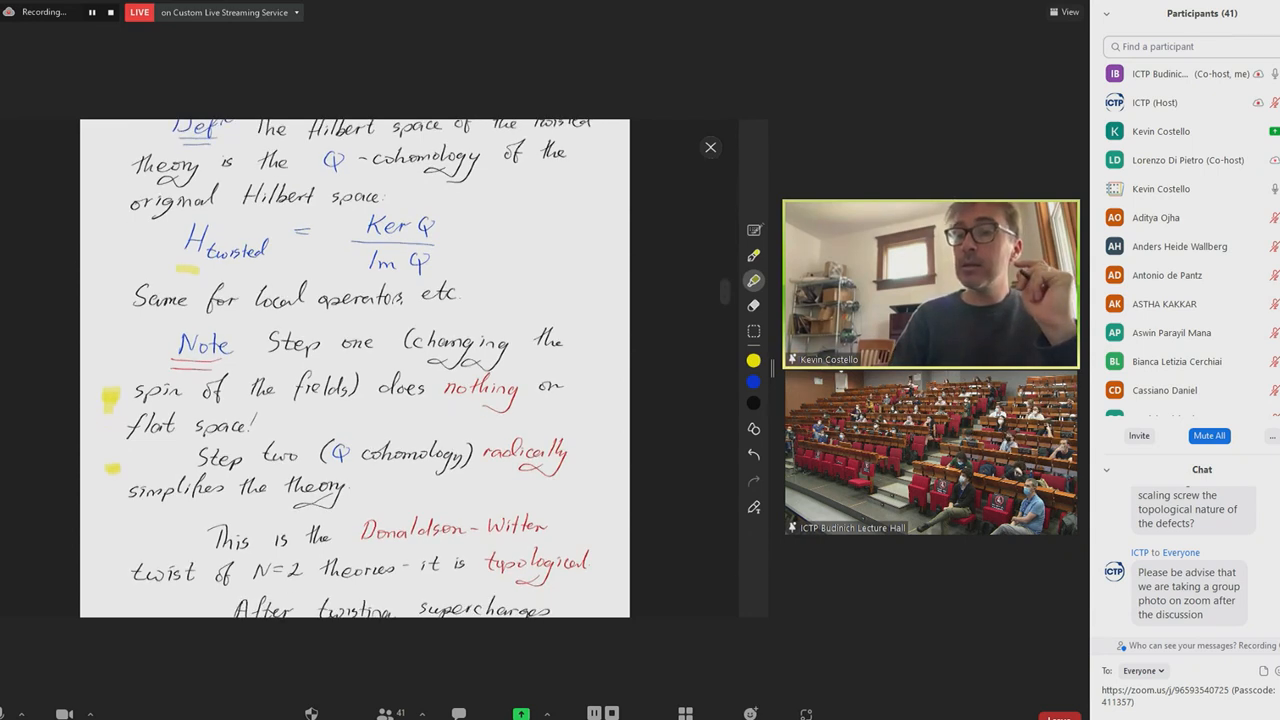
{"action": "scroll", "scroll_direction": "down", "scroll_amount": 3}
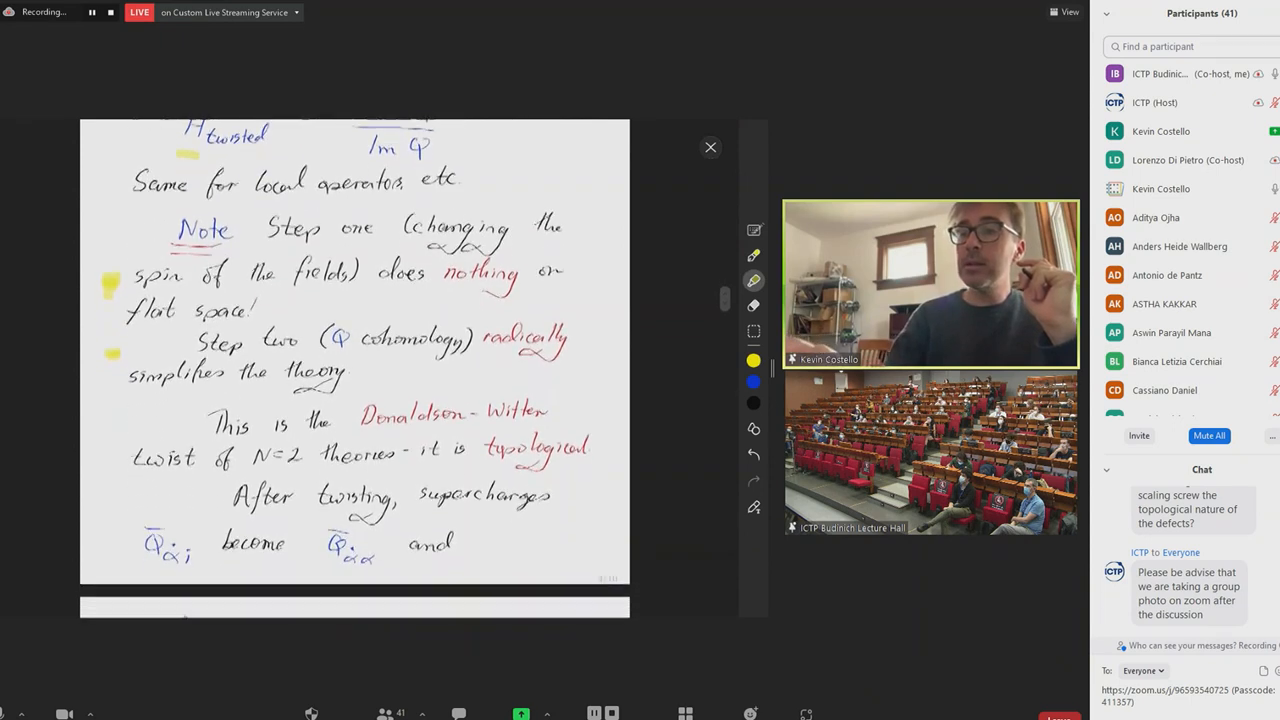
{"action": "scroll", "scroll_direction": "down", "scroll_amount": 3}
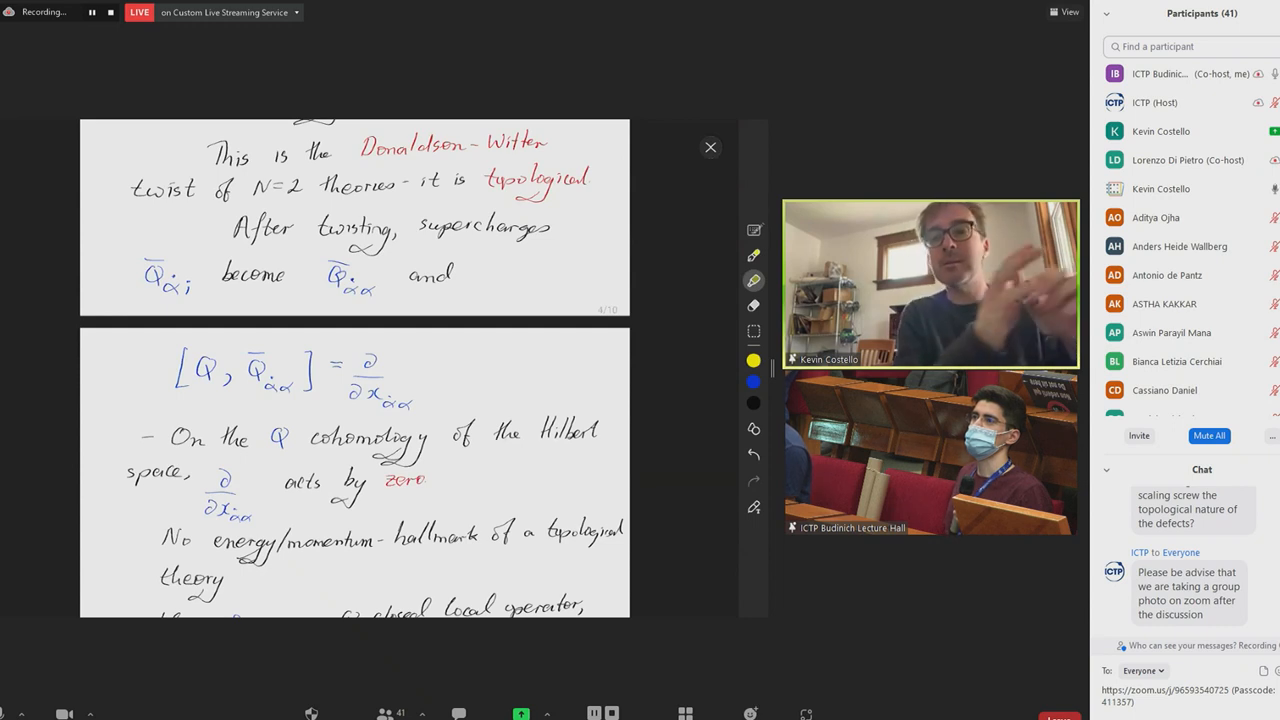
Scroll the notes back toward the Traditional Perspective on Twisting page
{"action": "scroll", "scroll_direction": "down", "scroll_amount": 3}
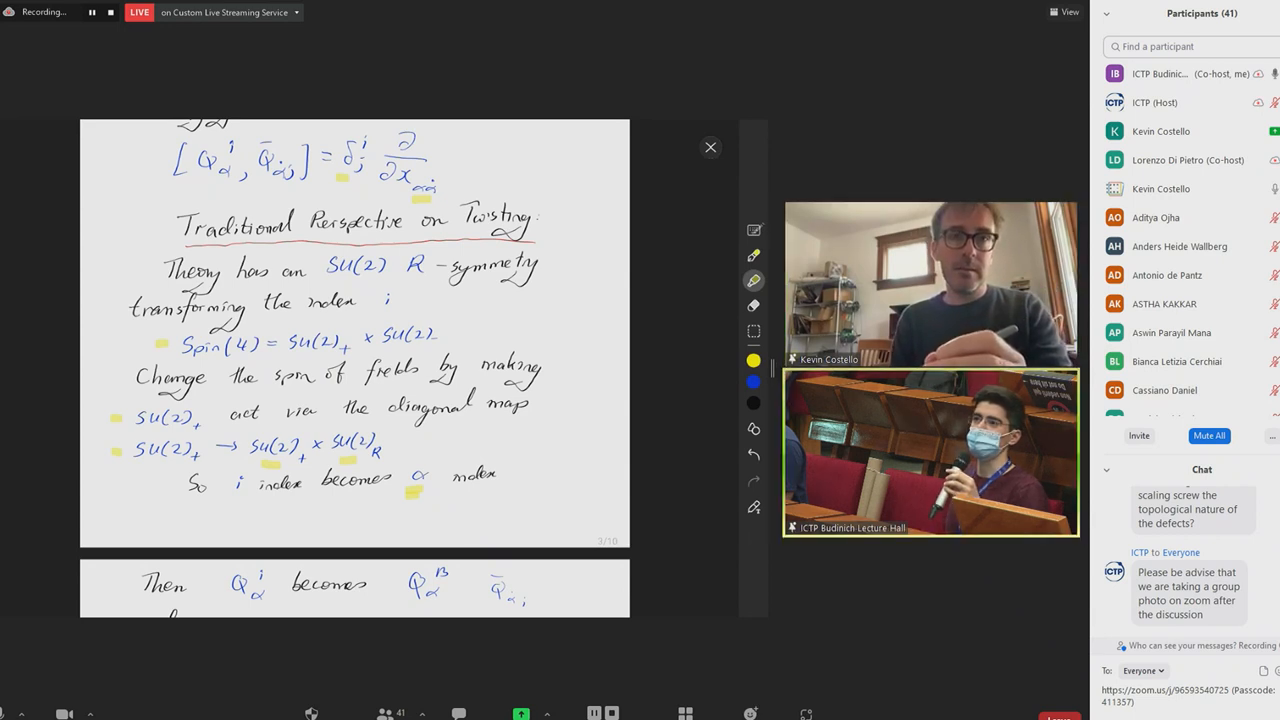
Scroll to the working page and pick a new pen ink colour for the position-independence note
{"action": "scroll", "scroll_direction": "down", "scroll_amount": 3}
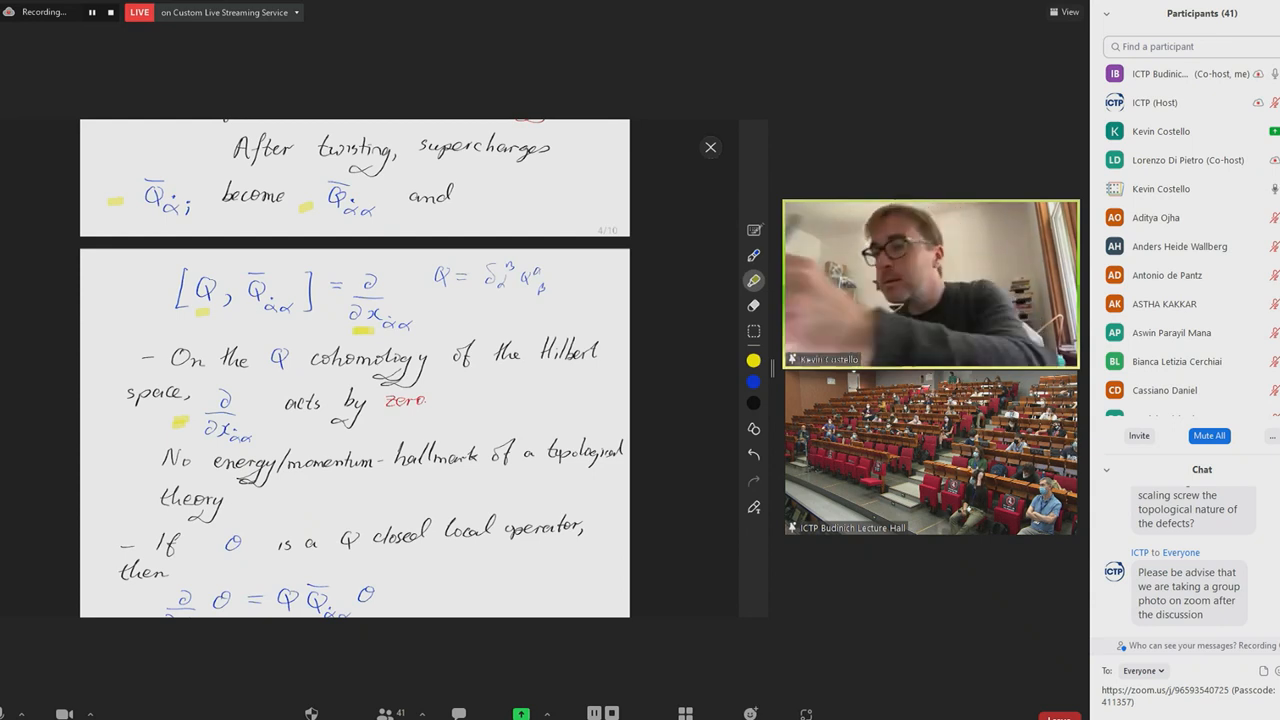
{"action": "left_click", "coordinate": [752, 256]}
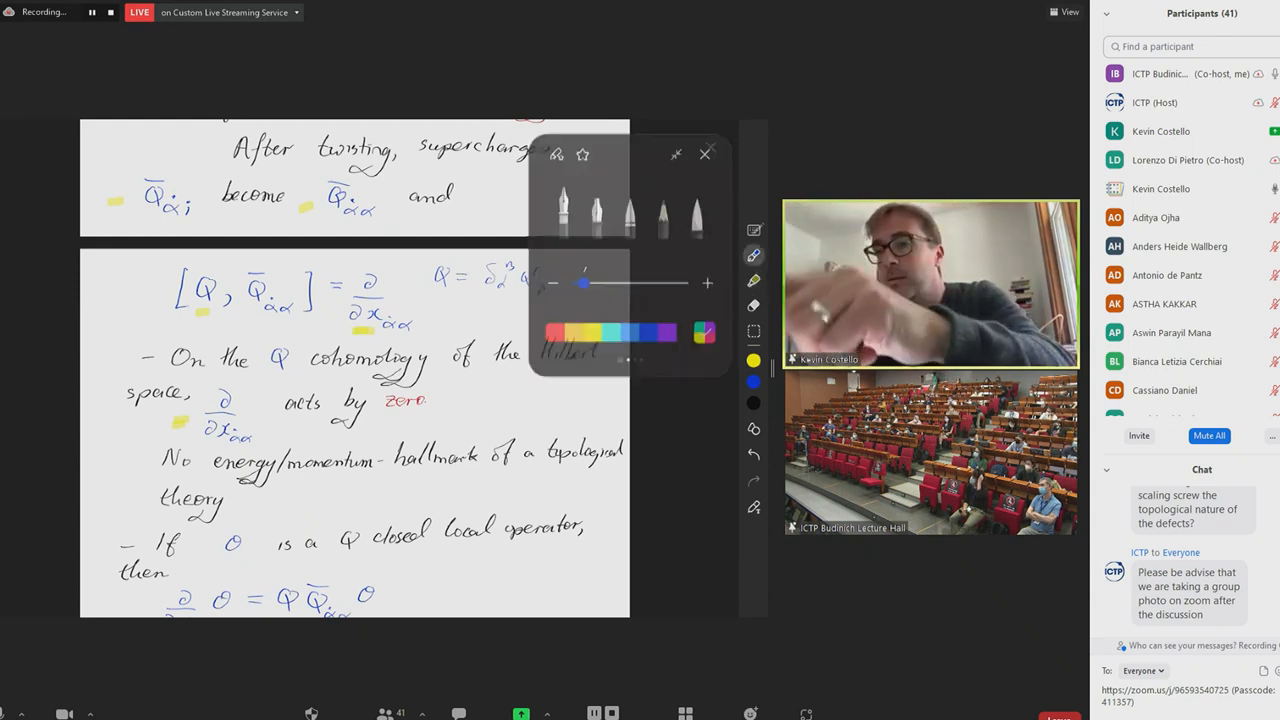
{"action": "left_click", "coordinate": [704, 154]}
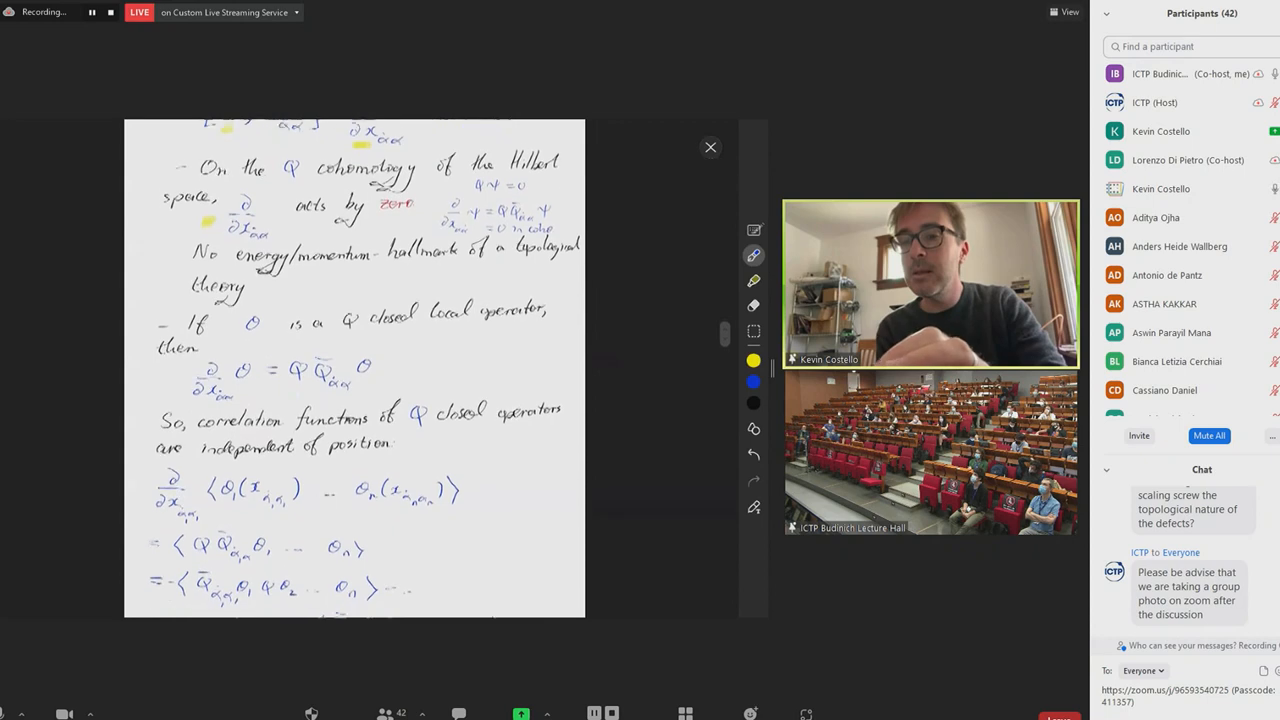
Scroll the whiteboard down to finish the derivative = 0 lines and add the non-topological twists heading
{"action": "scroll", "scroll_direction": "down", "scroll_amount": 3}
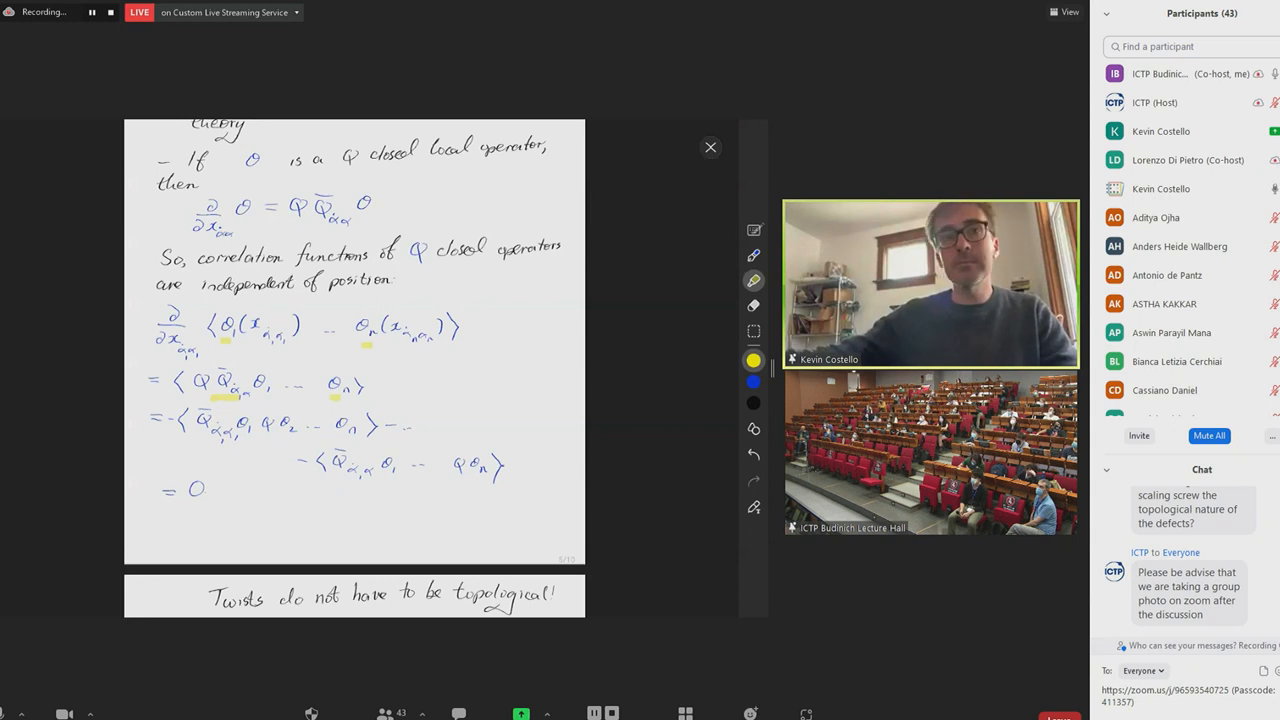
Scroll down and write the N=1 holomorphic twist notes, boxing [Q¹, Q^α̇] = ∂/∂z̄ in red
{"action": "scroll", "scroll_direction": "down", "scroll_amount": 3}
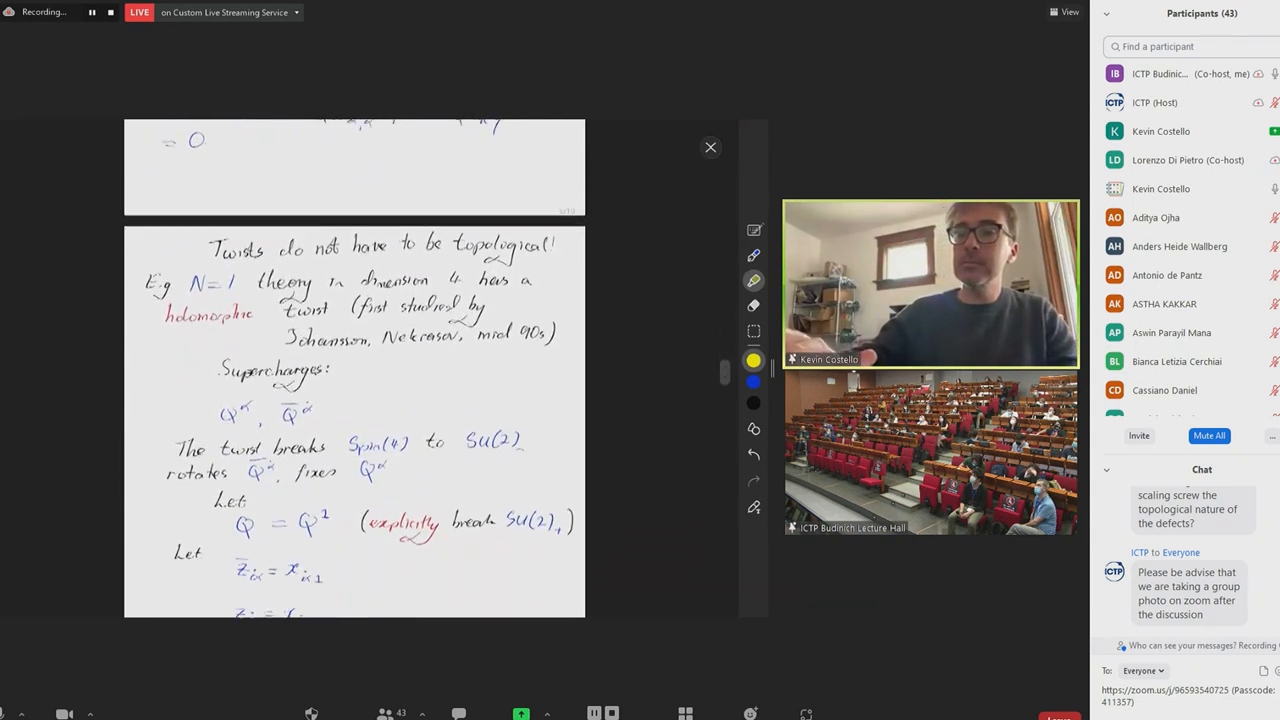
{"action": "scroll", "scroll_direction": "down", "scroll_amount": 3}
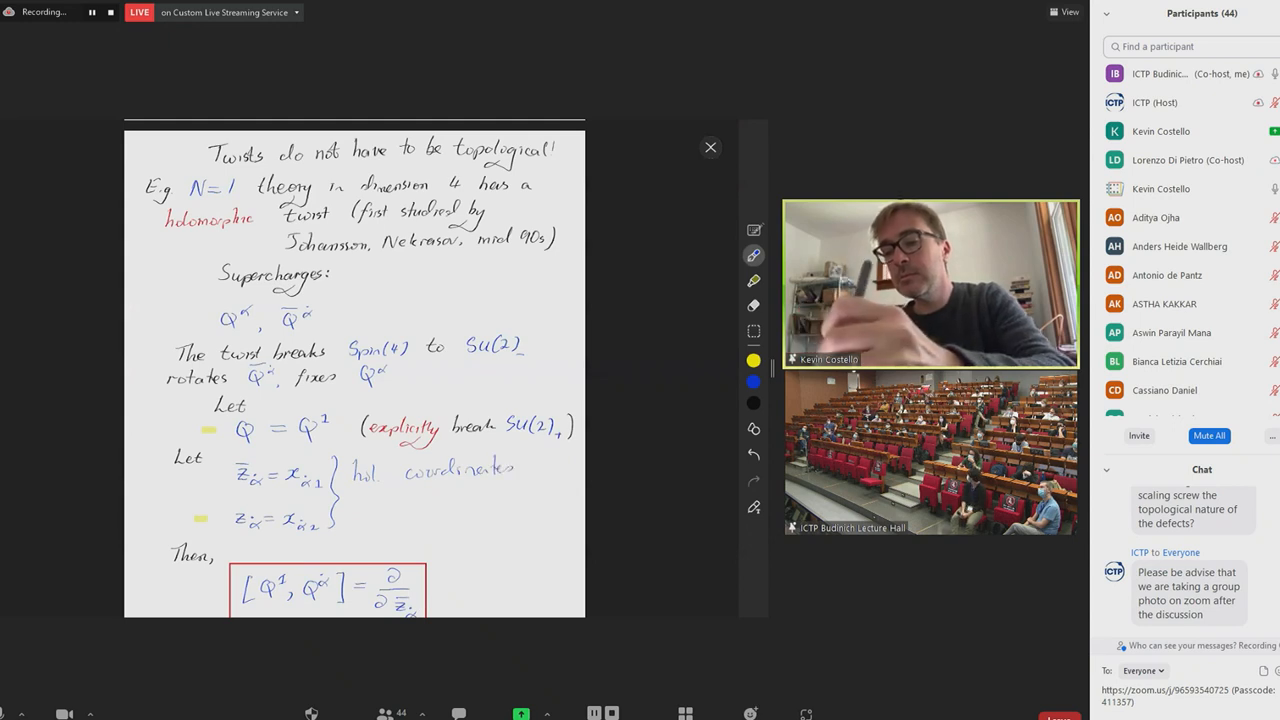
Note the holomorphic coordinates live on R⁴ = C² and reveal that Q-closed correlators are holomorphic
{"action": "type", "text": "on IR⁴ = C²"}
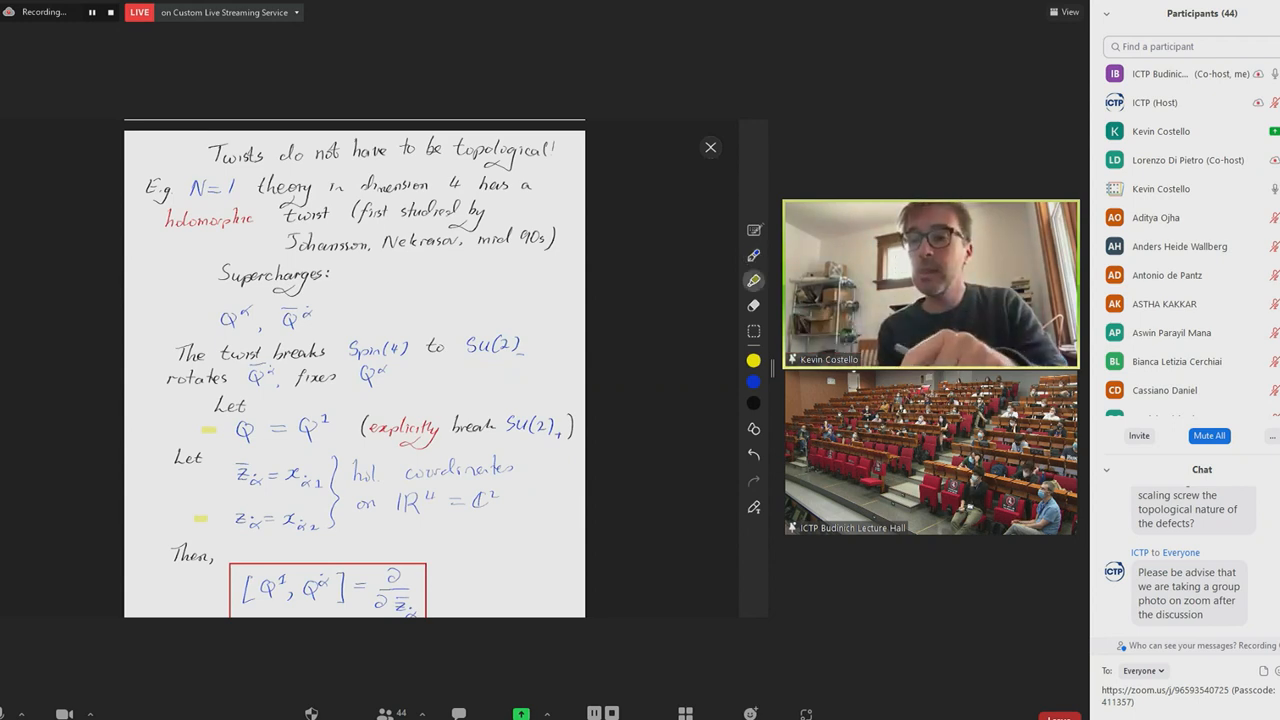
{"action": "scroll", "scroll_direction": "down", "scroll_amount": 3}
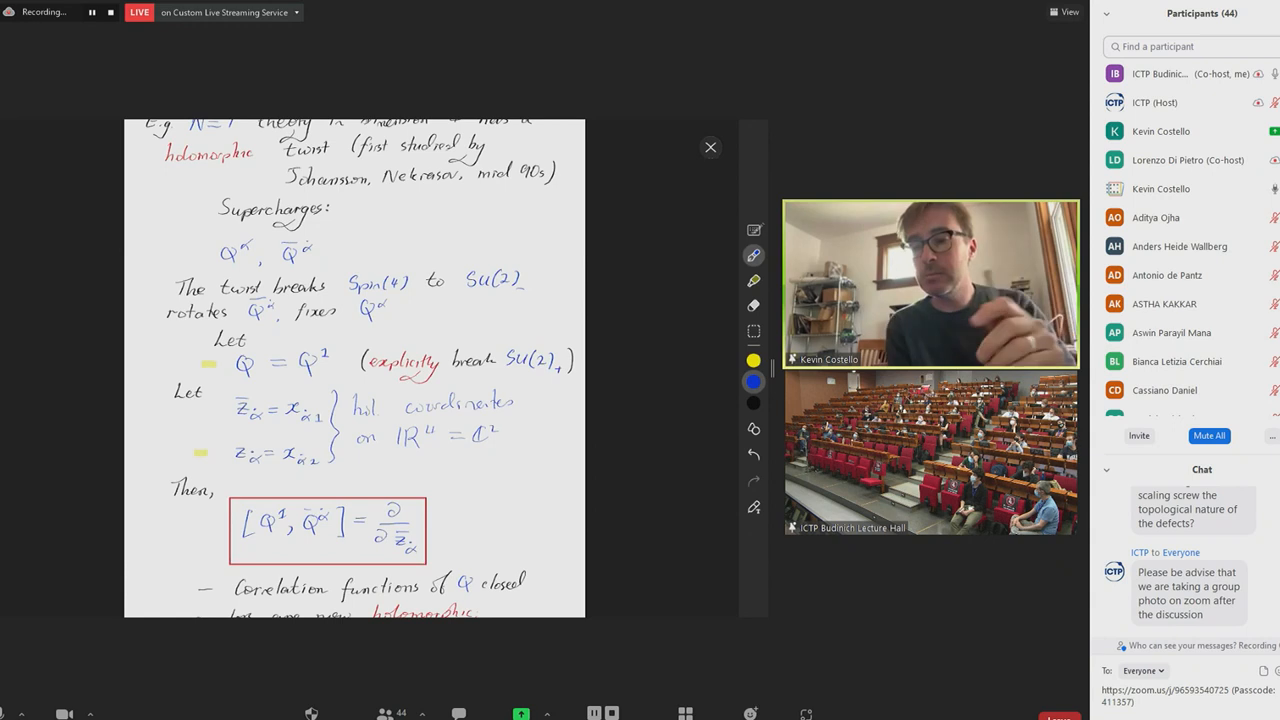
{"action": "scroll", "scroll_direction": "down", "scroll_amount": 3}
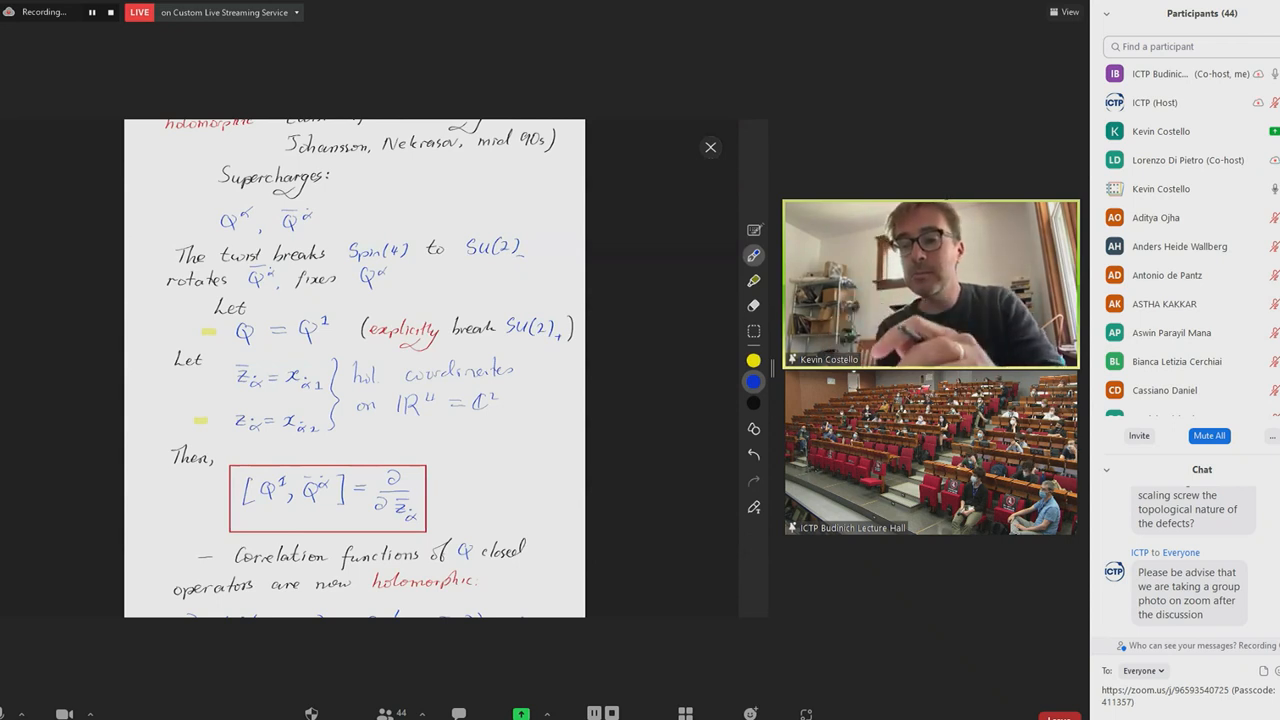
Scroll to show ∂/∂z̄ of the correlator equals zero (CR equation) and the next section heading
{"action": "scroll", "scroll_direction": "down", "scroll_amount": 3}
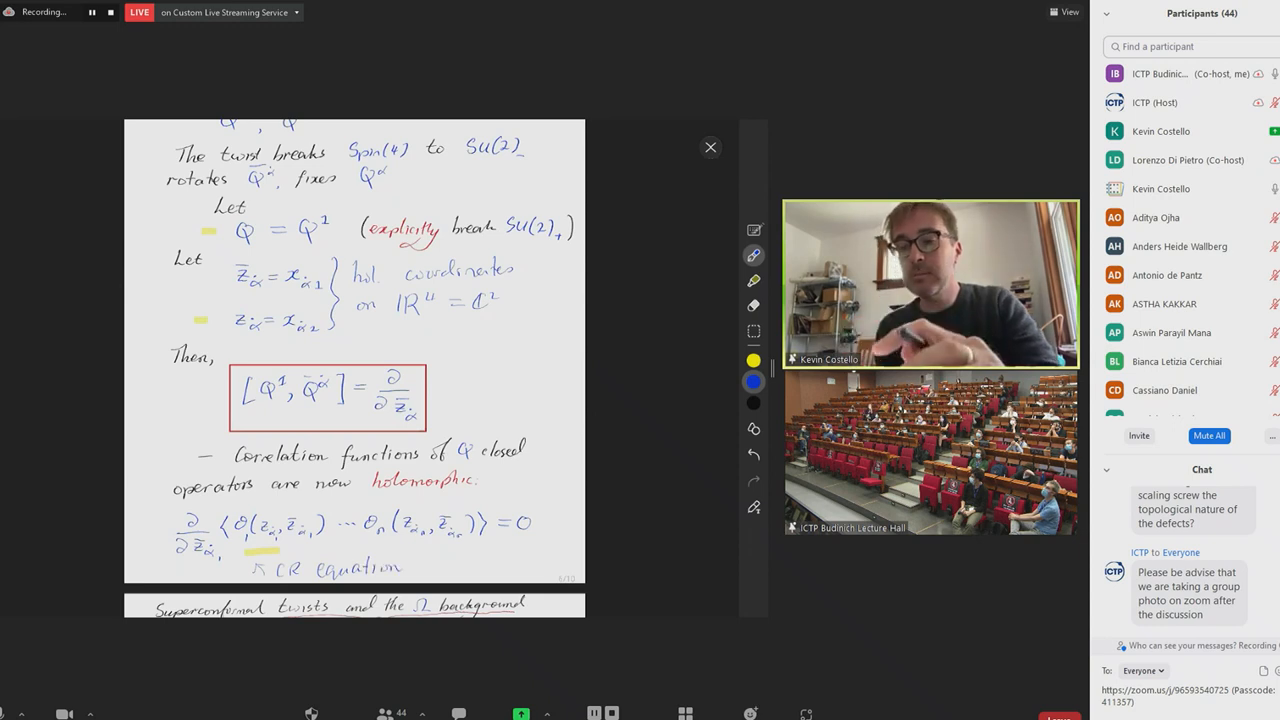
Scroll until the 'Superconformal twists and the Ω background' section with its two approaches is at the top
{"action": "scroll", "scroll_direction": "down", "scroll_amount": 3}
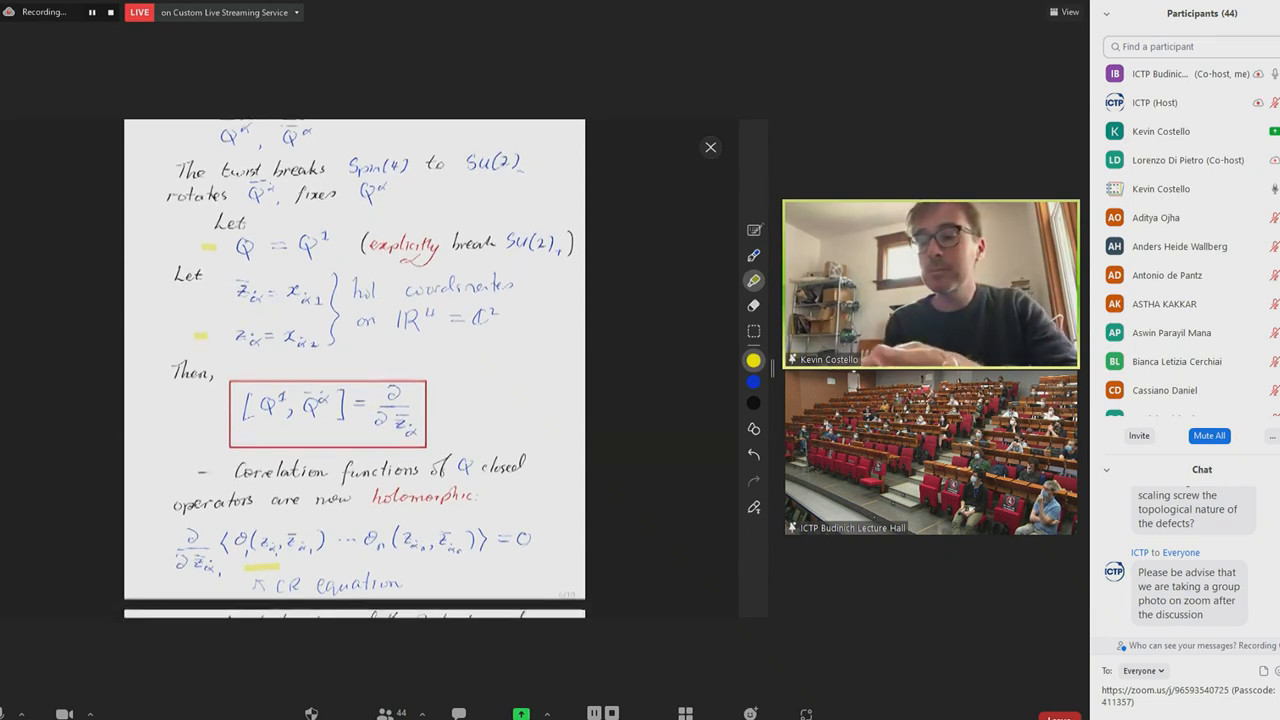
{"action": "scroll", "scroll_direction": "down", "scroll_amount": 3}
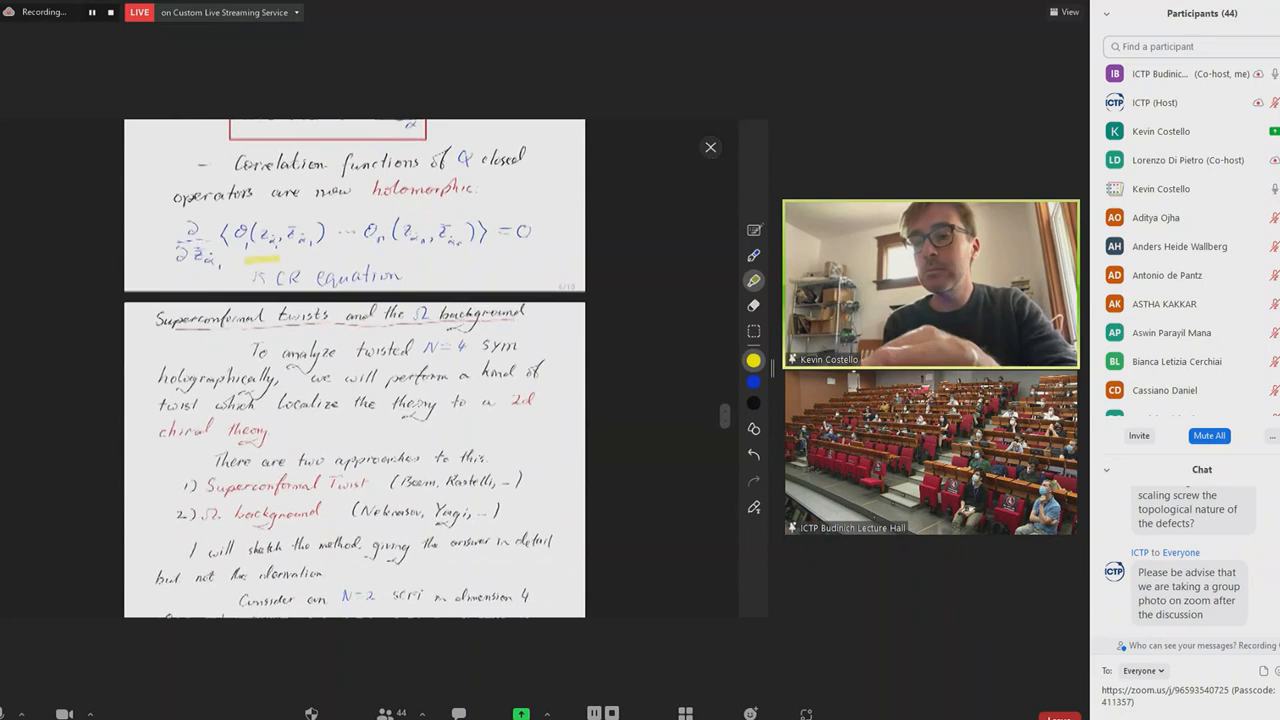
{"action": "scroll", "scroll_direction": "down", "scroll_amount": 3}
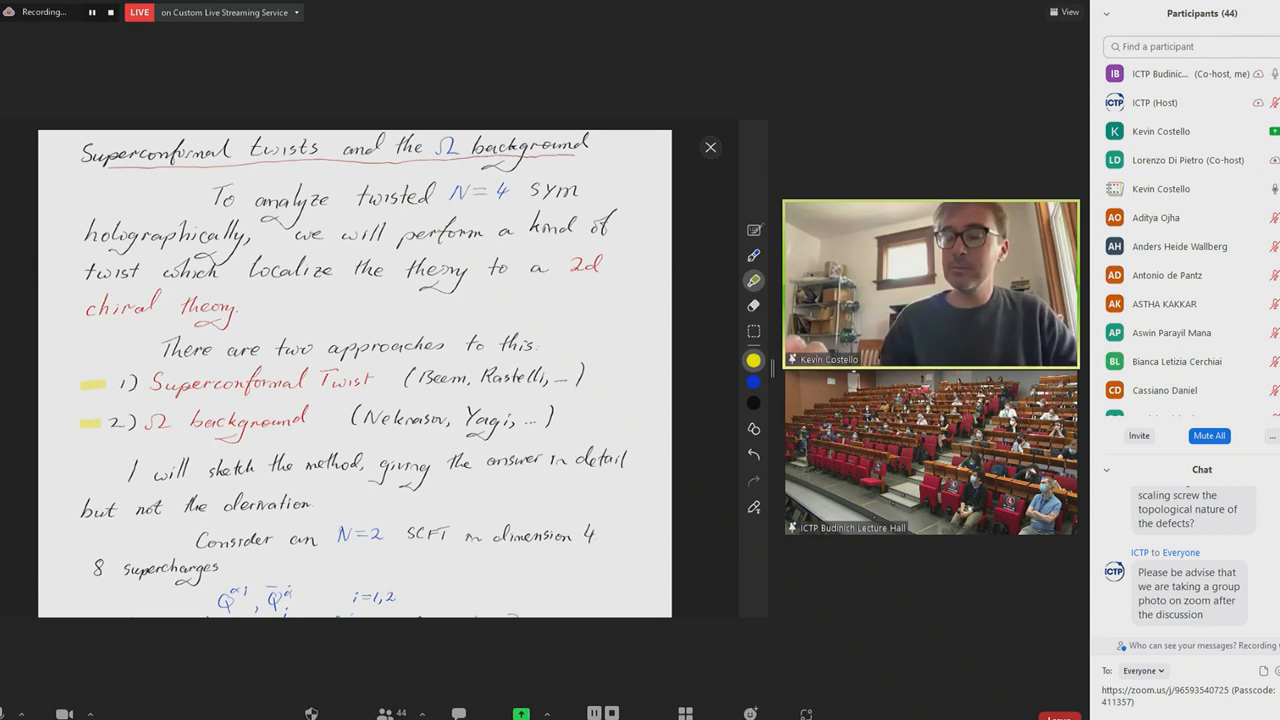
Scroll down to the lines 'Set Q = …' and 'Then Q² = ε(spacelike vector)', made periodic
{"action": "scroll", "scroll_direction": "down", "scroll_amount": 3}
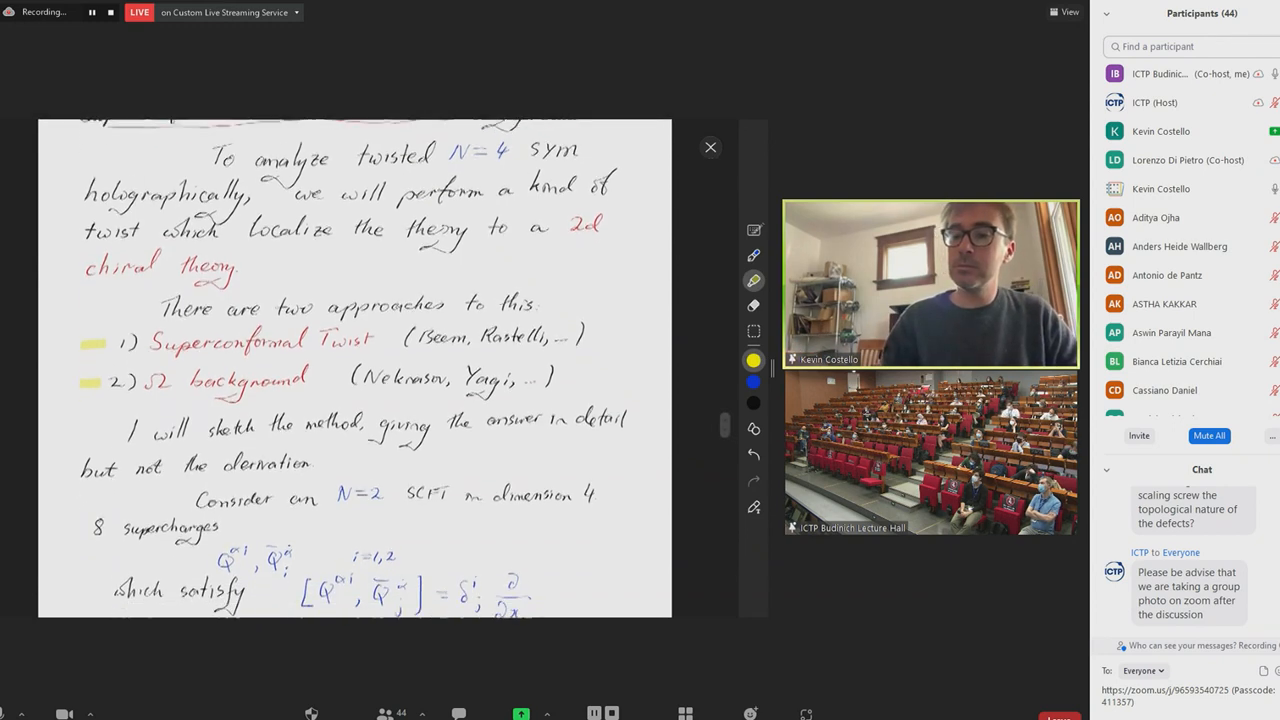
{"action": "scroll", "scroll_direction": "down", "scroll_amount": 3}
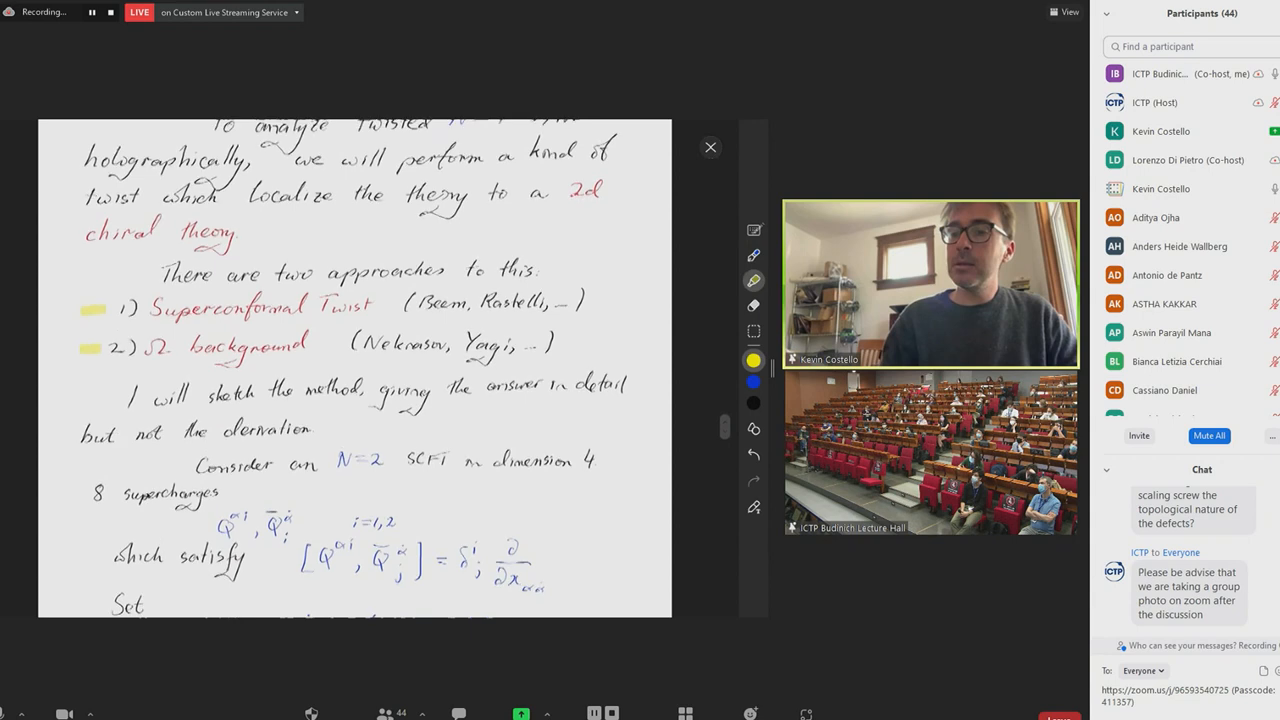
{"action": "scroll", "scroll_direction": "down", "scroll_amount": 3}
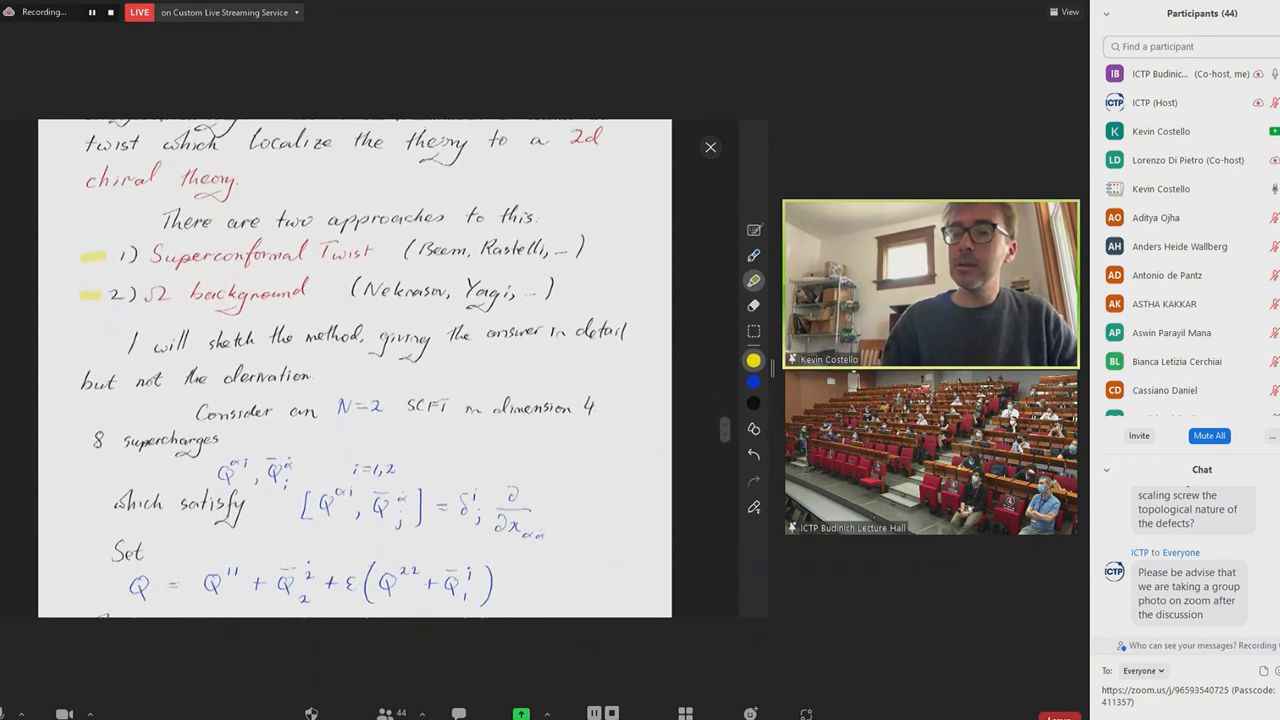
{"action": "scroll", "scroll_direction": "down", "scroll_amount": 3}
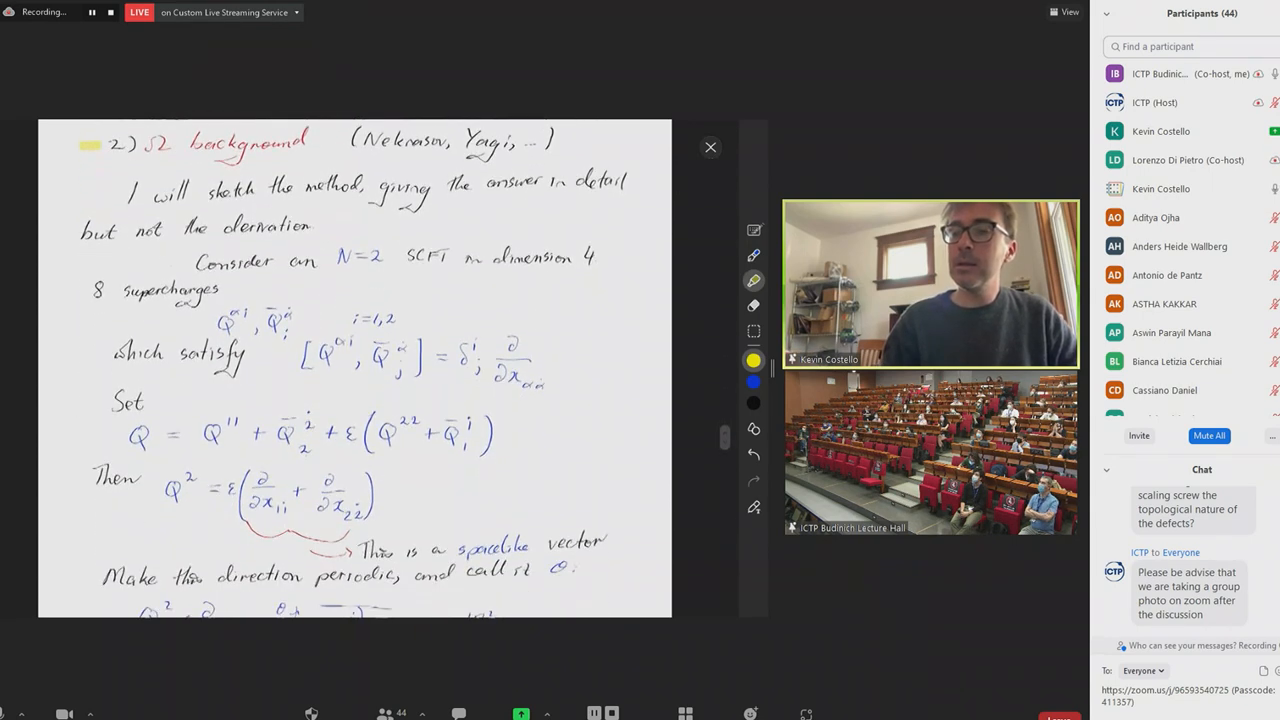
{"action": "scroll", "scroll_direction": "down", "scroll_amount": 3}
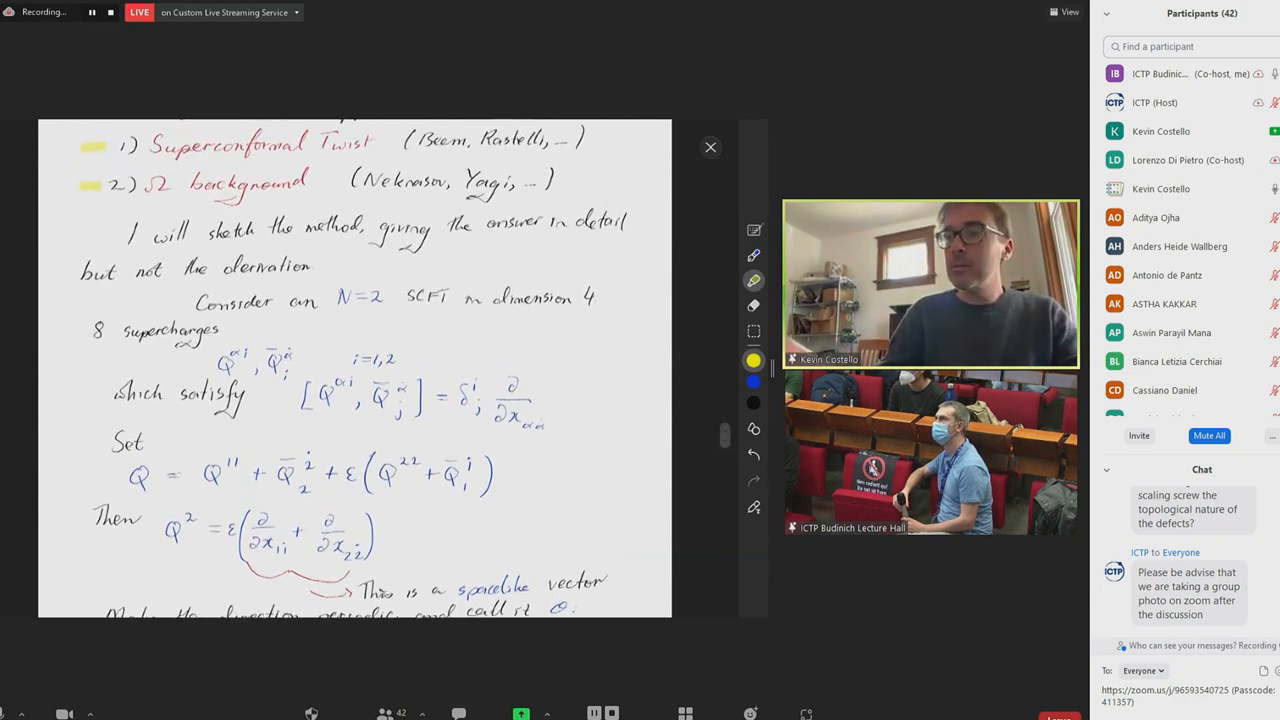
Move to a fresh blank 'Trieste lecture 1' page and begin handwriting an N
{"action": "scroll", "scroll_direction": "down", "scroll_amount": 3}
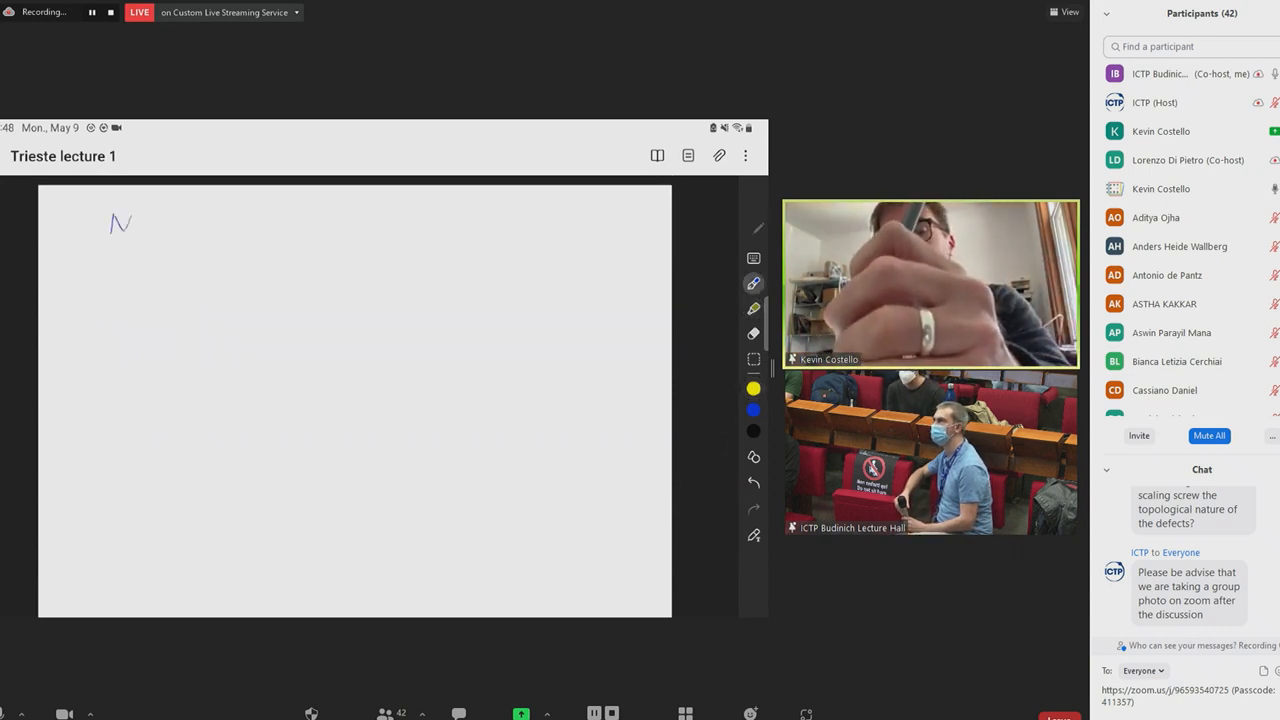
Write the N=1 chiral multiplet: boson φ derivatives ~ Π 1/((1−q^k)(1−p^l)), then fermion ψ modes
{"action": "type", "text": "=1 chiral multiplet"}
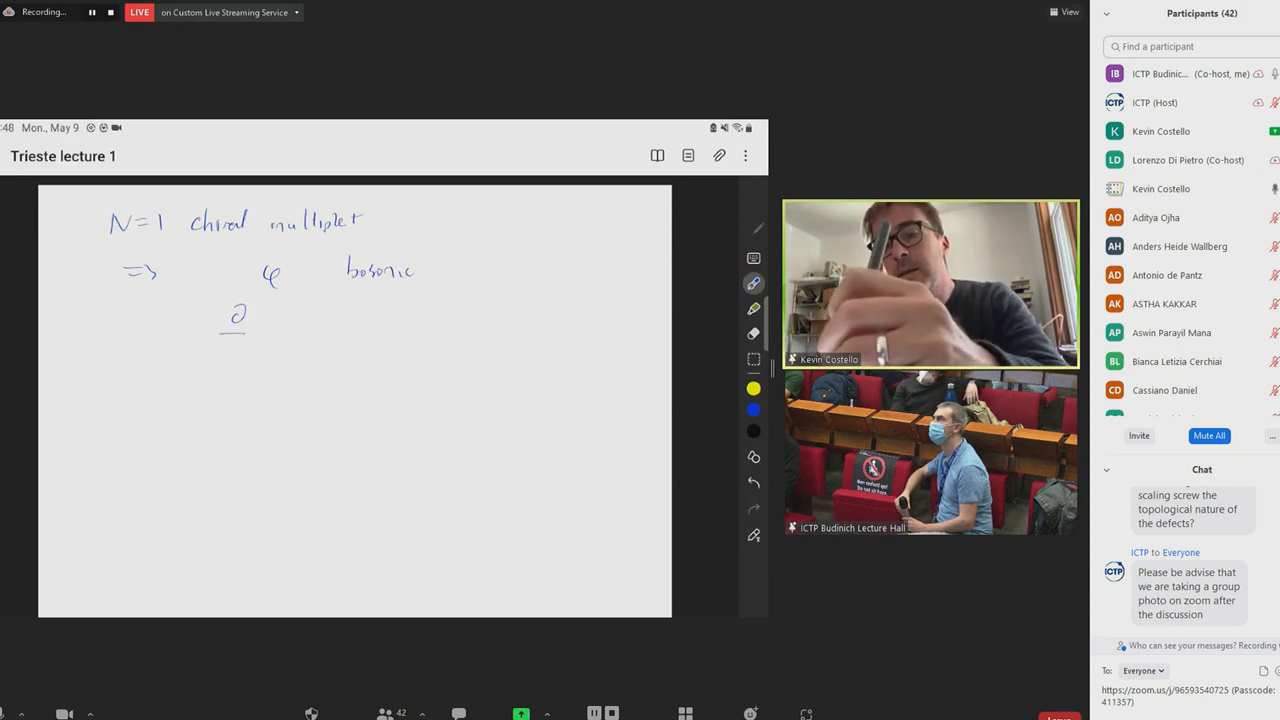
{"action": "left_click_drag", "start_coordinate": [236, 316], "coordinate": [230, 356]}
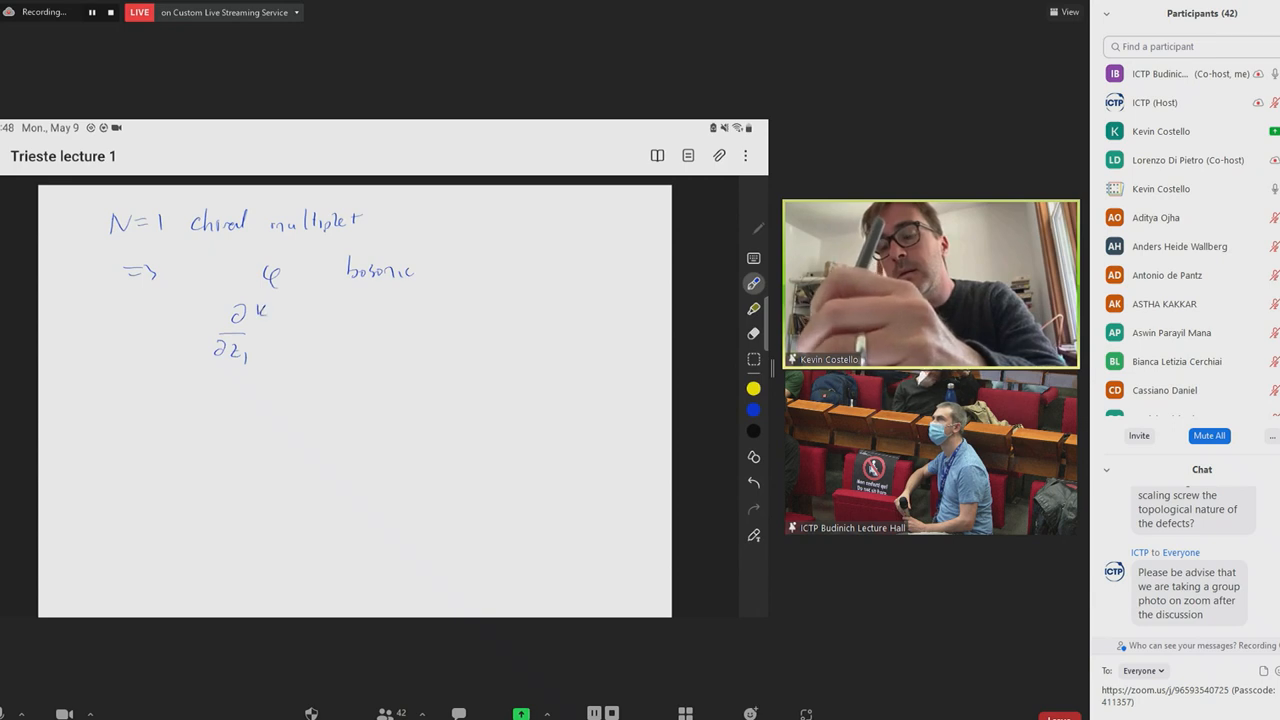
{"action": "left_click_drag", "start_coordinate": [280, 320], "coordinate": [296, 344]}
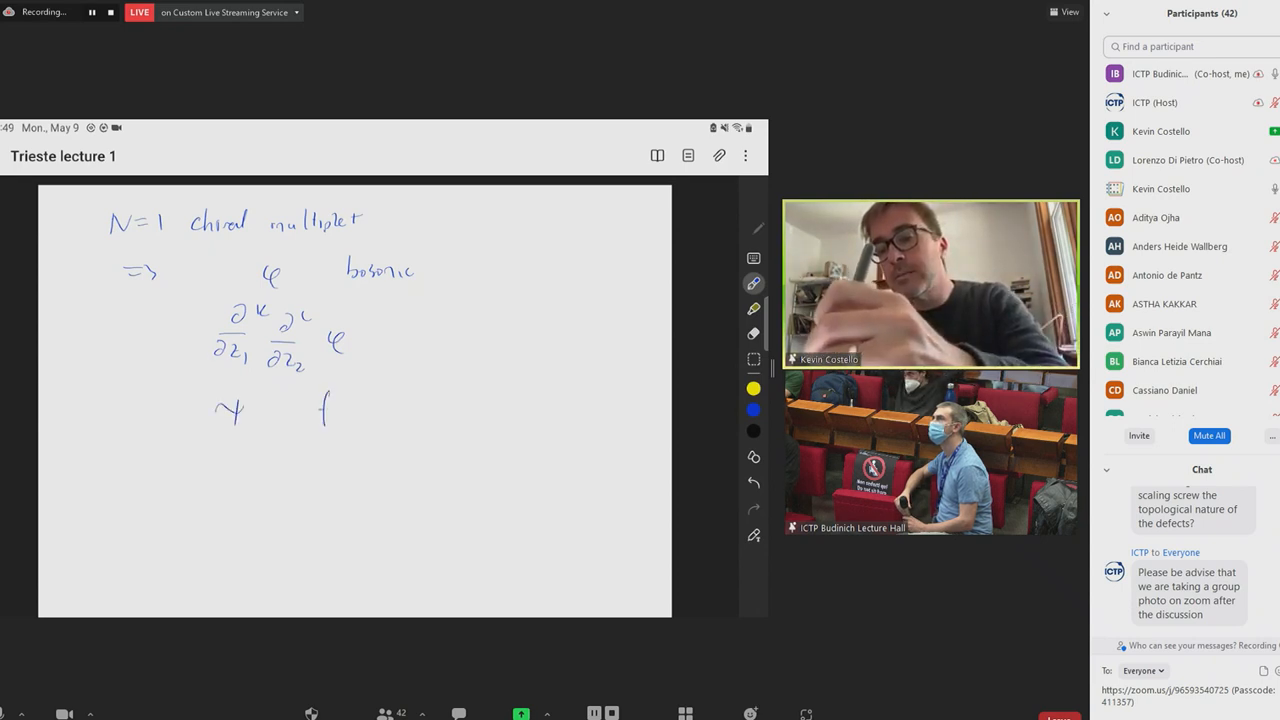
{"action": "type", "text": "fermionic"}
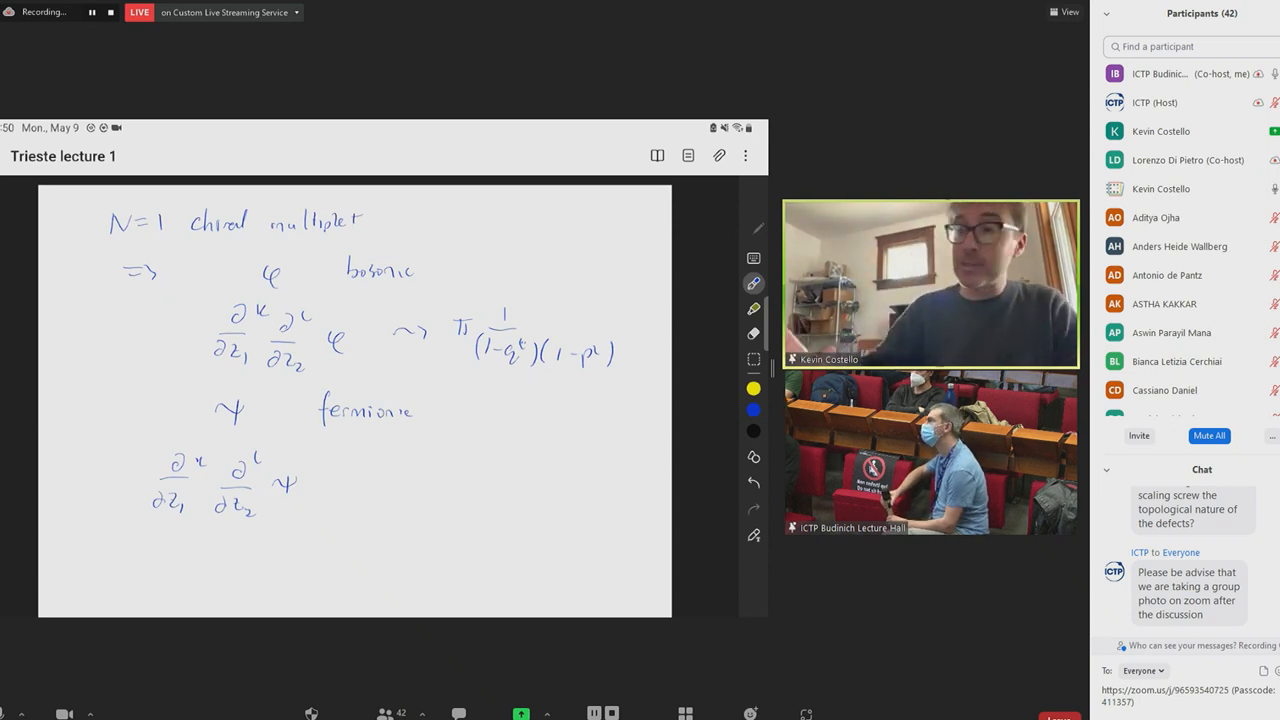
Scroll back to the superconformal twists pages, adding Q² = ε ∂/∂θ over a circle and a Q-exact remark
{"action": "scroll", "scroll_direction": "down", "scroll_amount": 3}
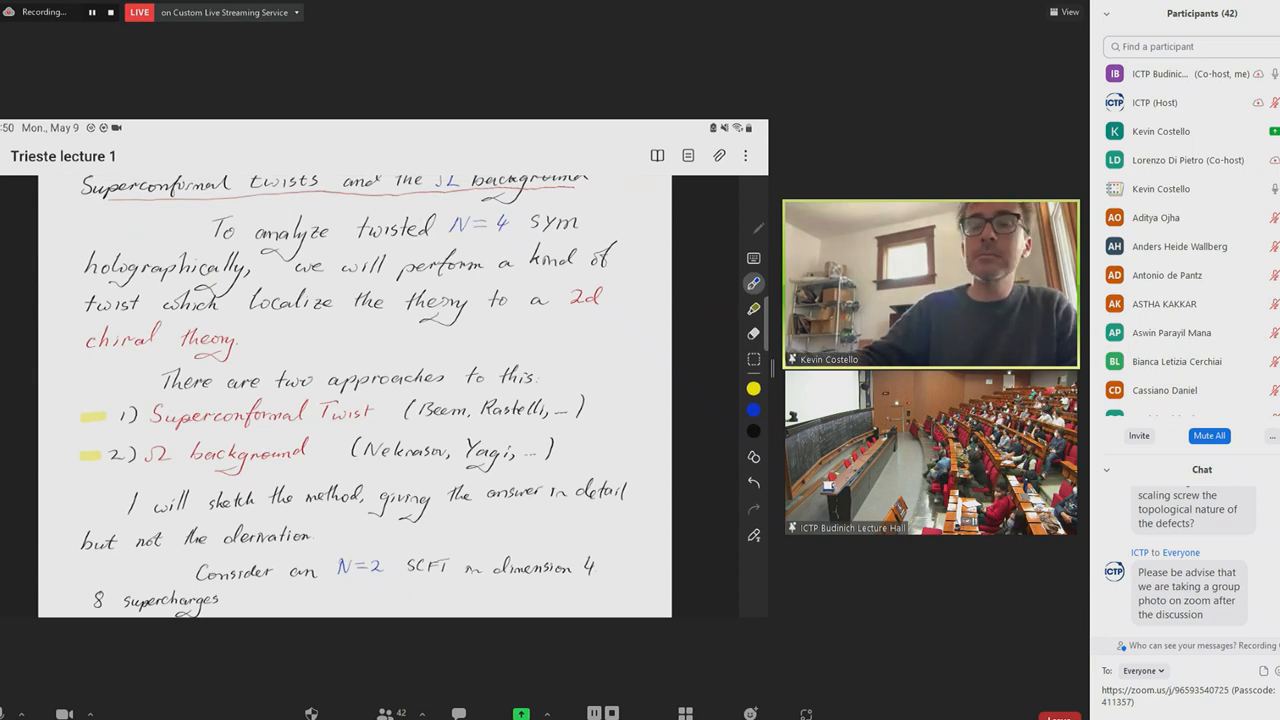
{"action": "scroll", "scroll_direction": "down", "scroll_amount": 3}
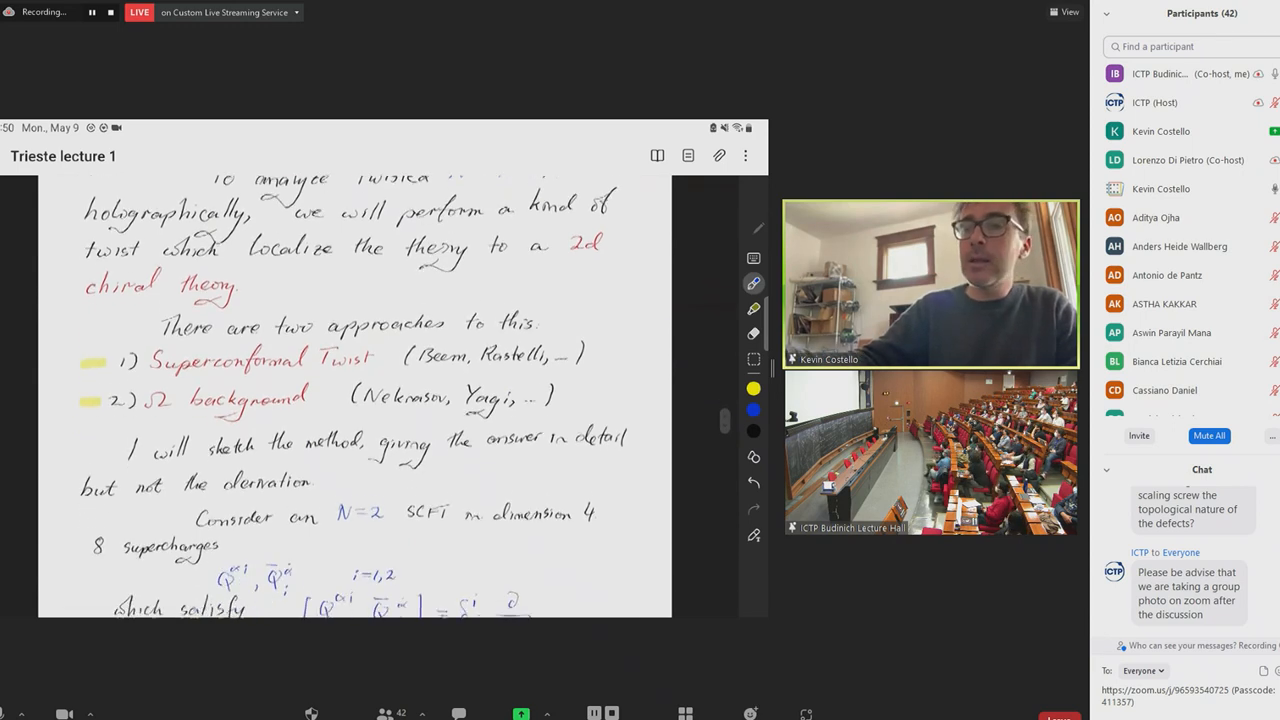
{"action": "scroll", "scroll_direction": "down", "scroll_amount": 3}
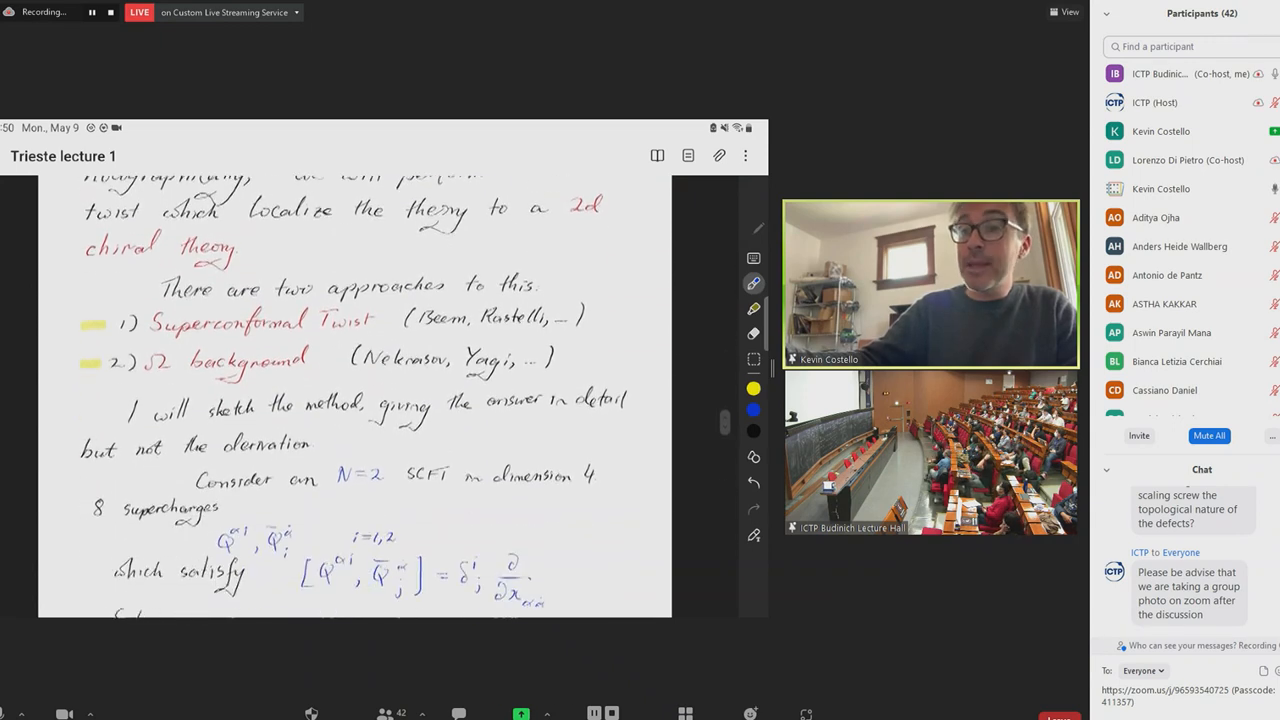
{"action": "scroll", "scroll_direction": "down", "scroll_amount": 3}
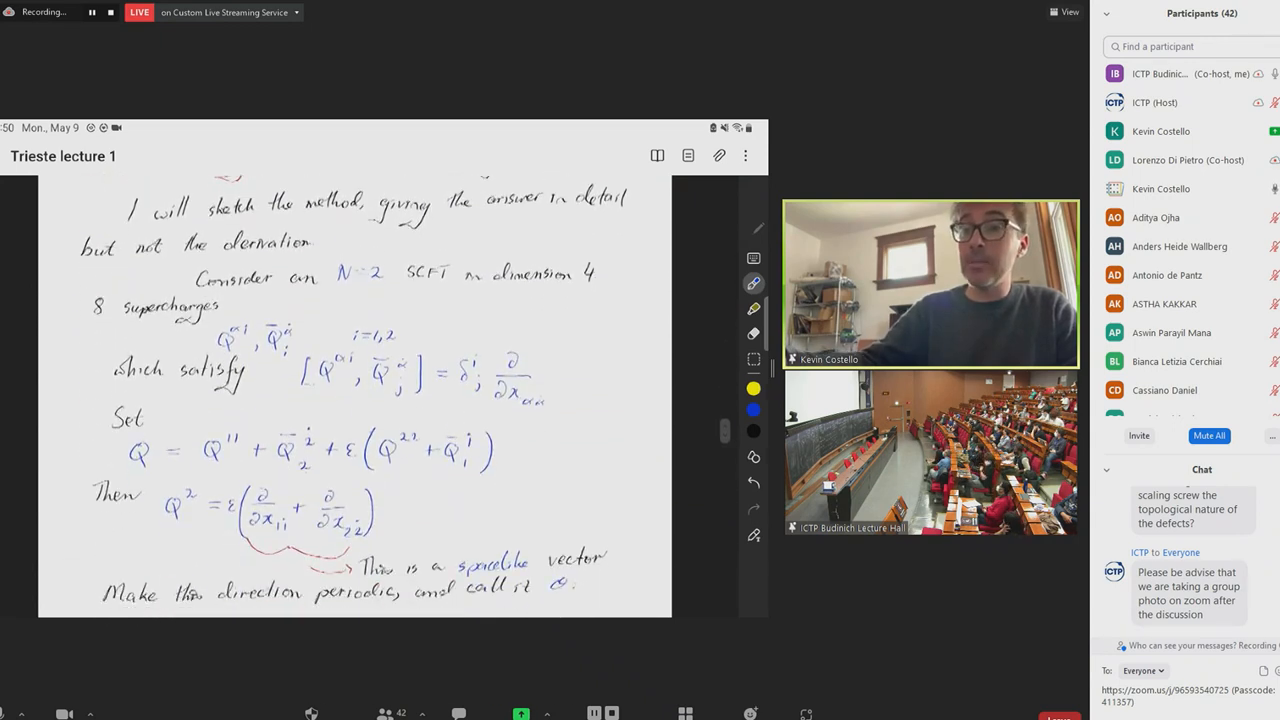
{"action": "scroll", "scroll_direction": "down", "scroll_amount": 3}
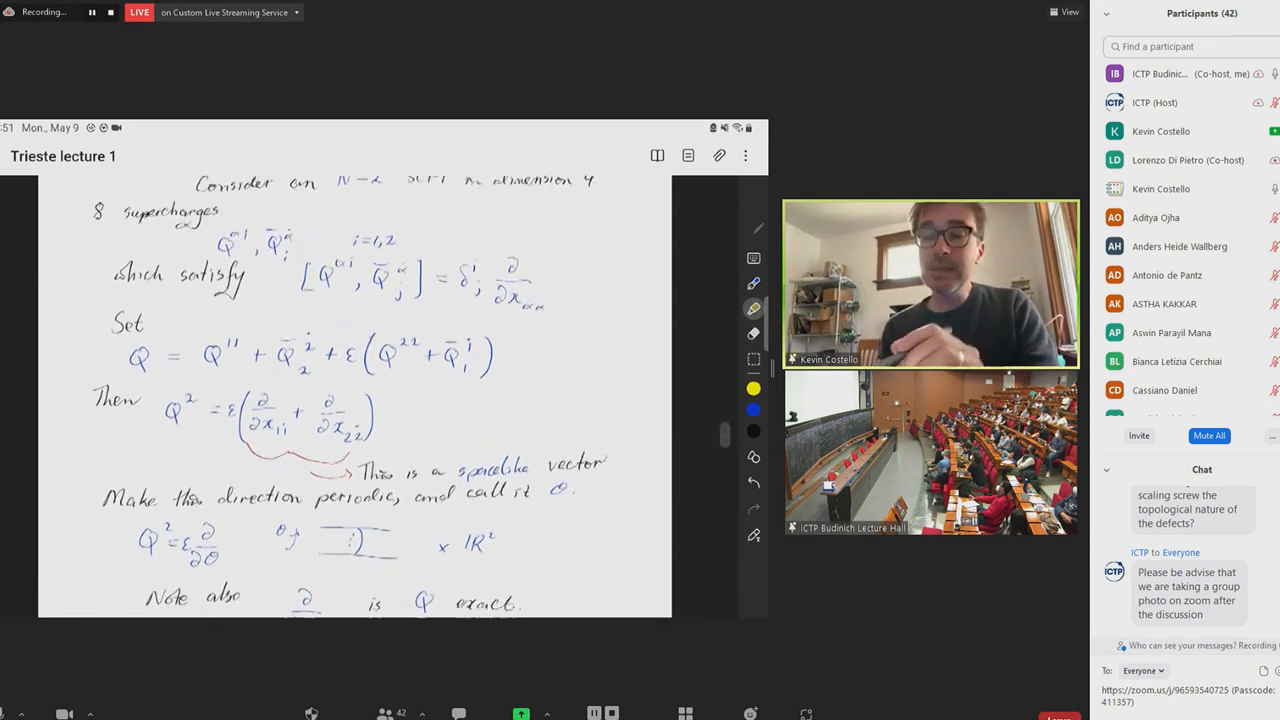
Scroll back down to the N=1 chiral multiplet page with the bosonic product formula and fermionic ψ
{"action": "scroll", "scroll_direction": "down", "scroll_amount": 3}
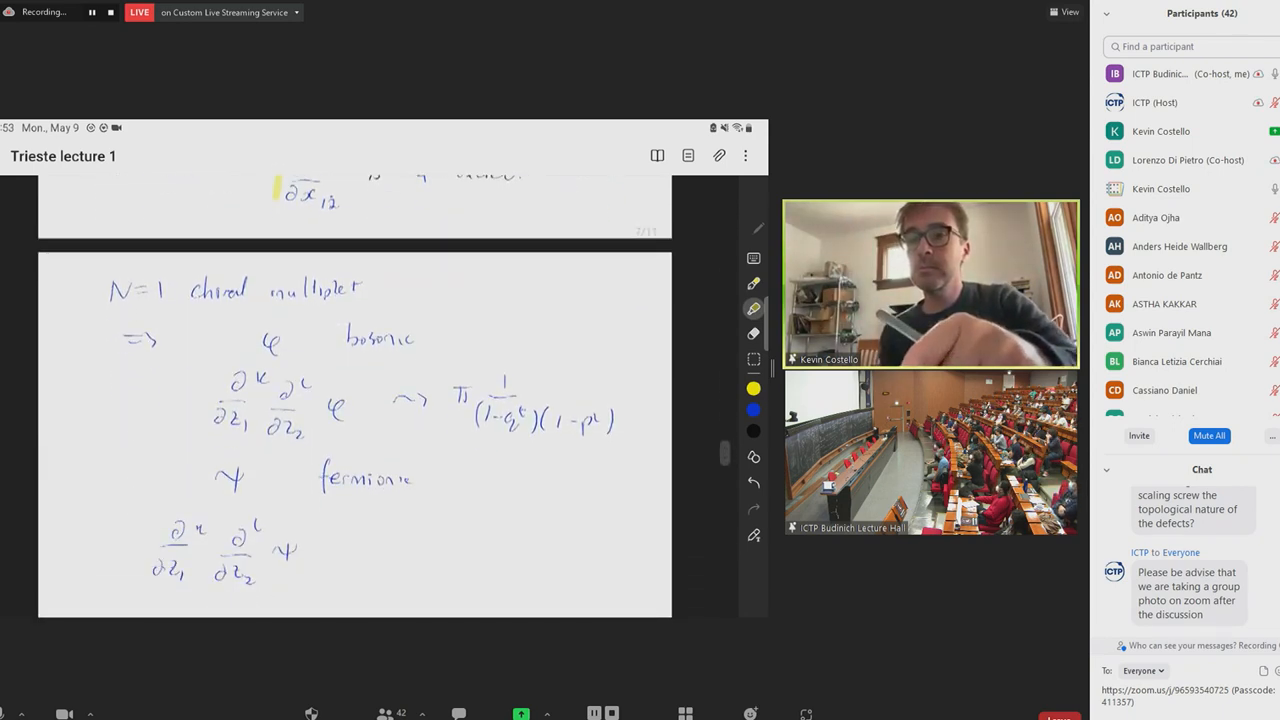
Scroll the shared notes to the S¹-invariant operators at the cigar tip whose Q-cohomology is a chiral algebra
{"action": "scroll", "scroll_direction": "down", "scroll_amount": 3}
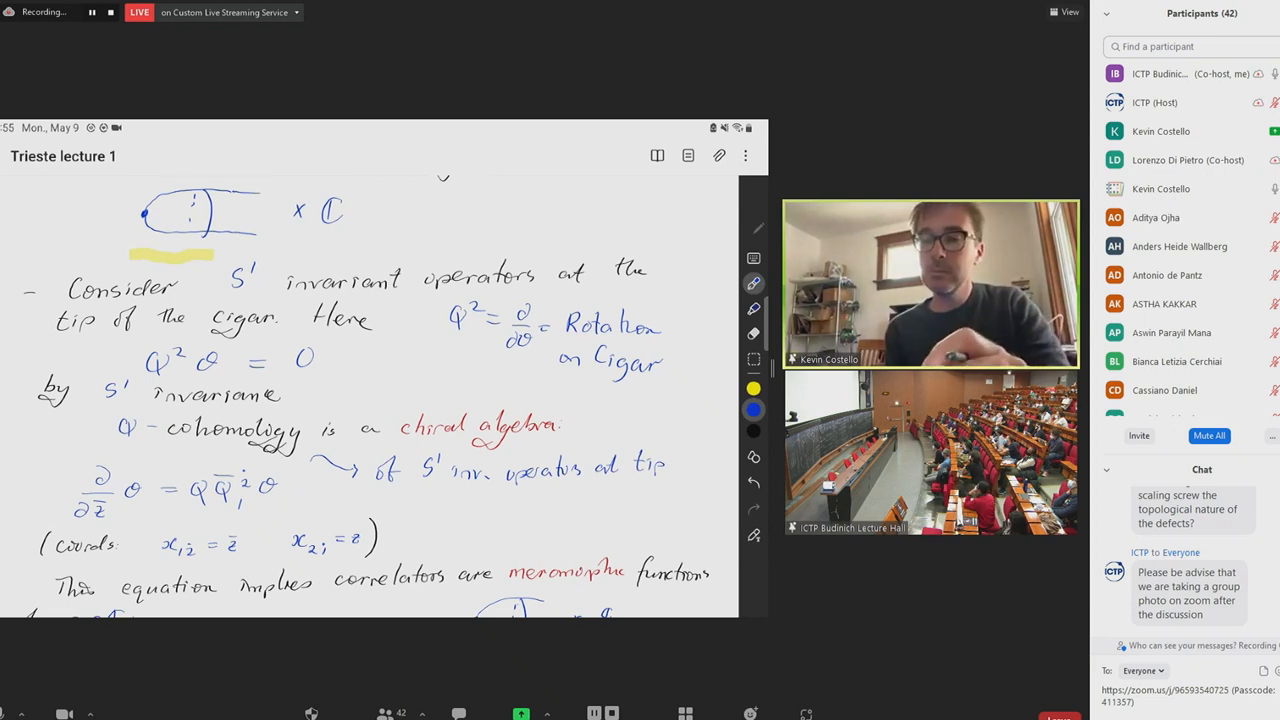
Scroll through the vanishing z-bar derivative of correlators and the psu(2|2) superconformal perspective
{"action": "scroll", "scroll_direction": "down", "scroll_amount": 3}
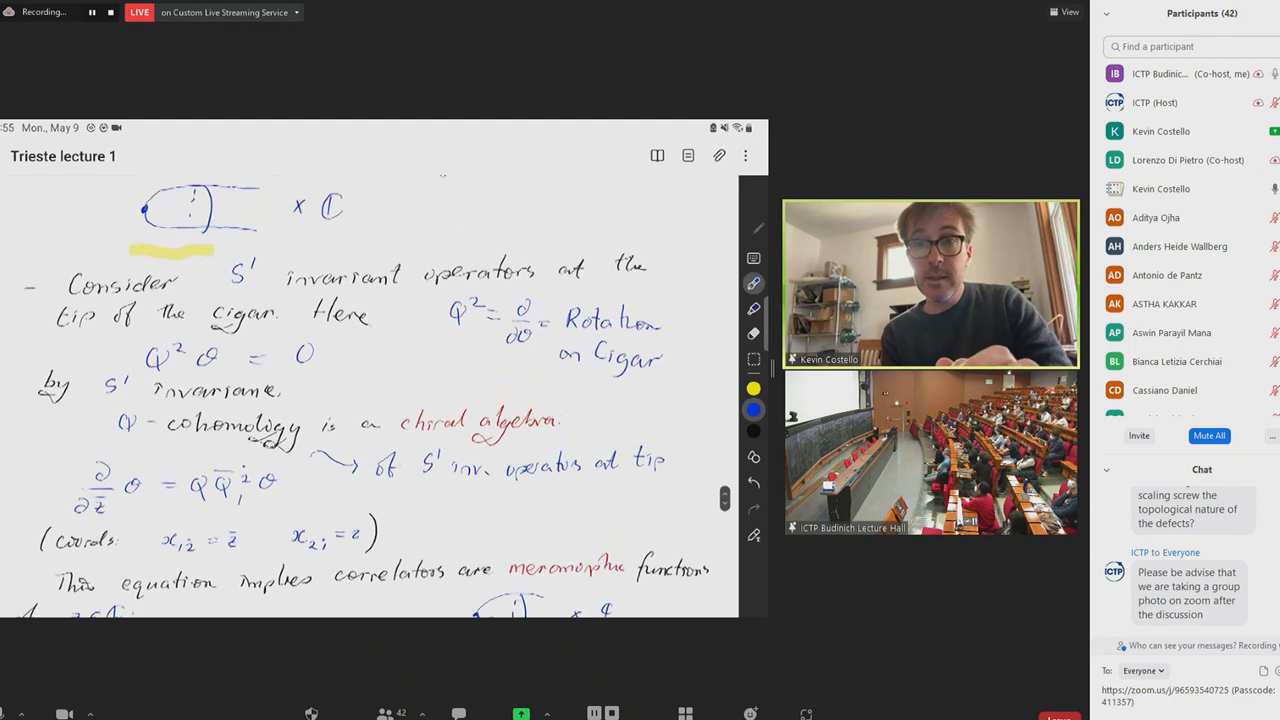
{"action": "scroll", "scroll_direction": "down", "scroll_amount": 3}
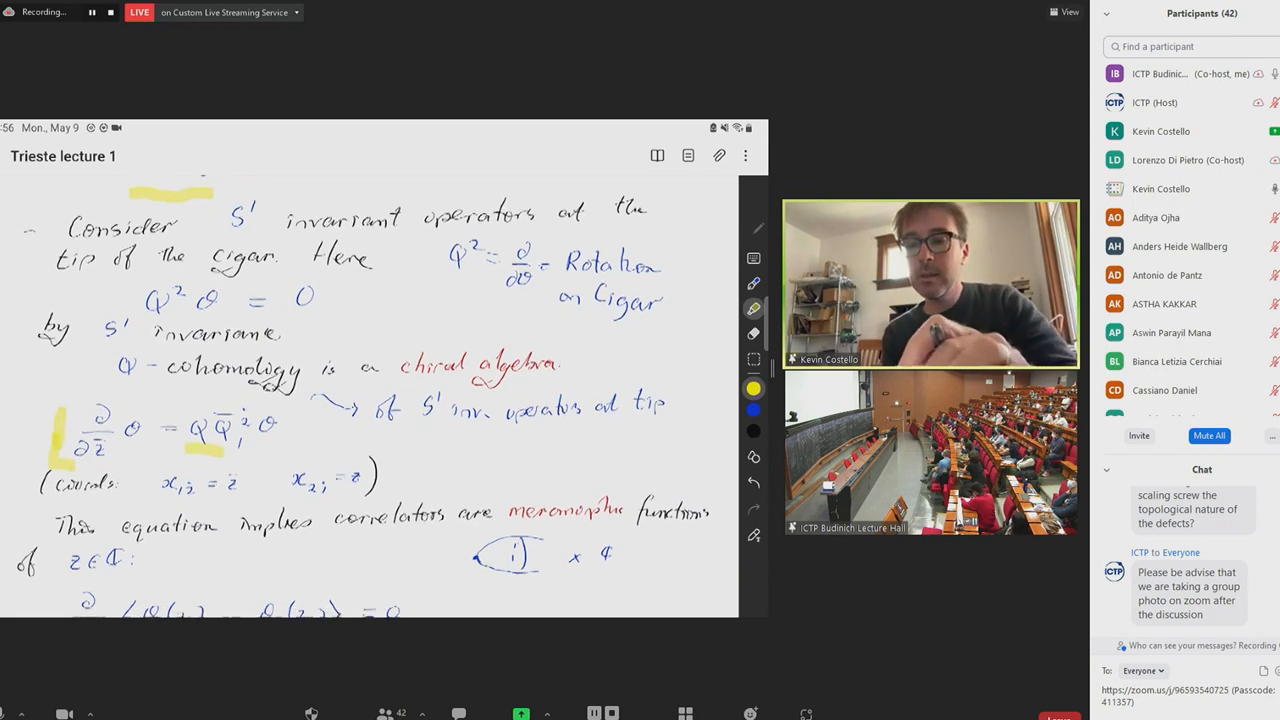
{"action": "scroll", "scroll_direction": "down", "scroll_amount": 3}
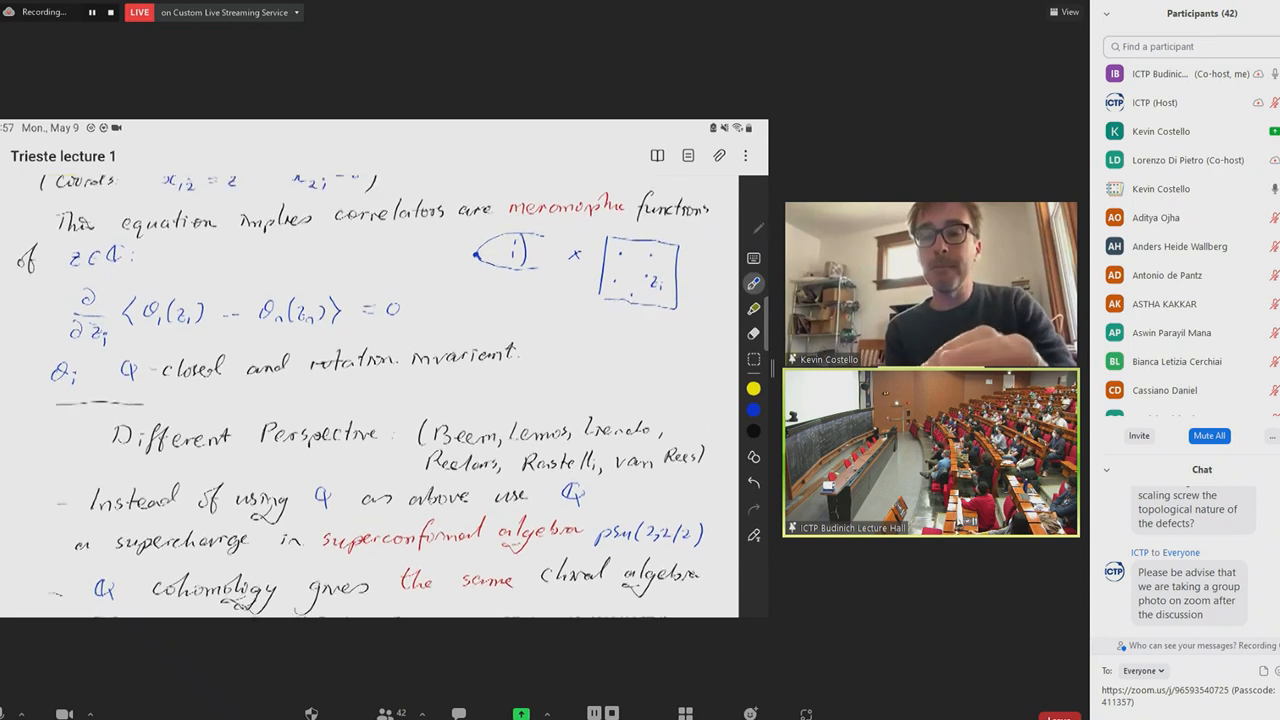
{"action": "scroll", "scroll_direction": "down", "scroll_amount": 3}
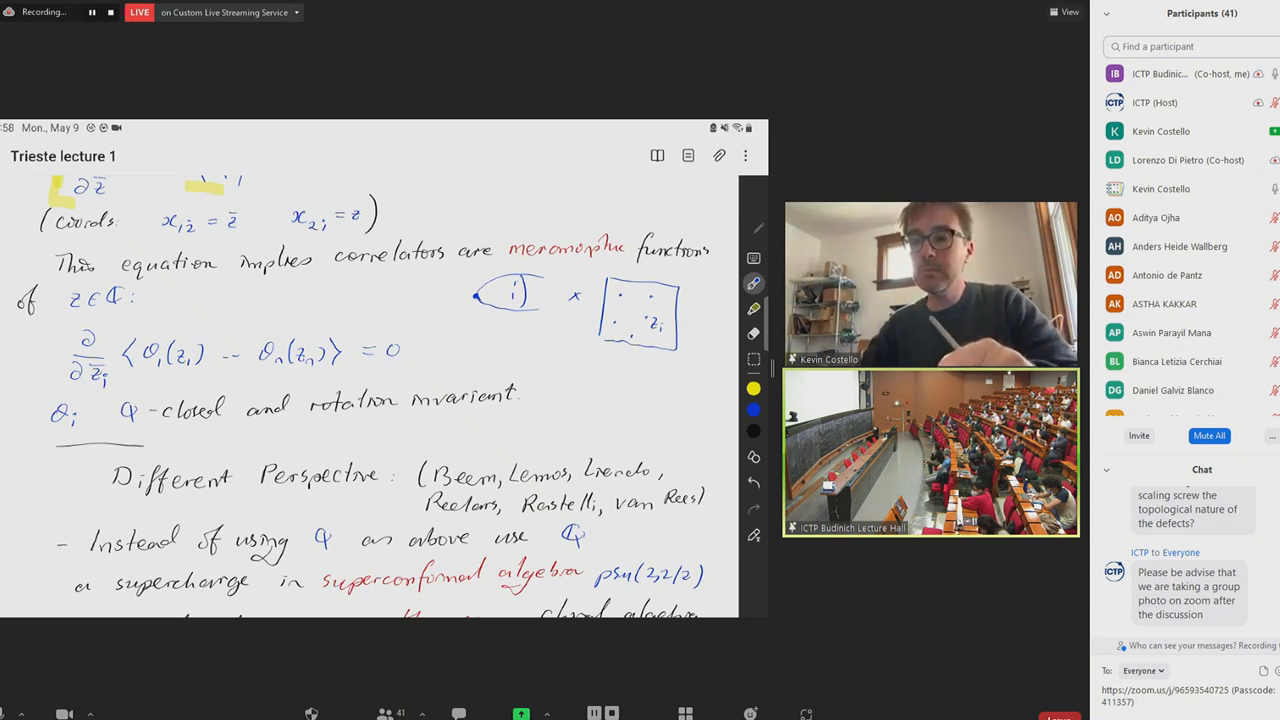
Scroll to the remark that the psu(2|2) approach came first and the 'So far' summary
{"action": "scroll", "scroll_direction": "down", "scroll_amount": 3}
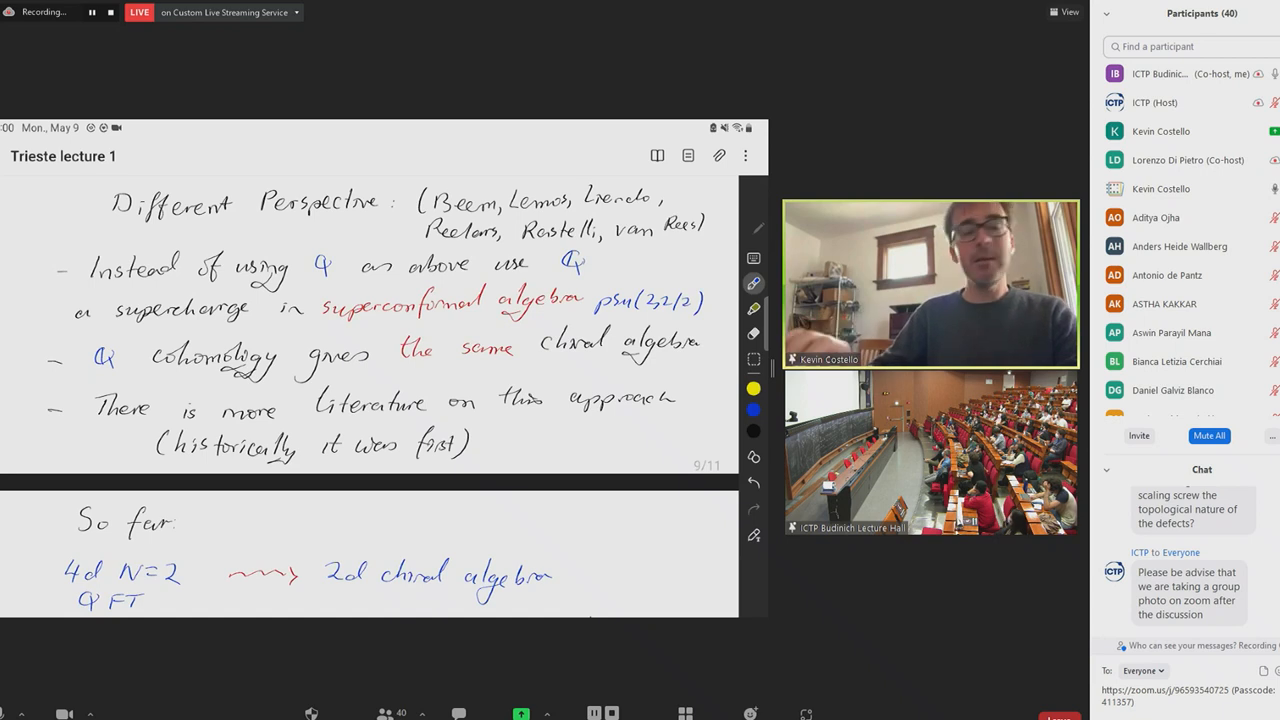
Scroll to the N=2 free hypermultiplet Lagrangian and the symplectic-bosons statement
{"action": "scroll", "scroll_direction": "down", "scroll_amount": 3}
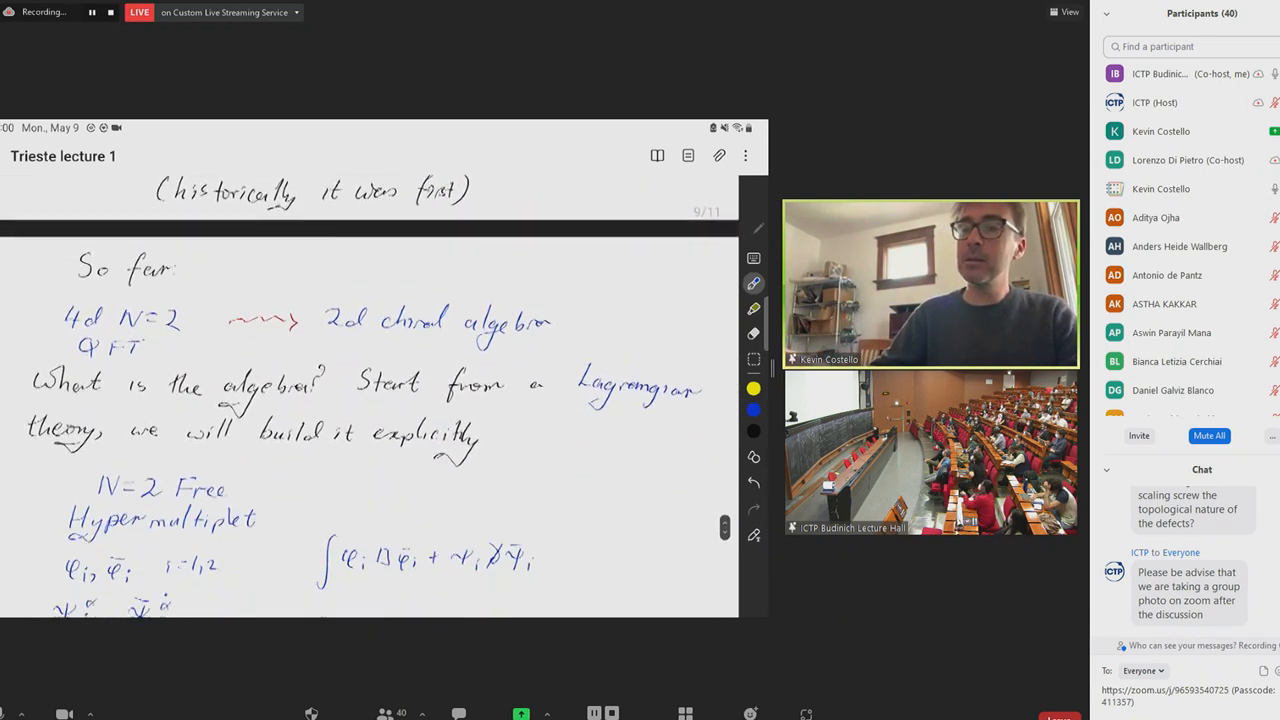
{"action": "scroll", "scroll_direction": "down", "scroll_amount": 3}
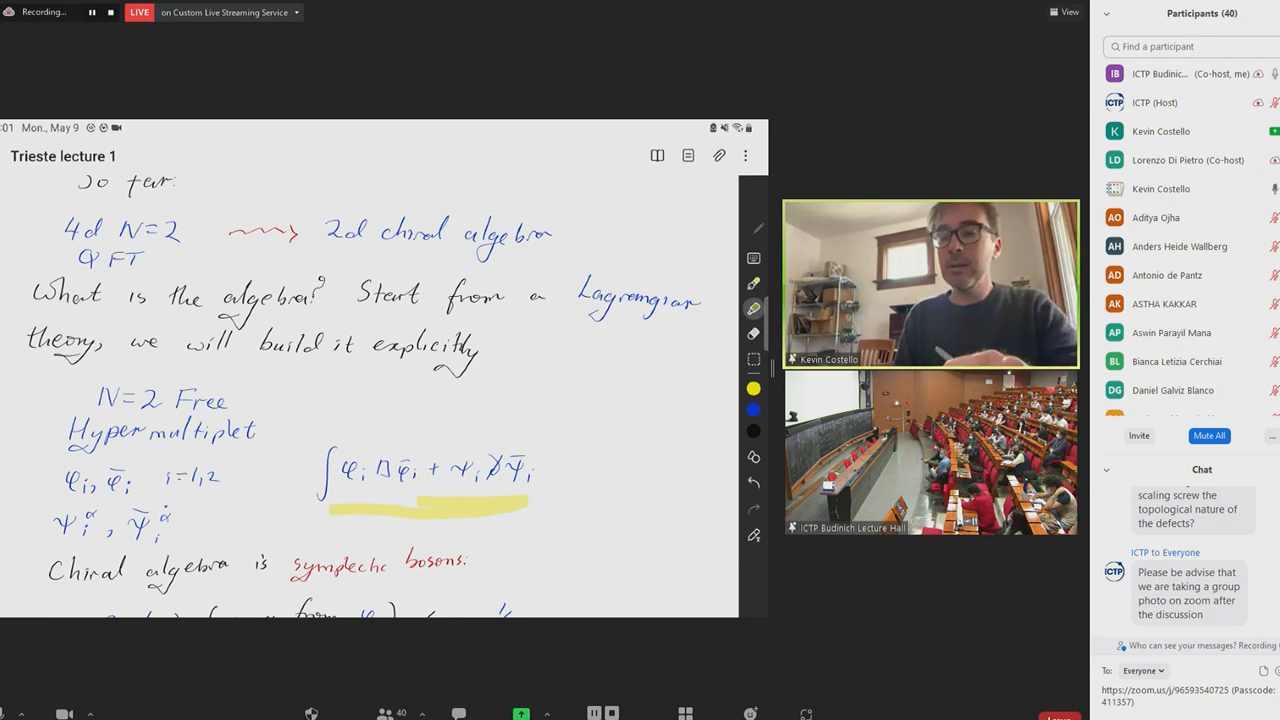
Write 'like that' after 'βi bosonic OPE' in the margin, toward 'like that of free fermions'
{"action": "scroll", "scroll_direction": "down", "scroll_amount": 3}
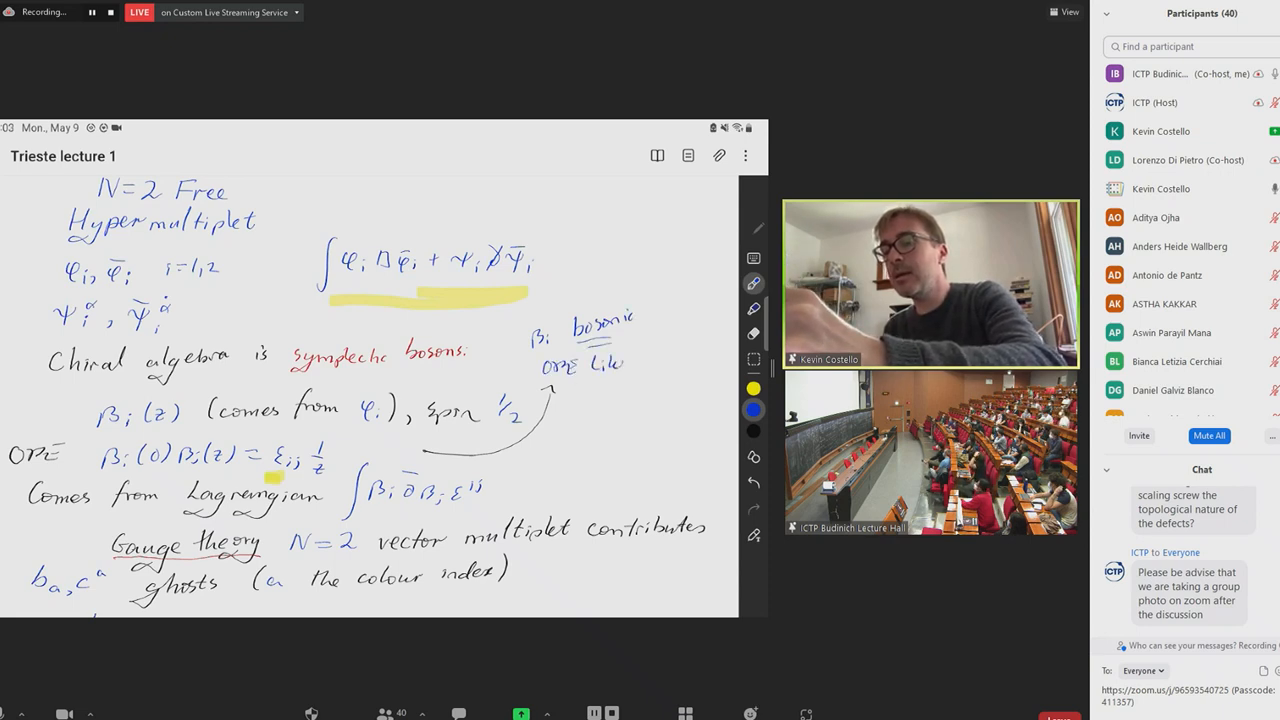
{"action": "type", "text": "like that"}
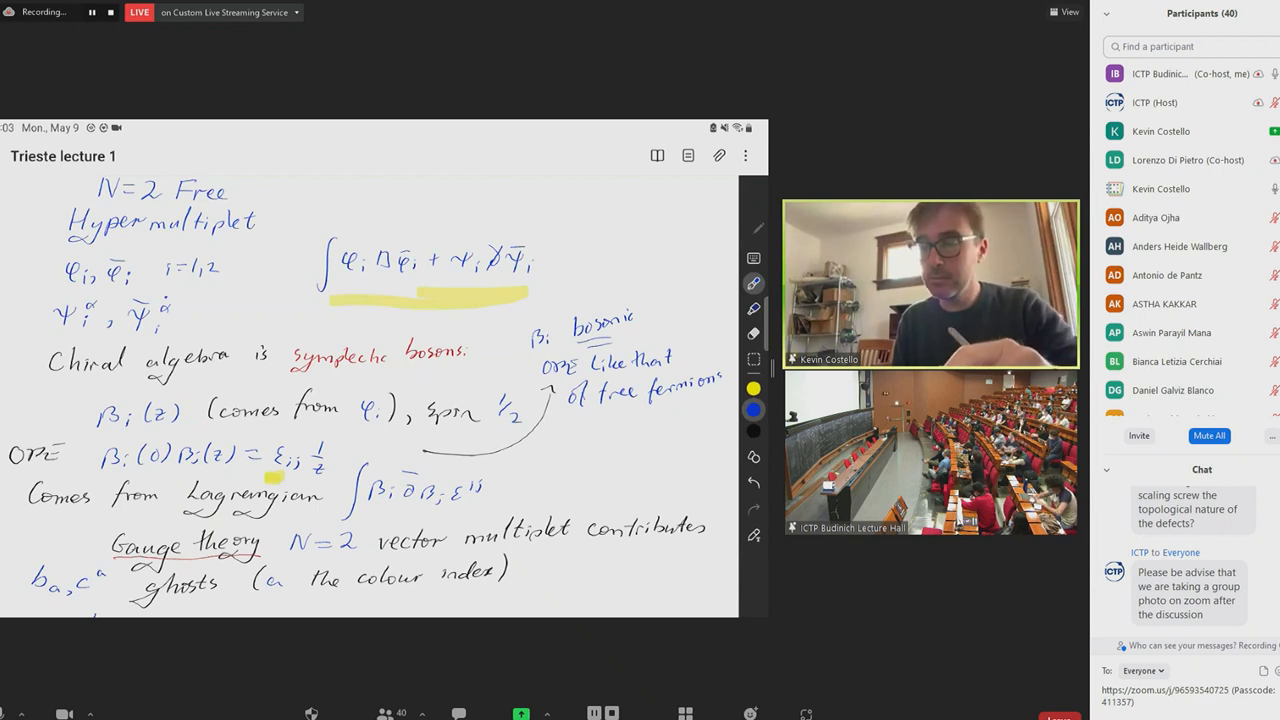
Scroll to the ghost section and write 'fermi' for the fermionic ghost spins and bc OPE
{"action": "scroll", "scroll_direction": "down", "scroll_amount": 3}
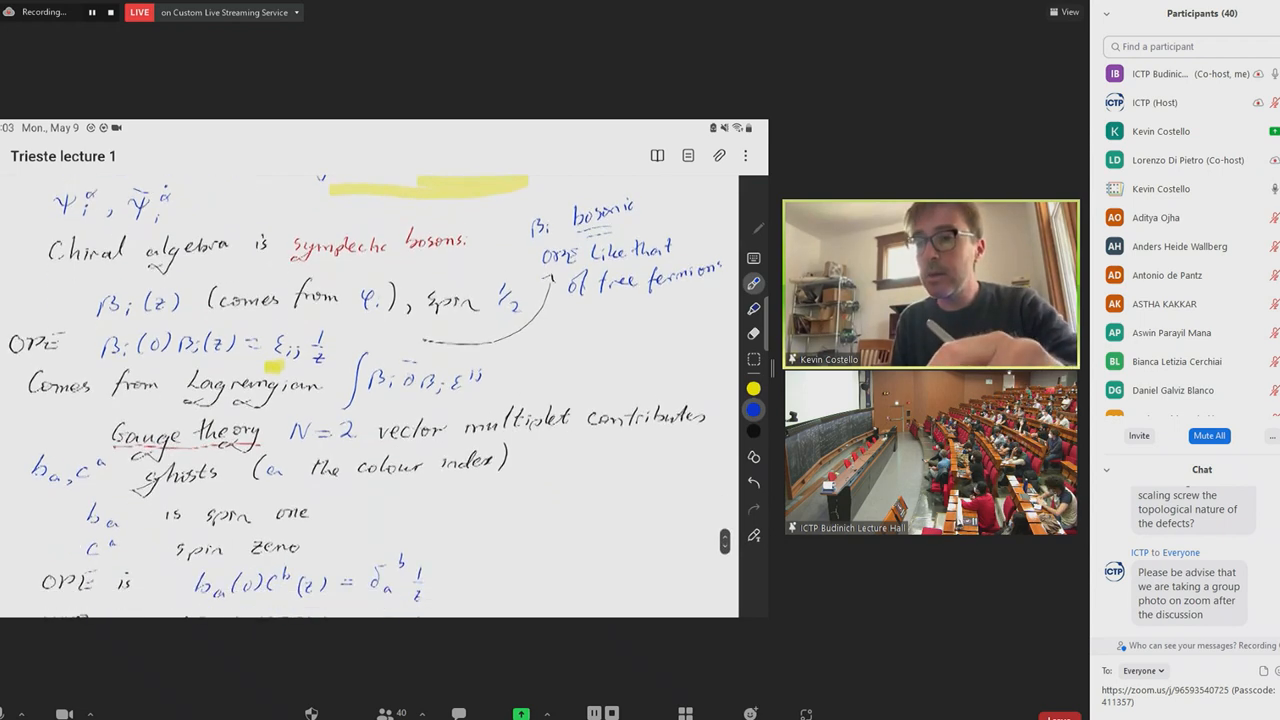
{"action": "scroll", "scroll_direction": "down", "scroll_amount": 3}
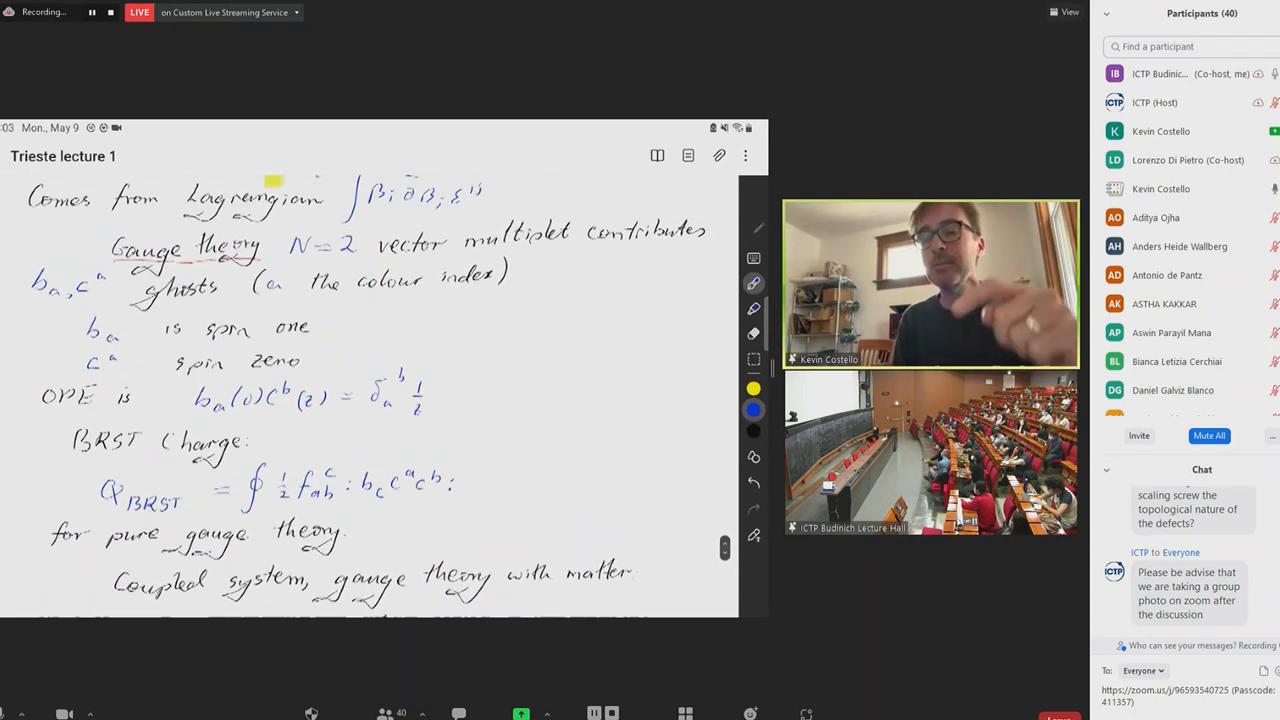
{"action": "scroll", "scroll_direction": "down", "scroll_amount": 3}
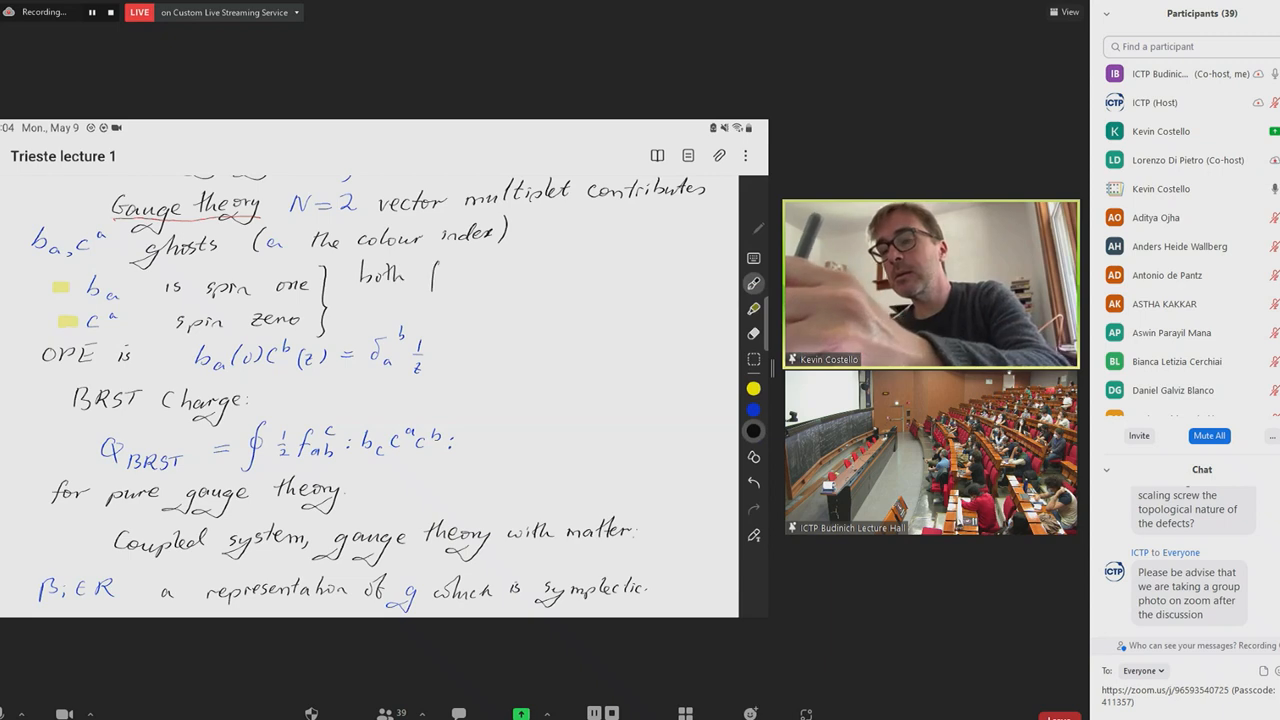
{"action": "type", "text": "fermi"}
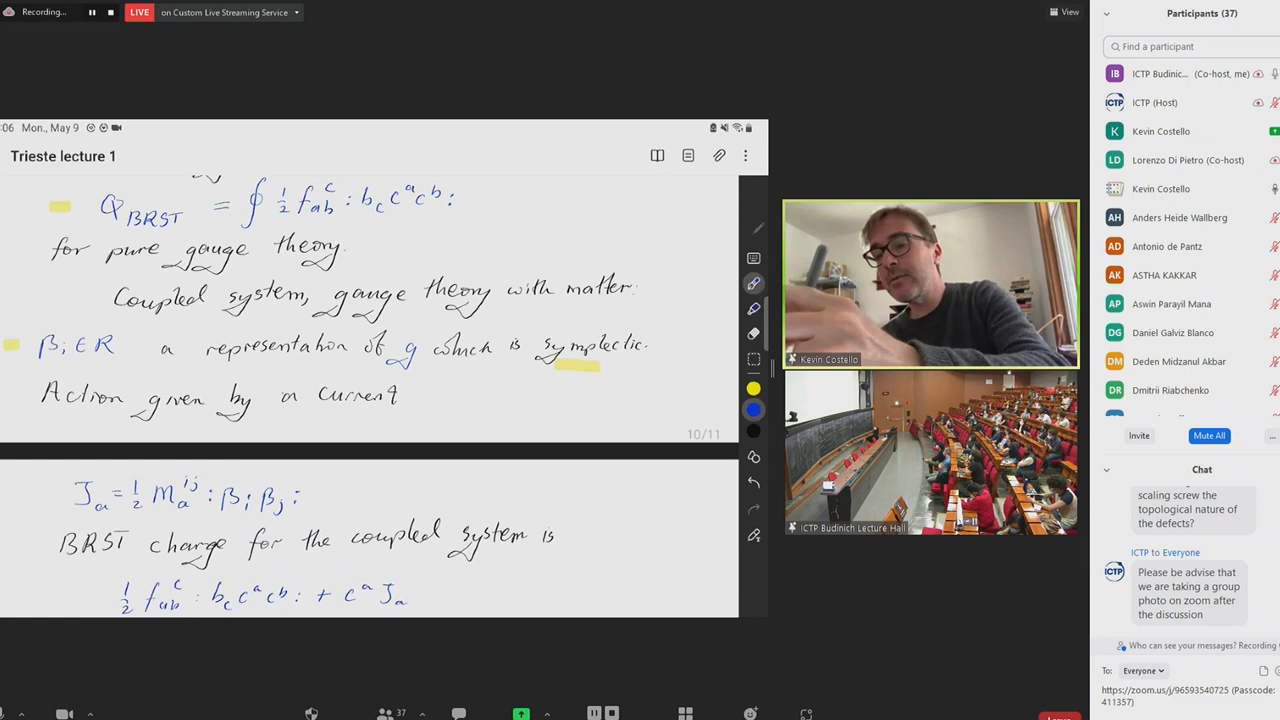
Write 'pair' in the matter-current note defining J_a = ½M_a^ij β_i β_j
{"action": "left_click", "coordinate": [484, 392]}
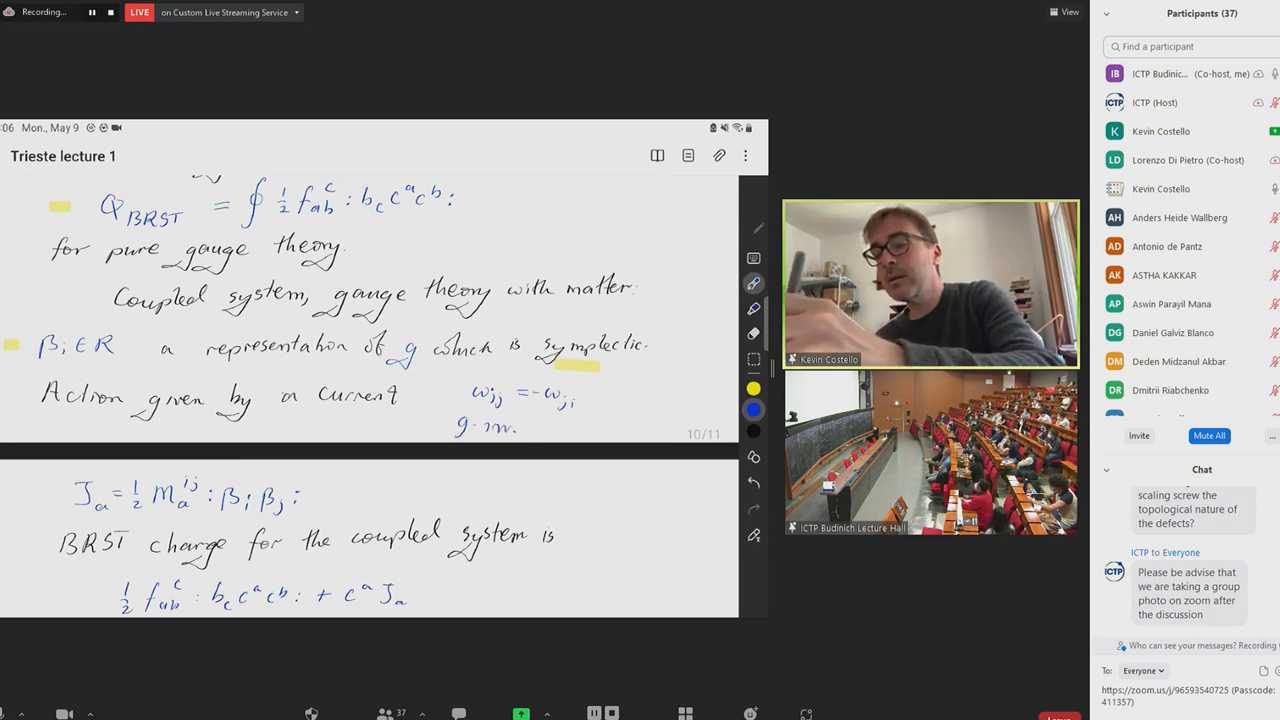
{"action": "type", "text": "pairing"}
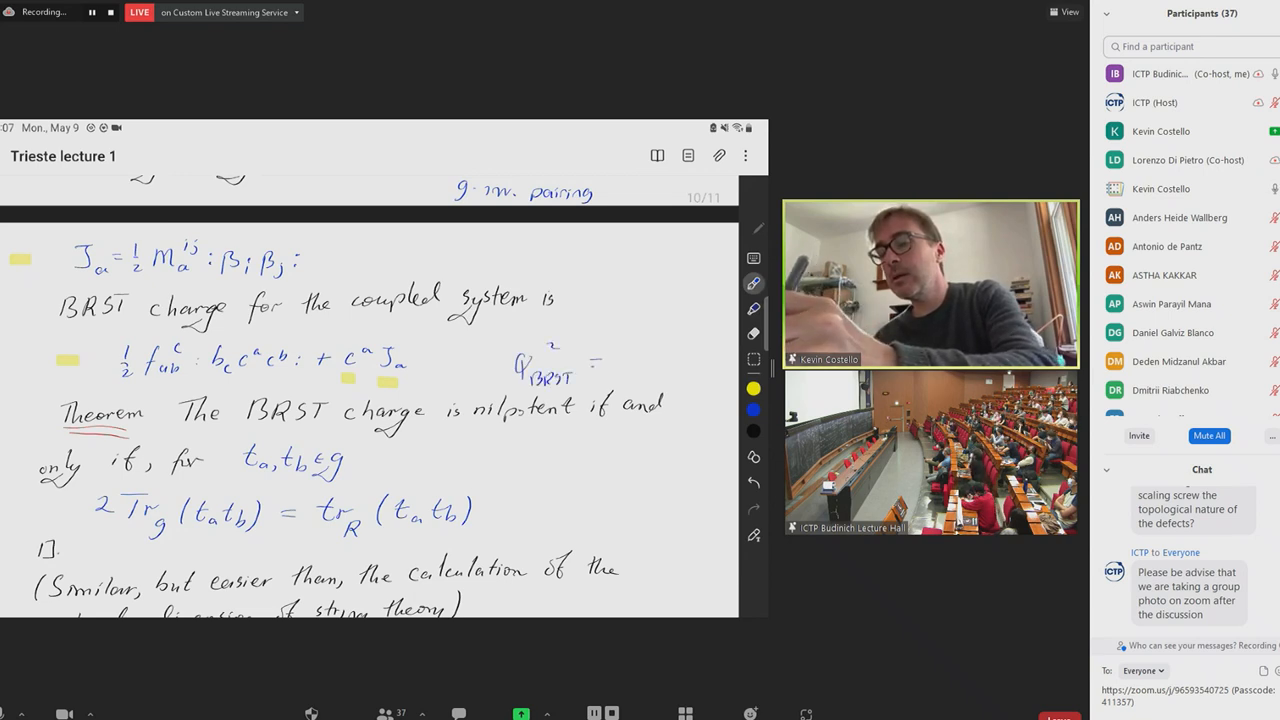
Complete Q²_BRST = 0 and scroll past the superconformality remark to the fresh gauge-sector page
{"action": "type", "text": "0"}
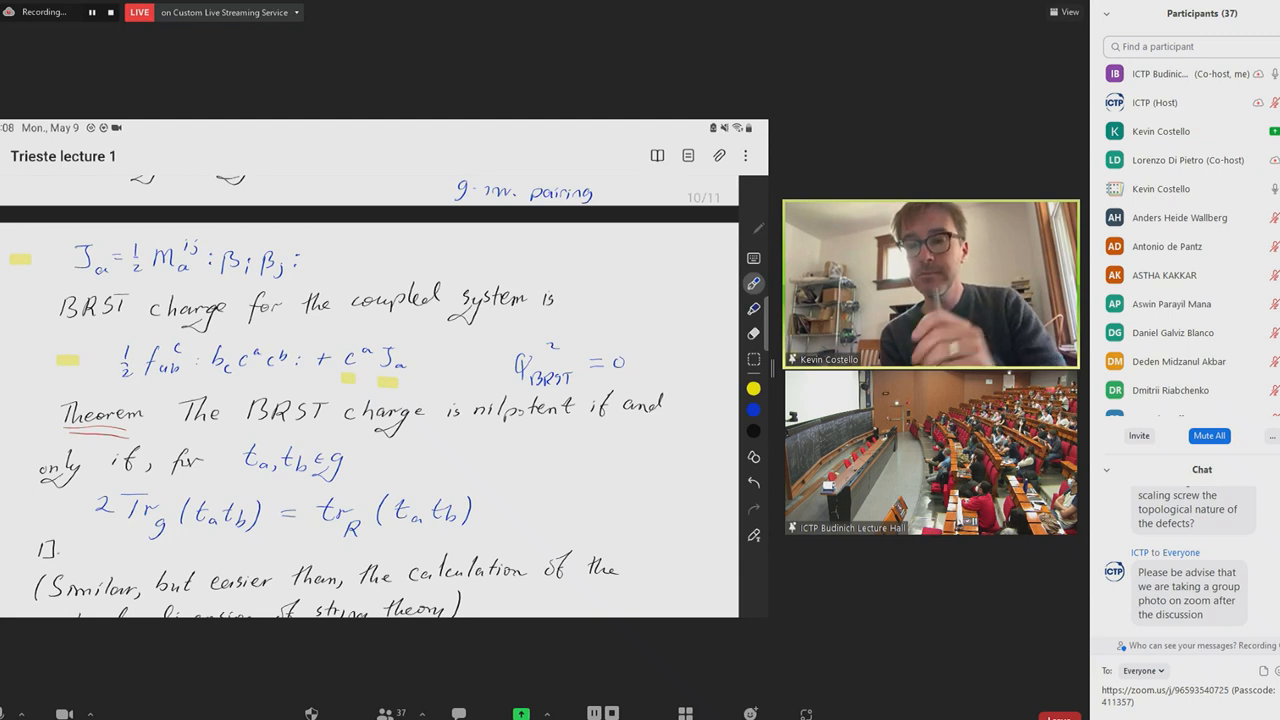
{"action": "scroll", "scroll_direction": "down", "scroll_amount": 3}
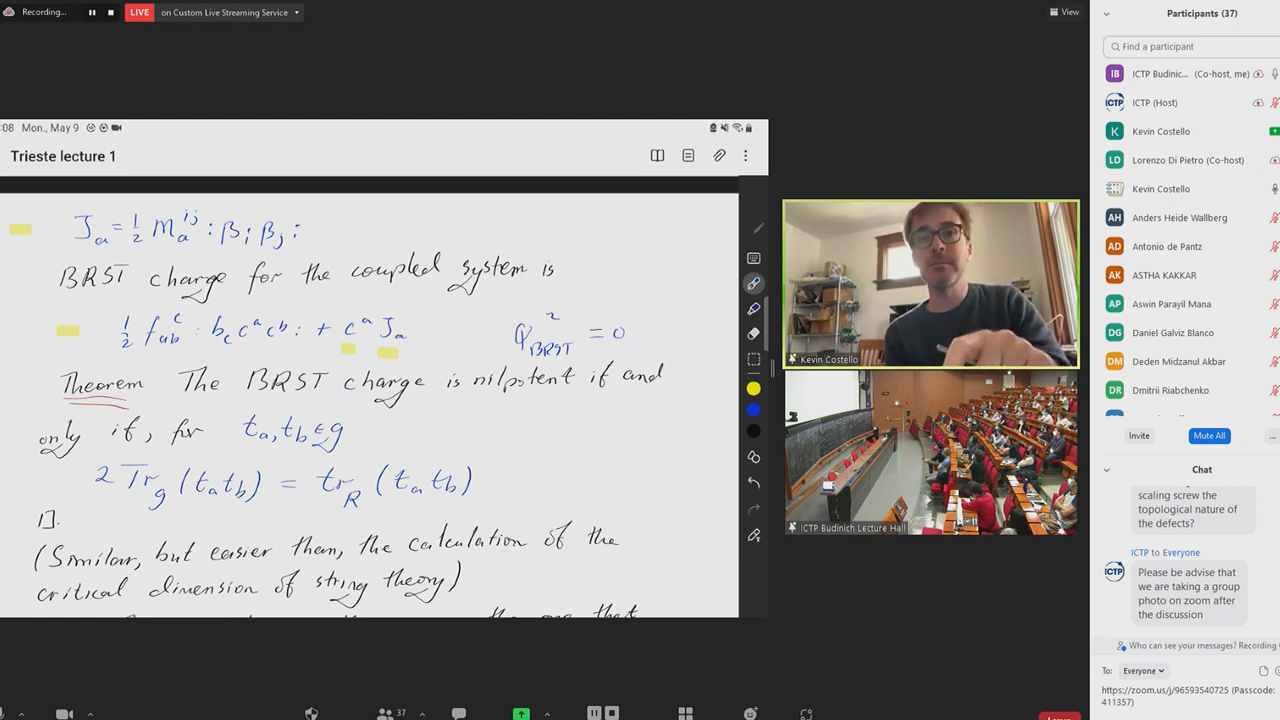
{"action": "scroll", "scroll_direction": "down", "scroll_amount": 3}
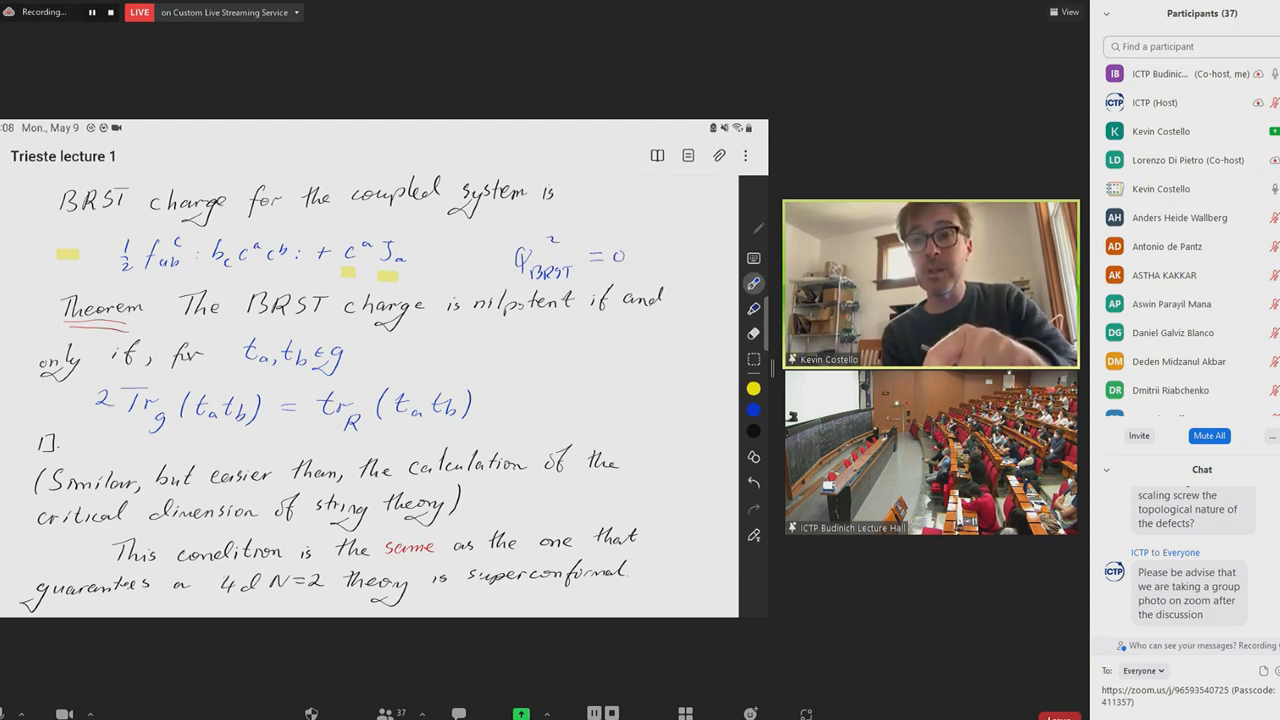
{"action": "scroll", "scroll_direction": "down", "scroll_amount": 3}
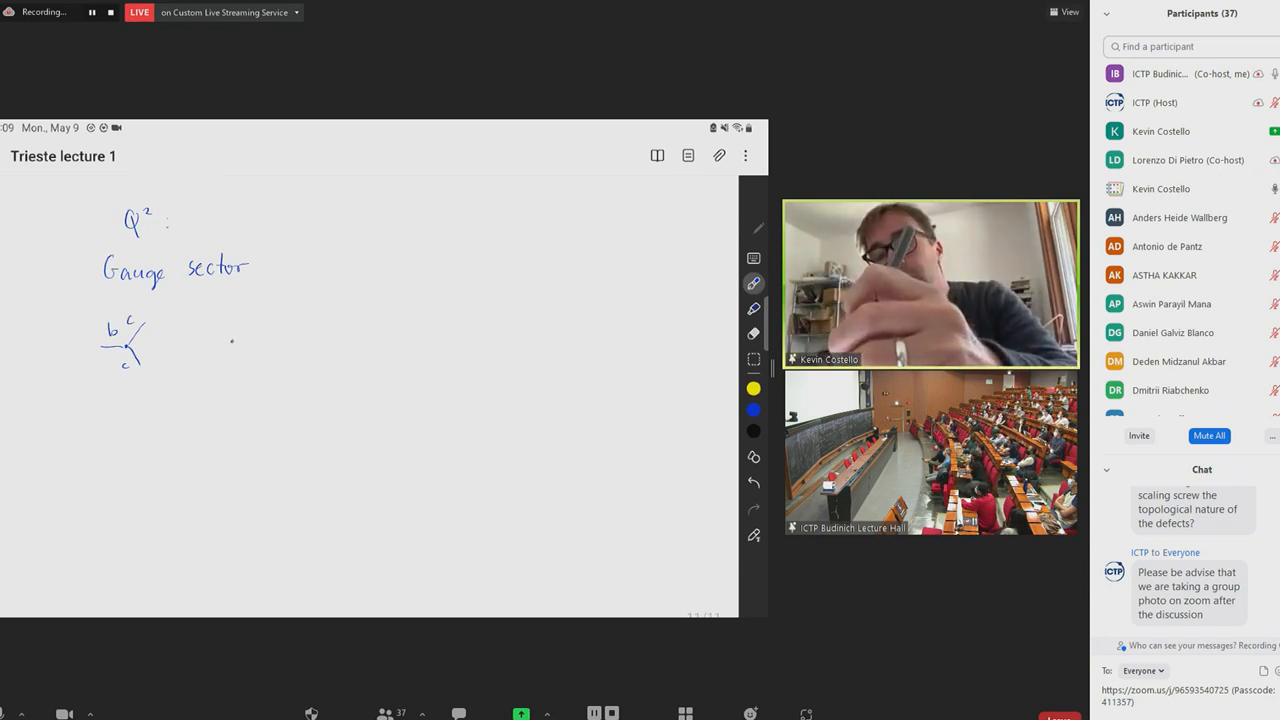
Sketch the second vertex diagram labelled OPE, write tree-level vanishing by Jacobi and the 'One loop' heading
{"action": "left_click_drag", "start_coordinate": [216, 324], "coordinate": [244, 350]}
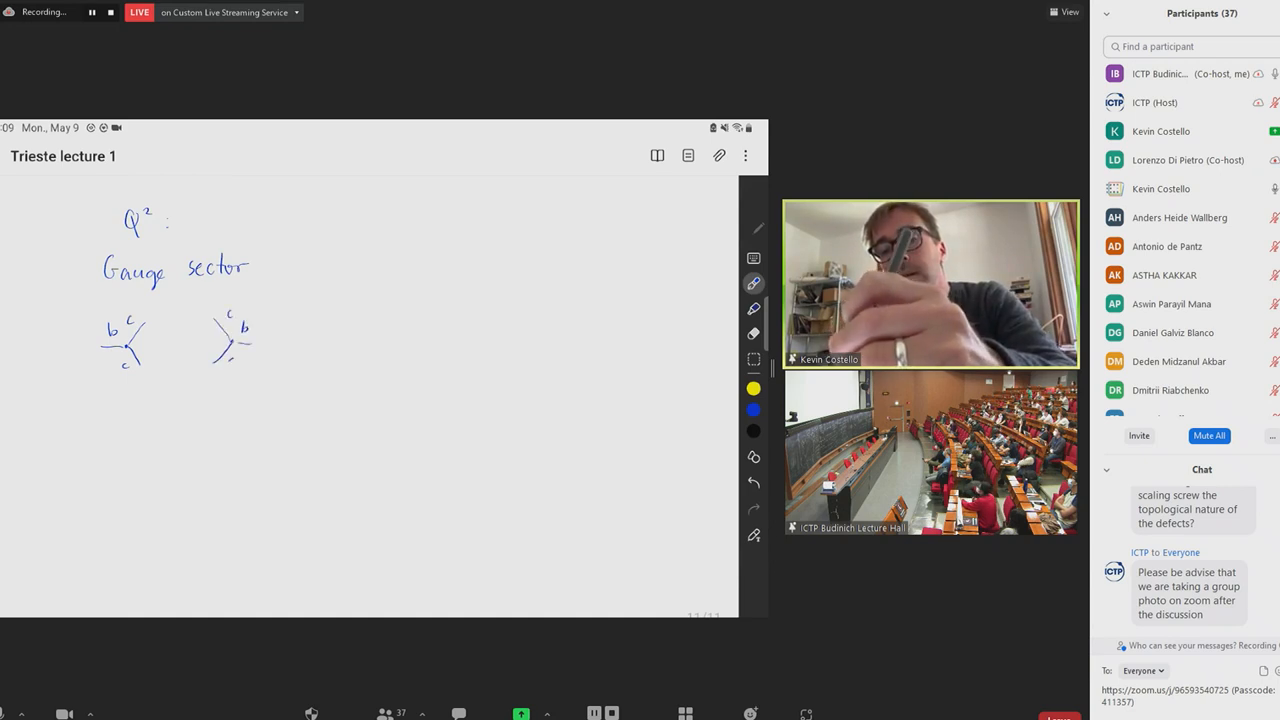
{"action": "type", "text": "OM"}
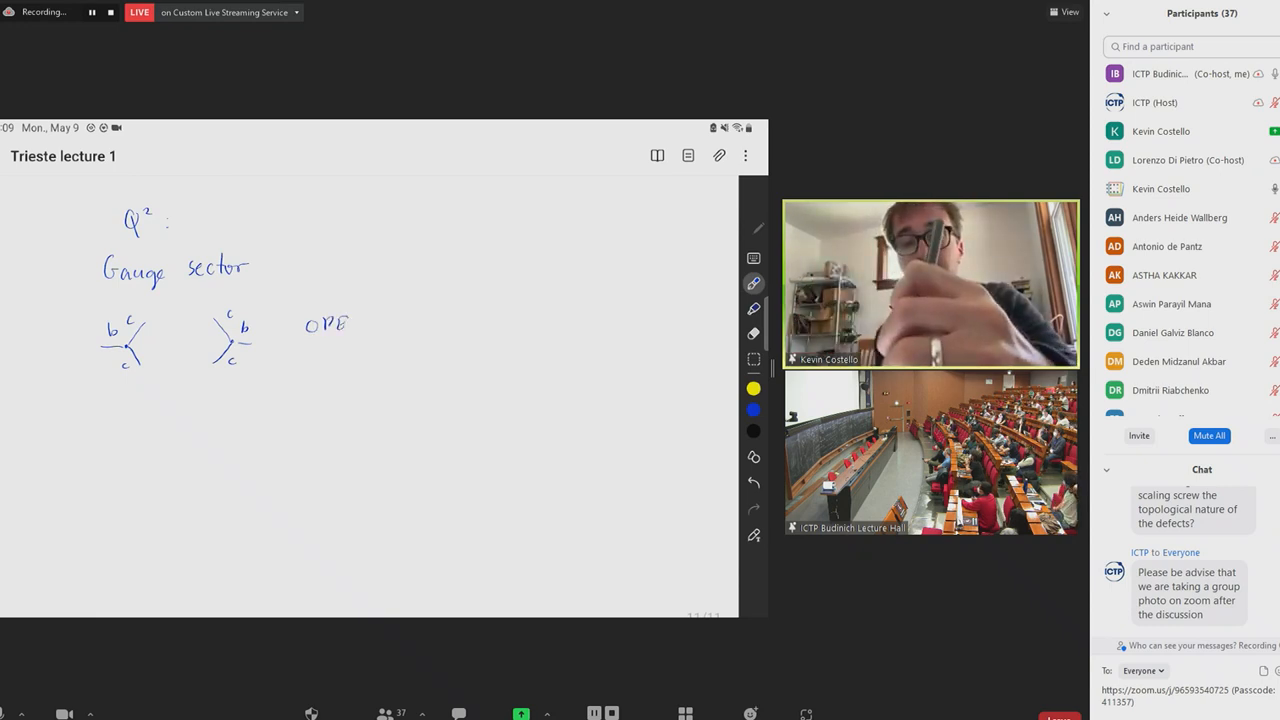
{"action": "type", "text": "Tre"}
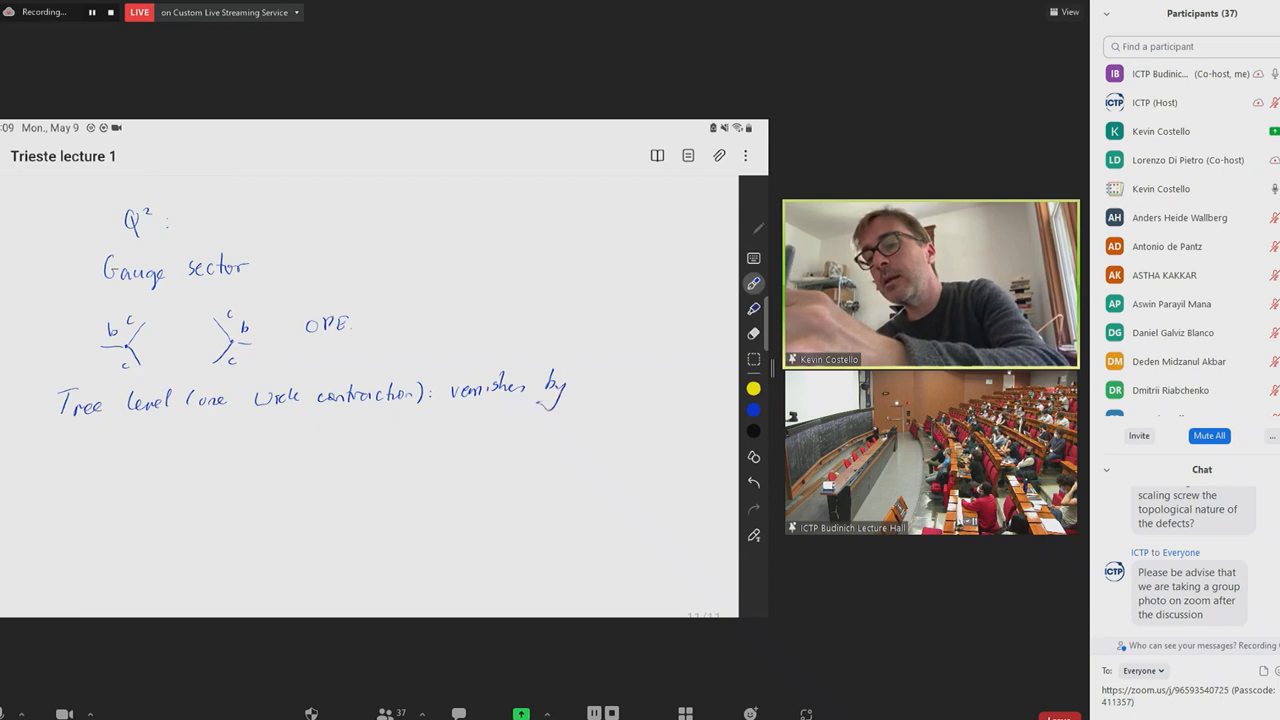
{"action": "type", "text": "Jacobi"}
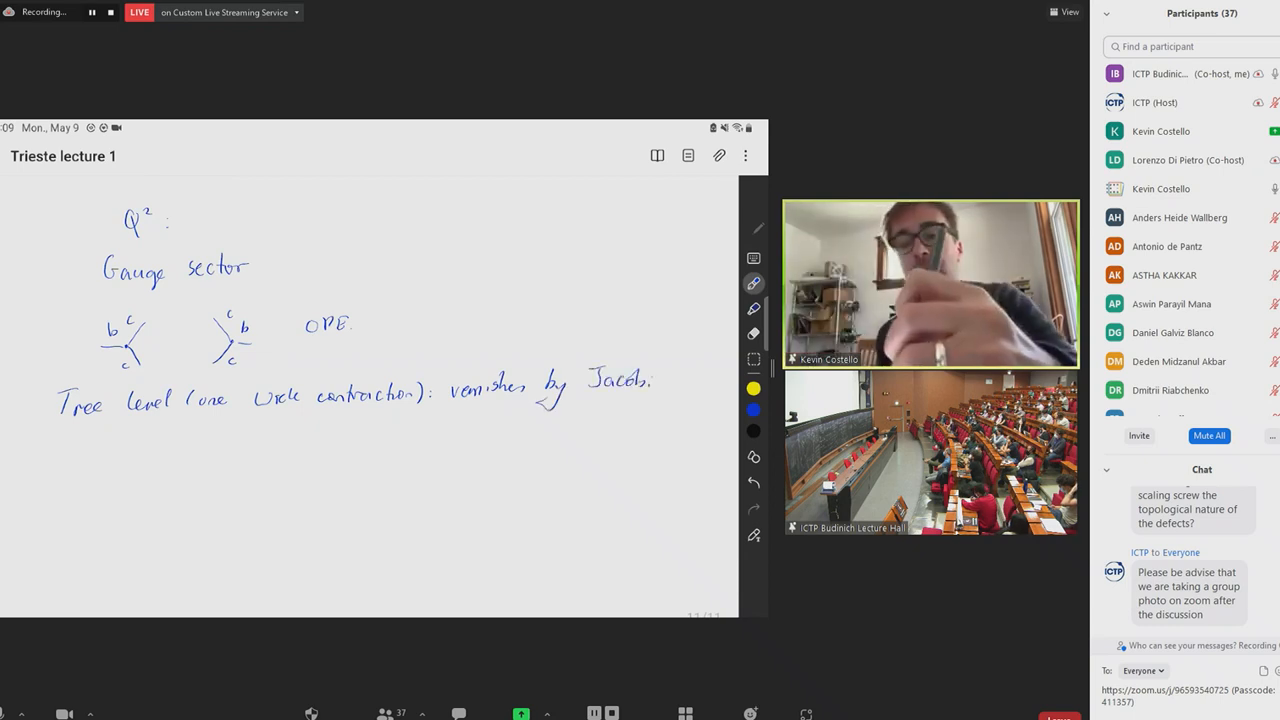
{"action": "type", "text": "One"}
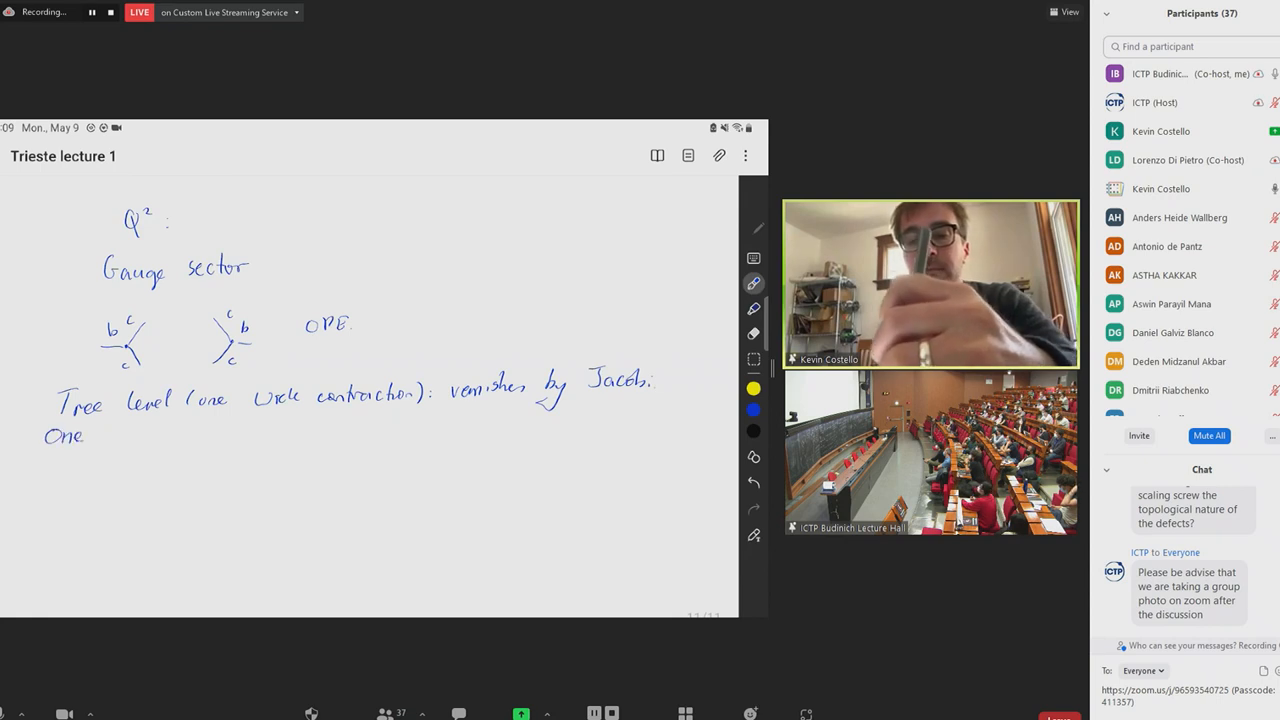
{"action": "type", "text": "loop:"}
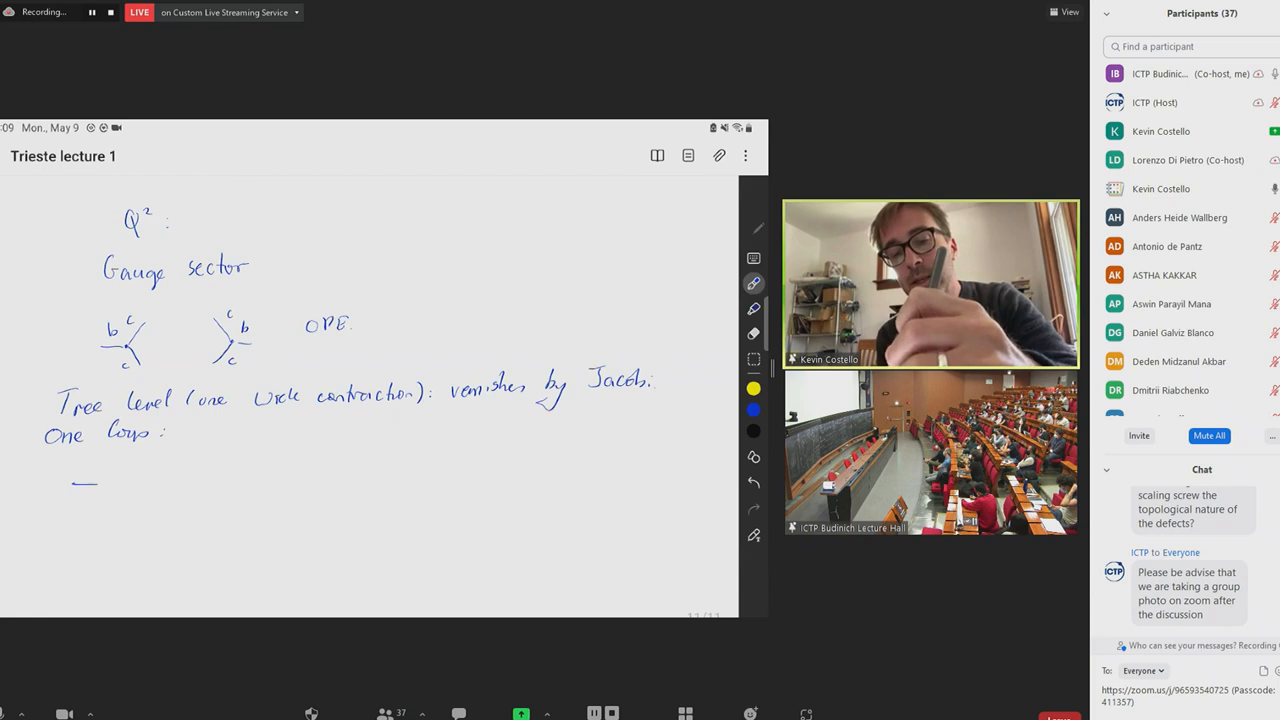
Draw the loop diagram and write bcc(0)bcc(z) ~ (1/z²)c^a c^b 2Tr_g(t_a t_b)
{"action": "left_click_drag", "start_coordinate": [76, 482], "coordinate": [140, 482]}
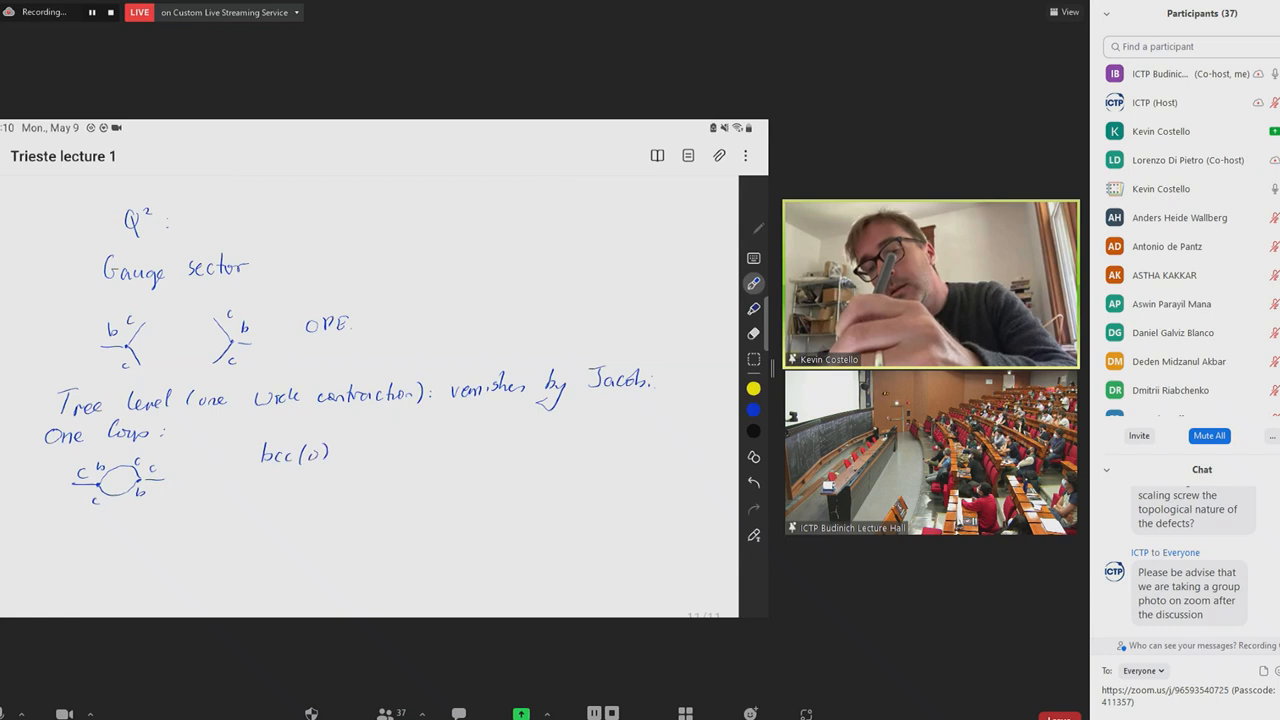
{"action": "type", "text": "bcc(z"}
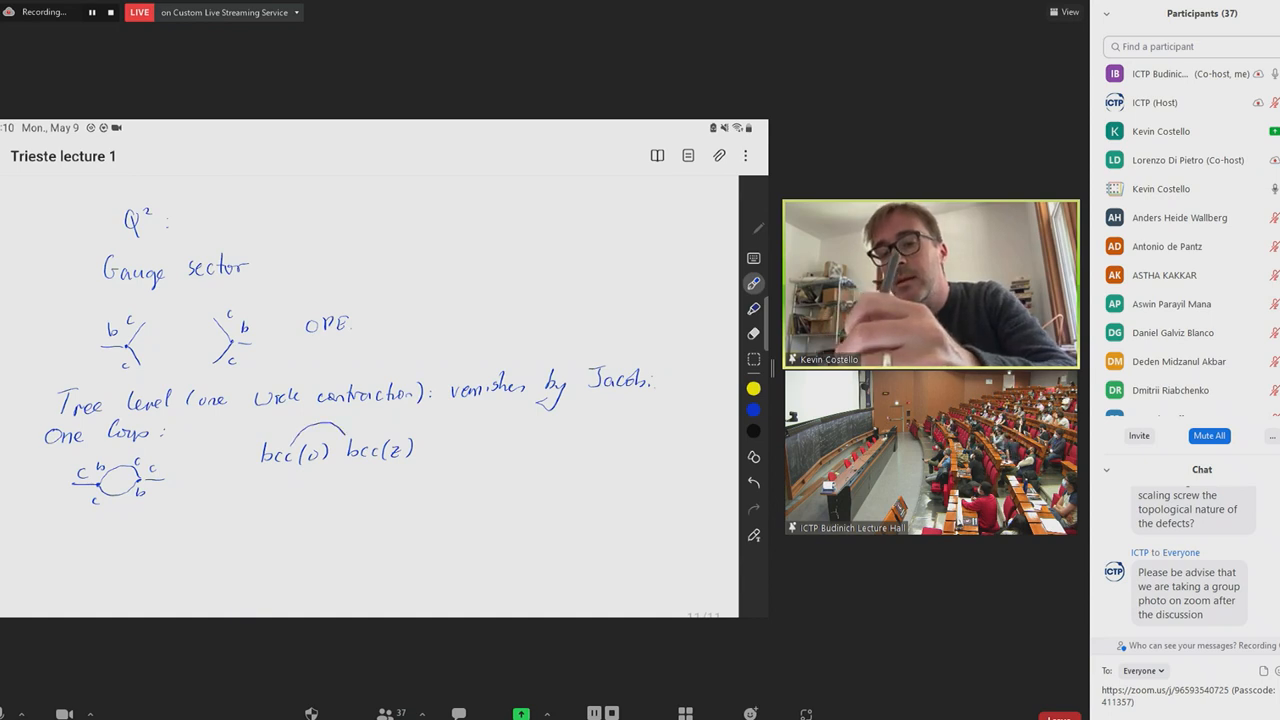
{"action": "left_click_drag", "start_coordinate": [262, 470], "coordinate": [360, 478]}
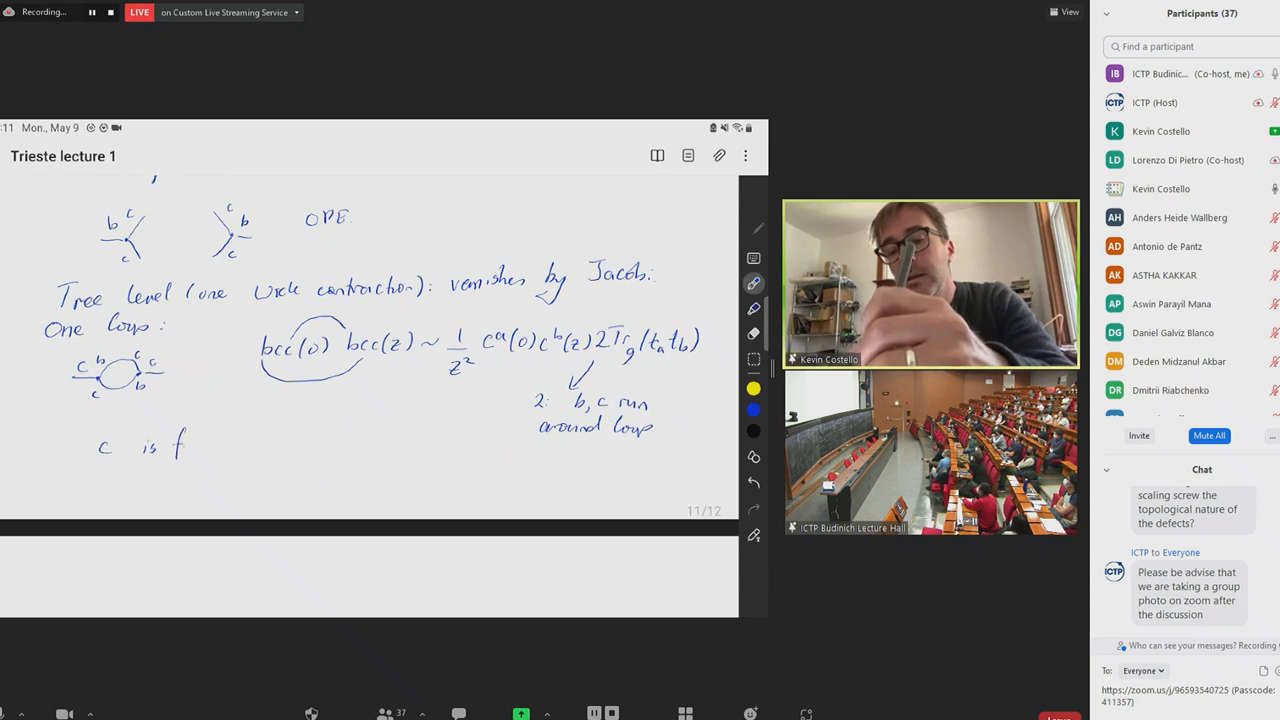
Handwrite that c is fermionic so c^a c^b Tr(t_a t_b) = 0, leaving bcc(0)bcc(z) ~ (1/z) c^a(0)∂c^b(0)
{"action": "type", "text": "ermionic"}
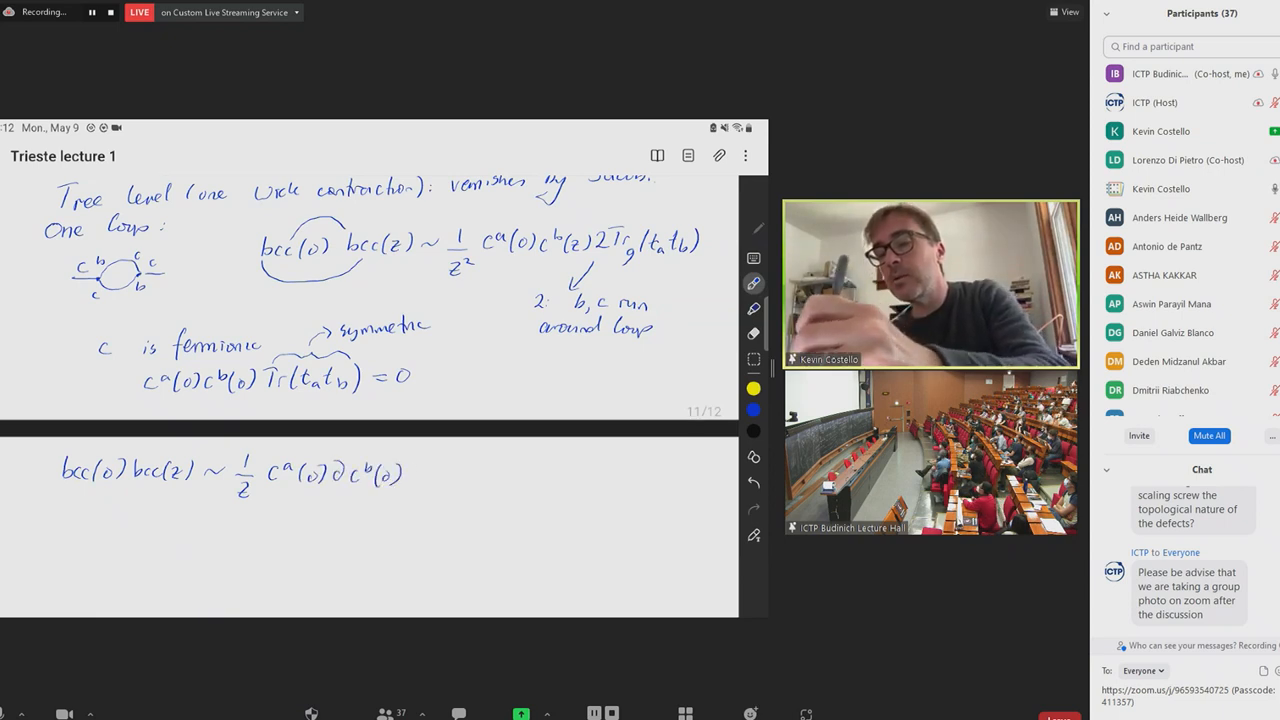
Sketch the matter loop diagram with an arrow to its result (1/z) c^a ∂c^b Tr_R(t_a t_b)
{"action": "type", "text": "2 Tr"}
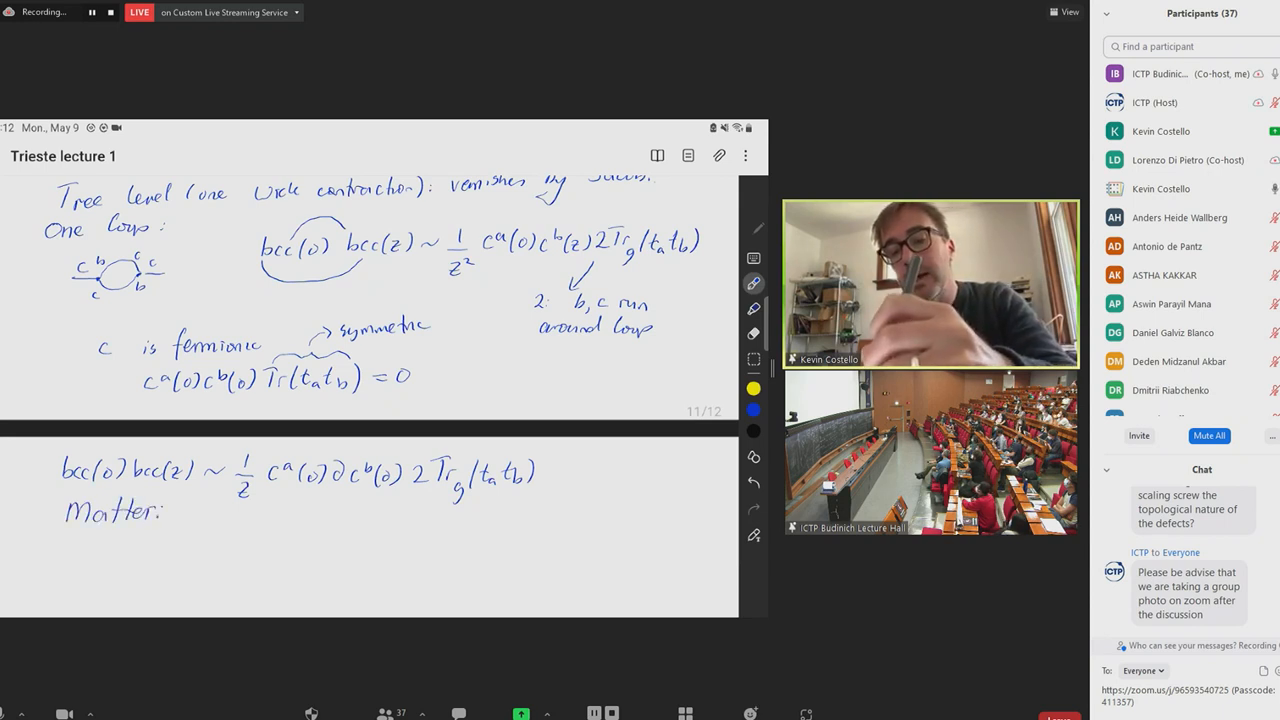
{"action": "type", "text": "Same:"}
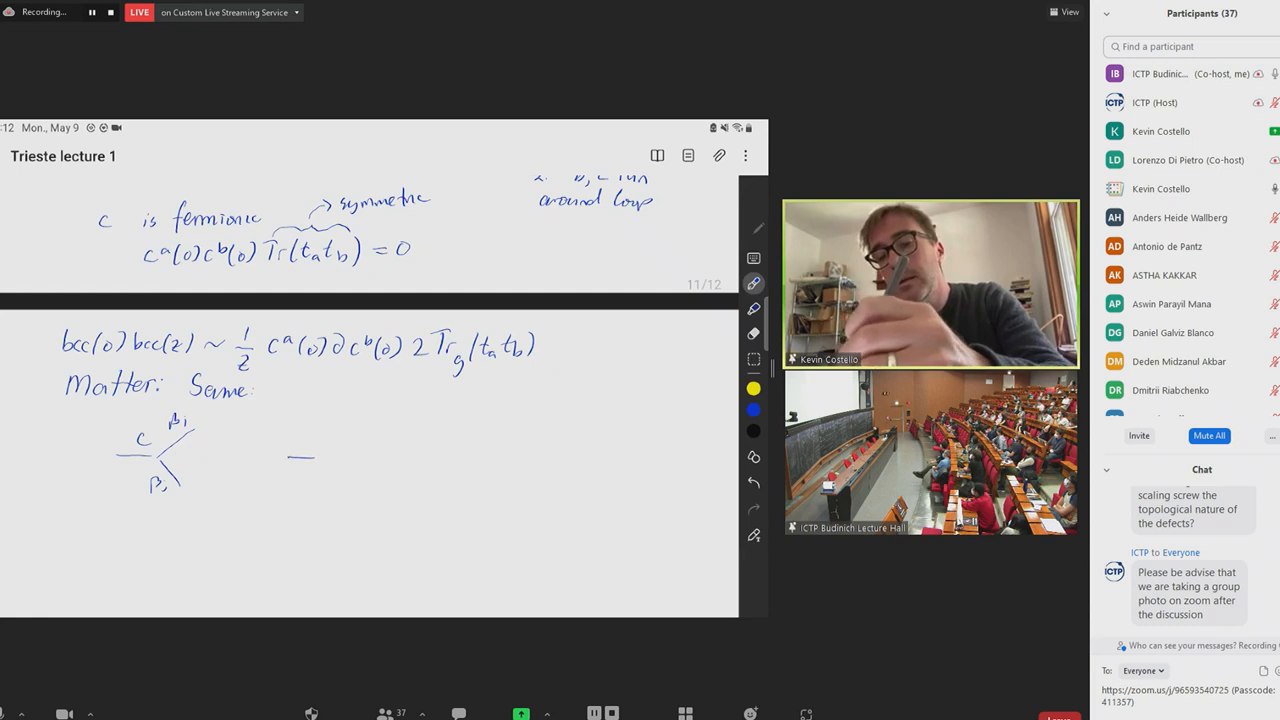
{"action": "left_click_drag", "start_coordinate": [270, 430], "coordinate": [310, 470]}
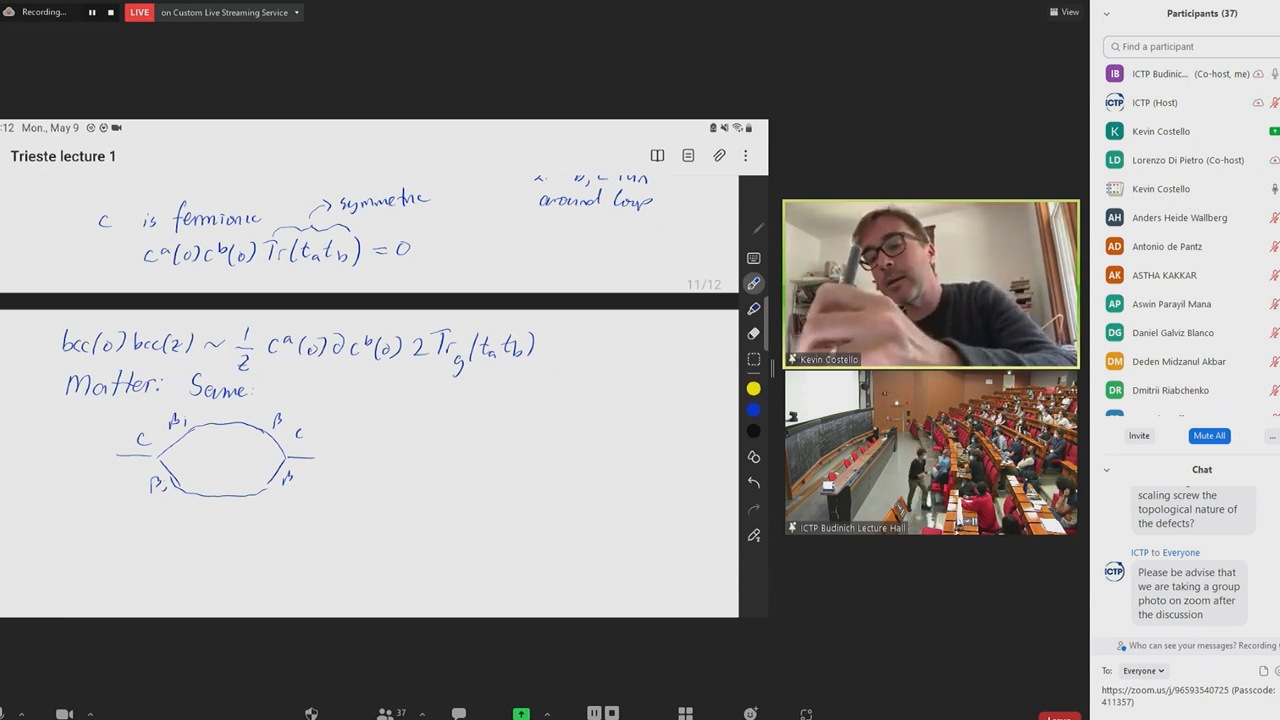
{"action": "left_click_drag", "start_coordinate": [350, 444], "coordinate": [380, 438]}
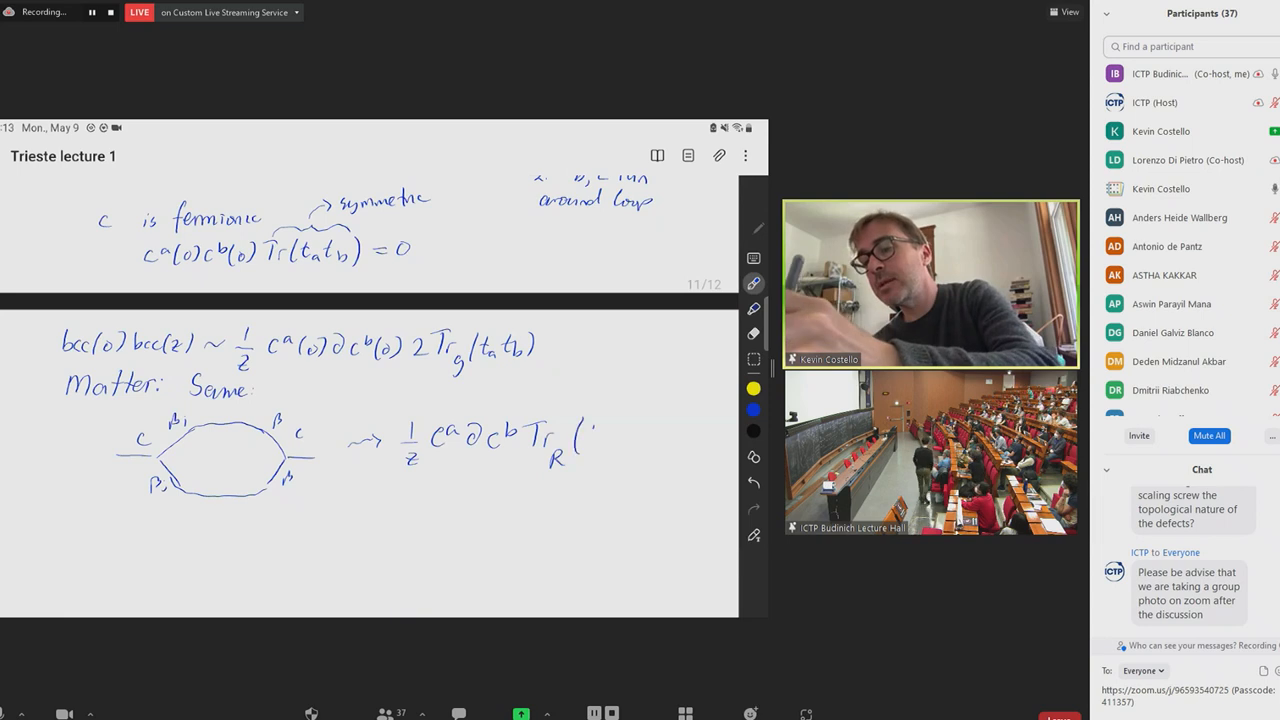
{"action": "type", "text": "(t_a t_b)"}
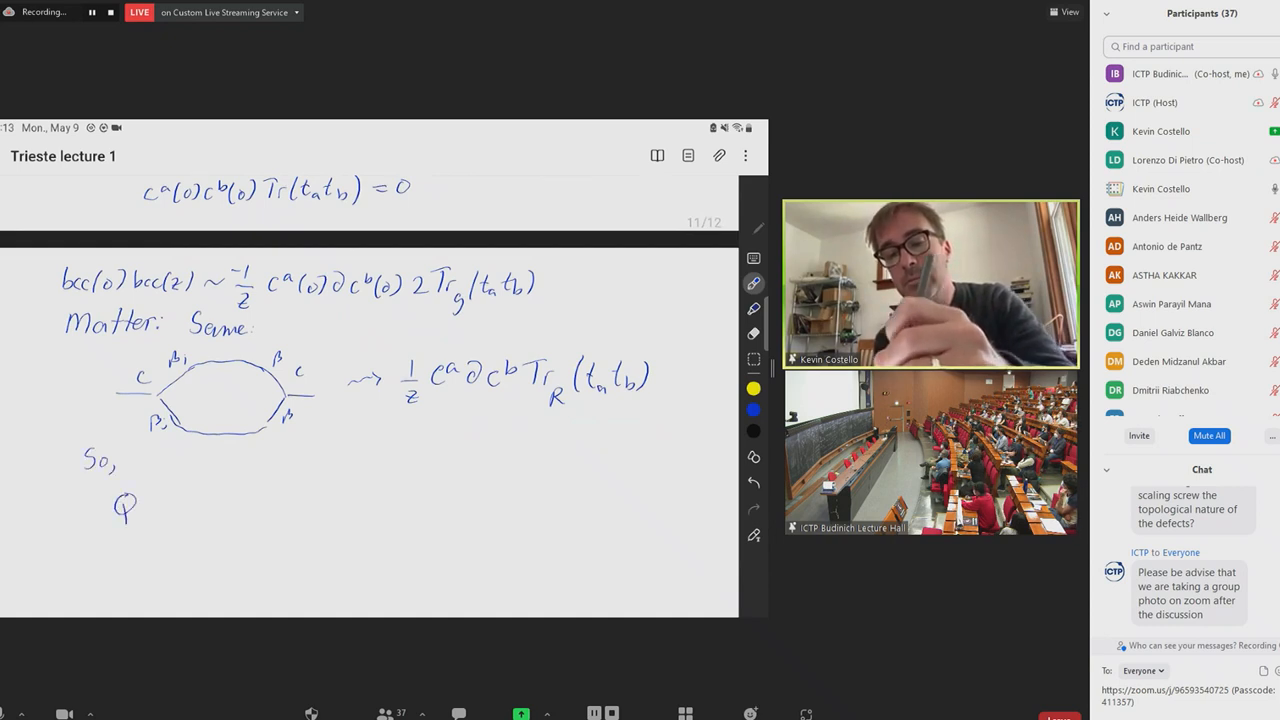
Handwrite 'So, Q_BRST(0)Q_BRST(z) has no pole at z=0 iff Tr_R(t_a t_b) = 2Tr_g(t_a t_b)'
{"action": "type", "text": "BRST(0) Q_BRST(z"}
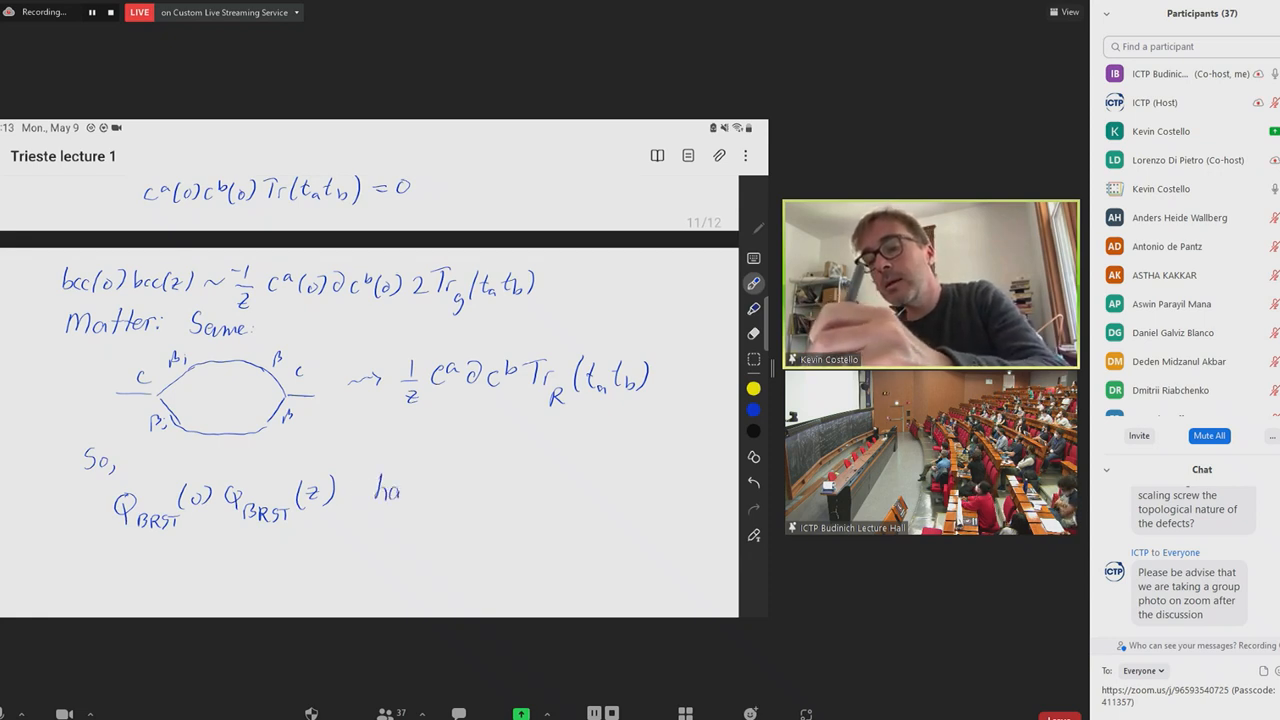
{"action": "type", "text": "has no pole at"}
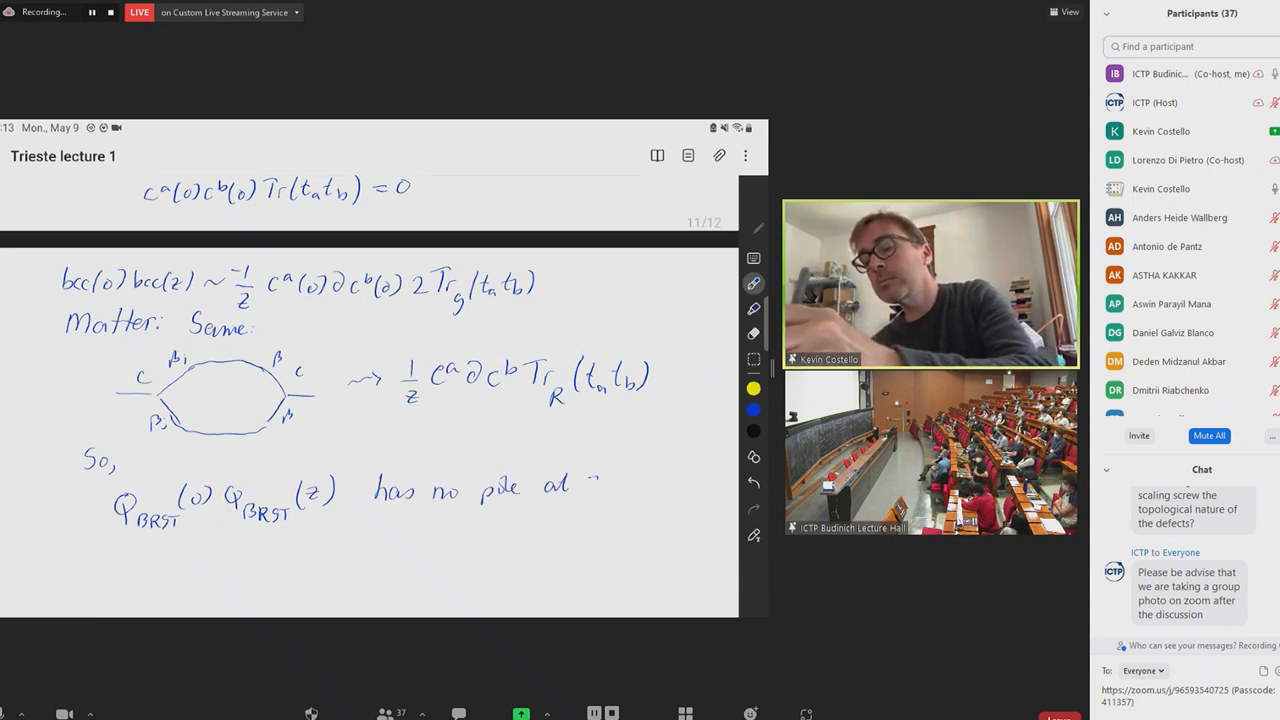
{"action": "type", "text": "z = 0"}
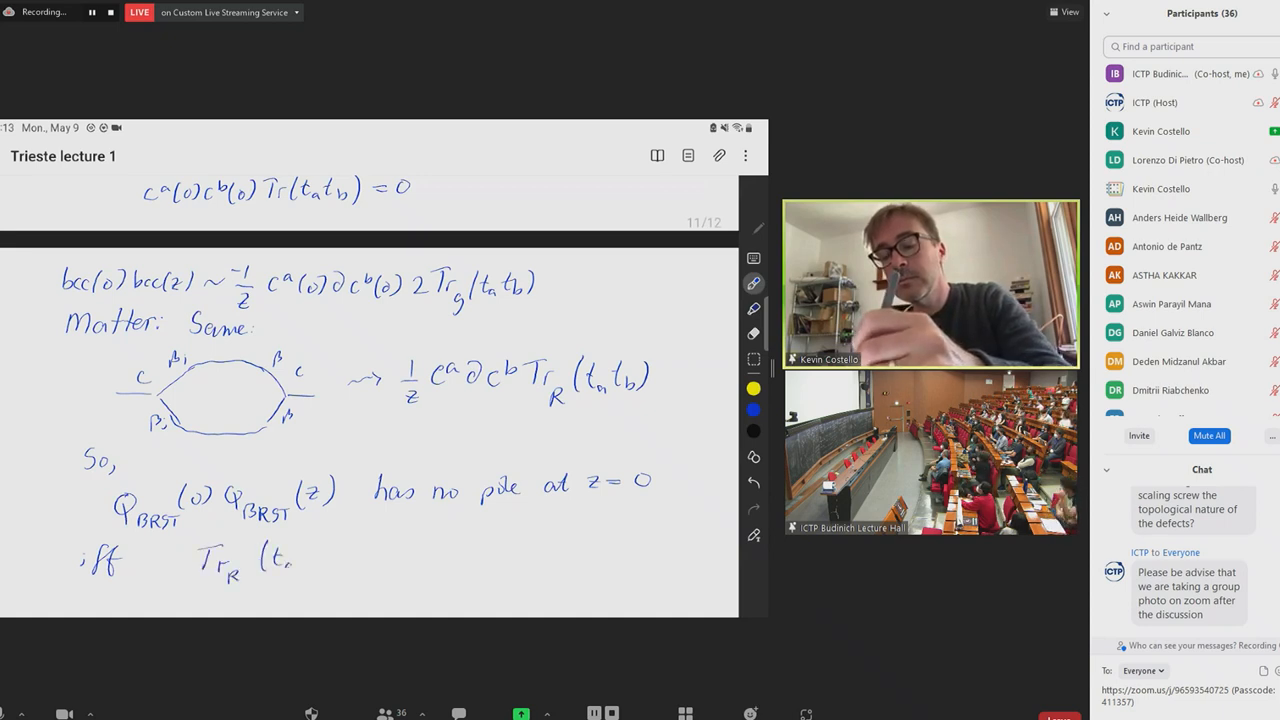
{"action": "type", "text": "(t_a t_b) = 2 Tr_g (t_a t_b"}
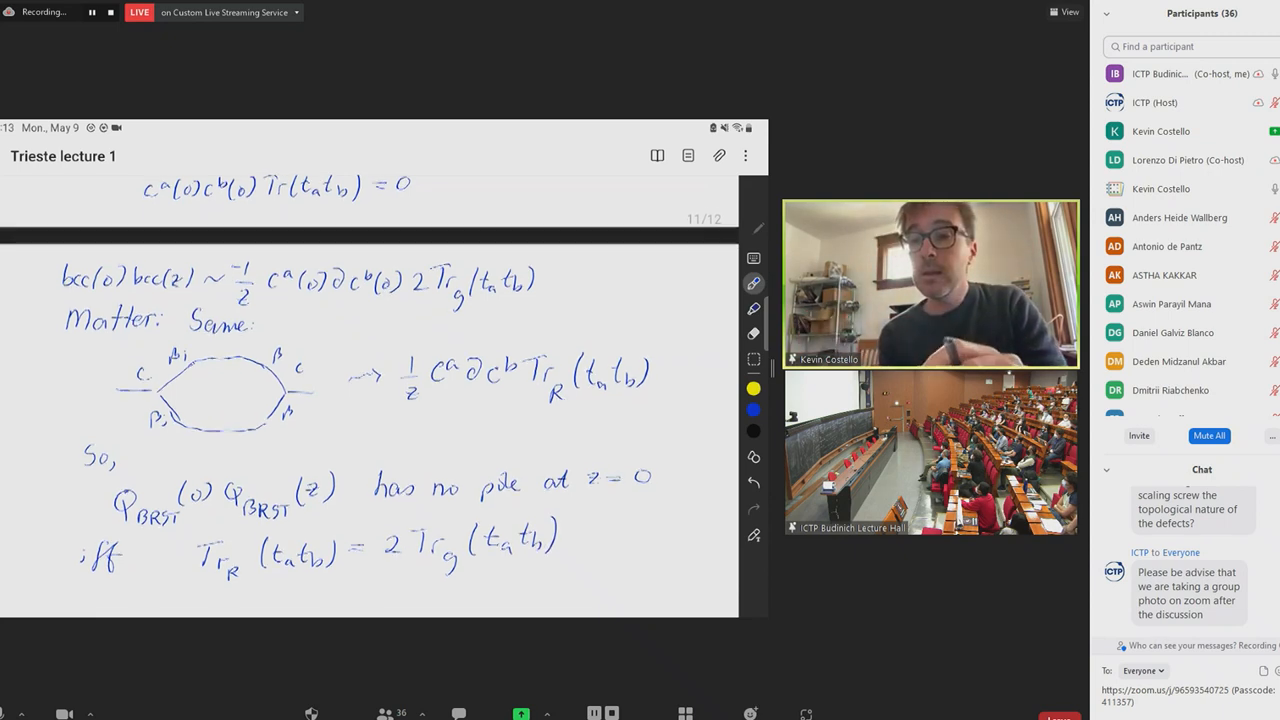
{"action": "scroll", "scroll_direction": "down", "scroll_amount": 3}
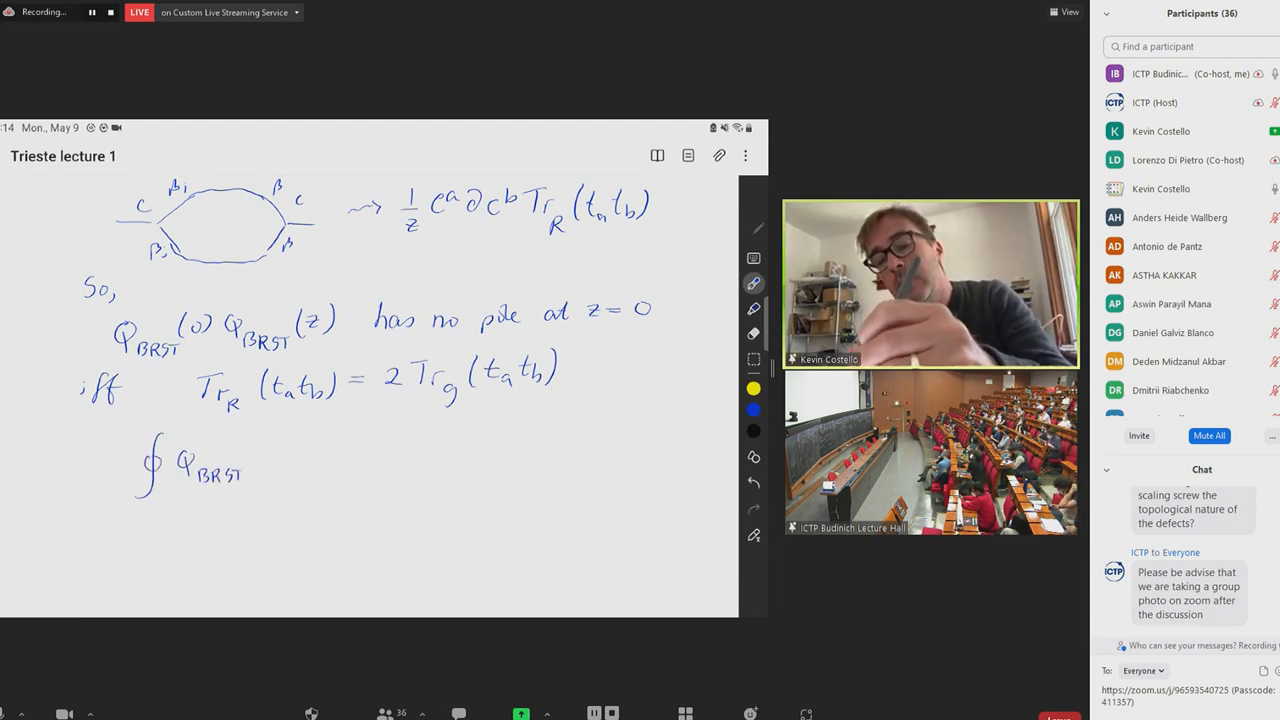
Handwrite the contour integral ∮Q_BRST(z) below the no-pole condition
{"action": "type", "text": "(z)"}
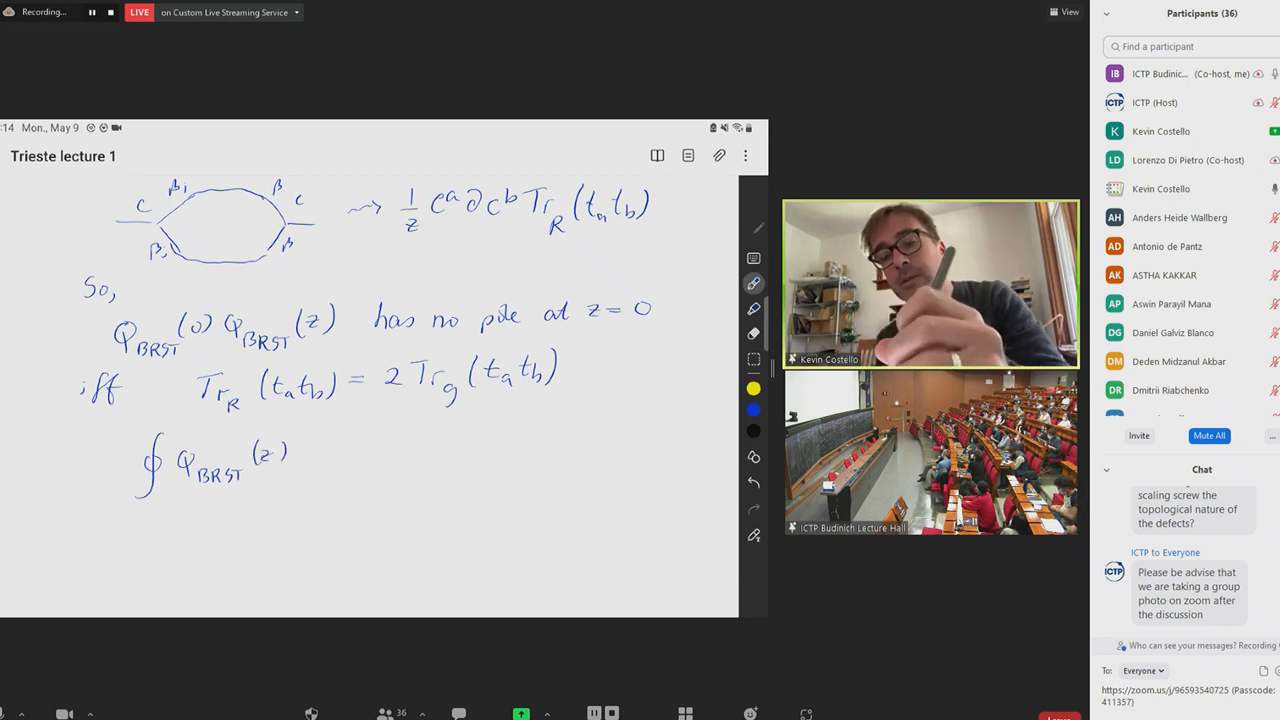